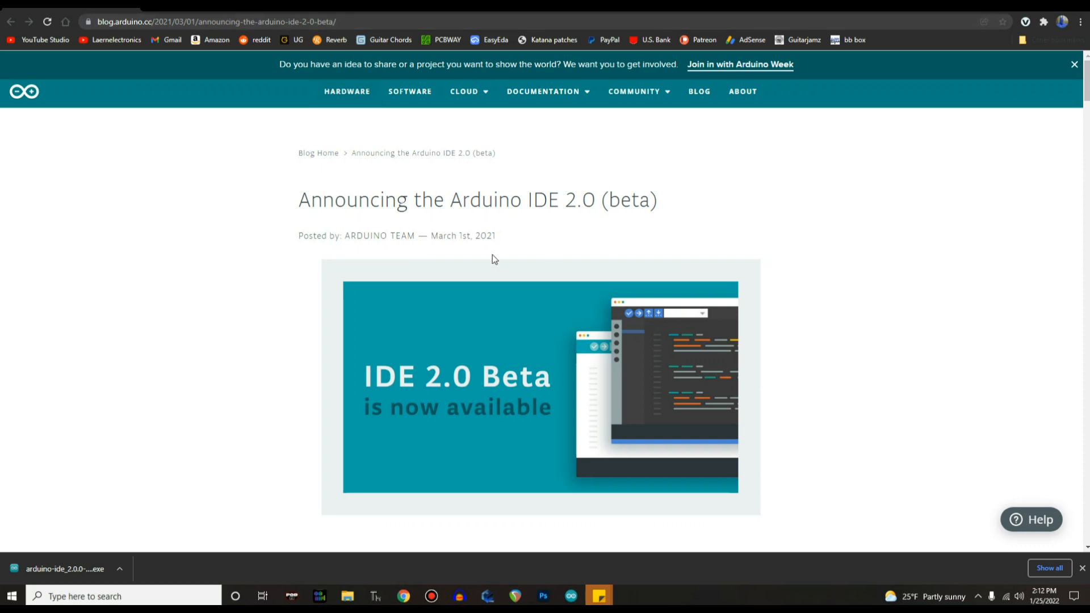
mouse_move(258, 193)
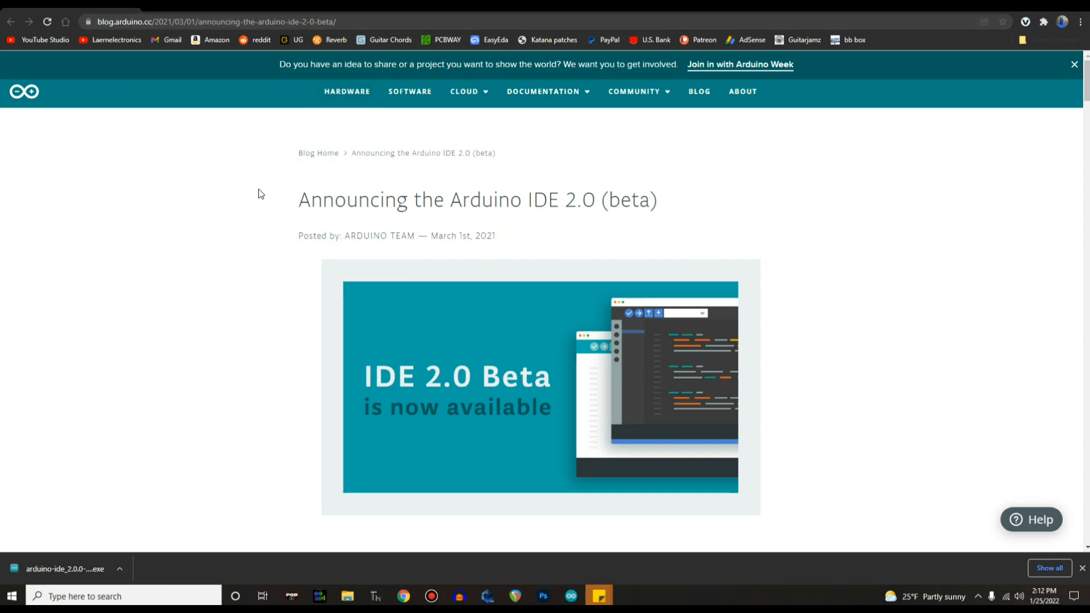
Scroll down through the Arduino Software page
scroll("down", 3)
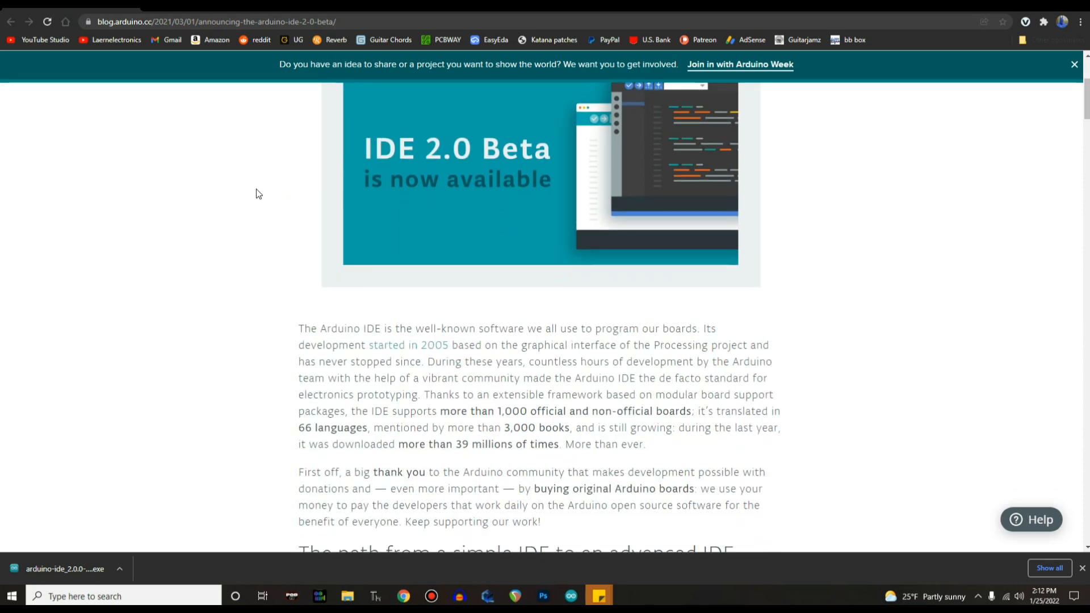
mouse_move(256, 190)
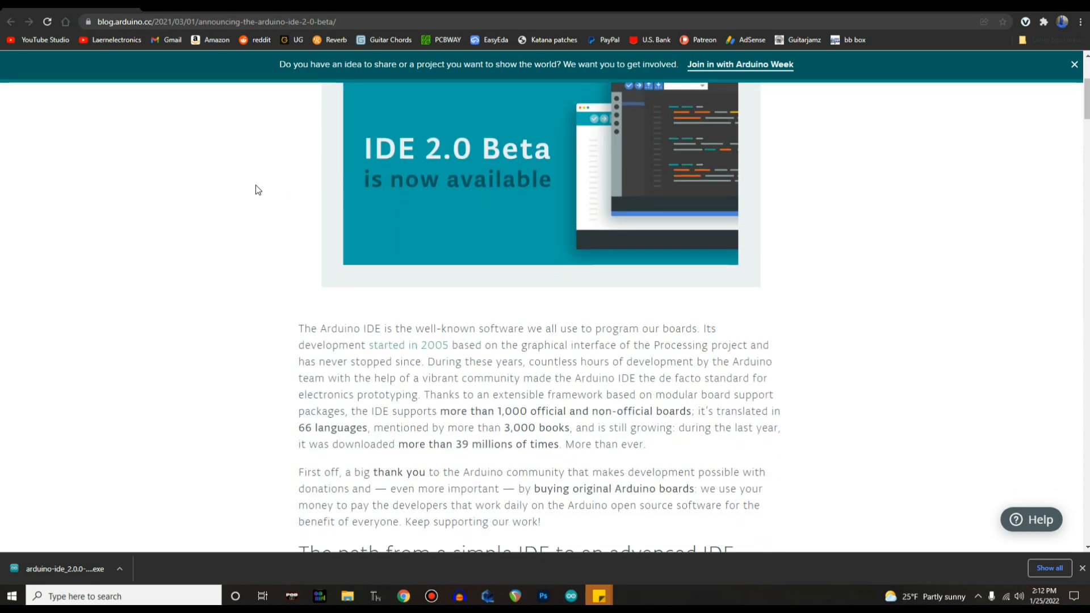
scroll("down", 3)
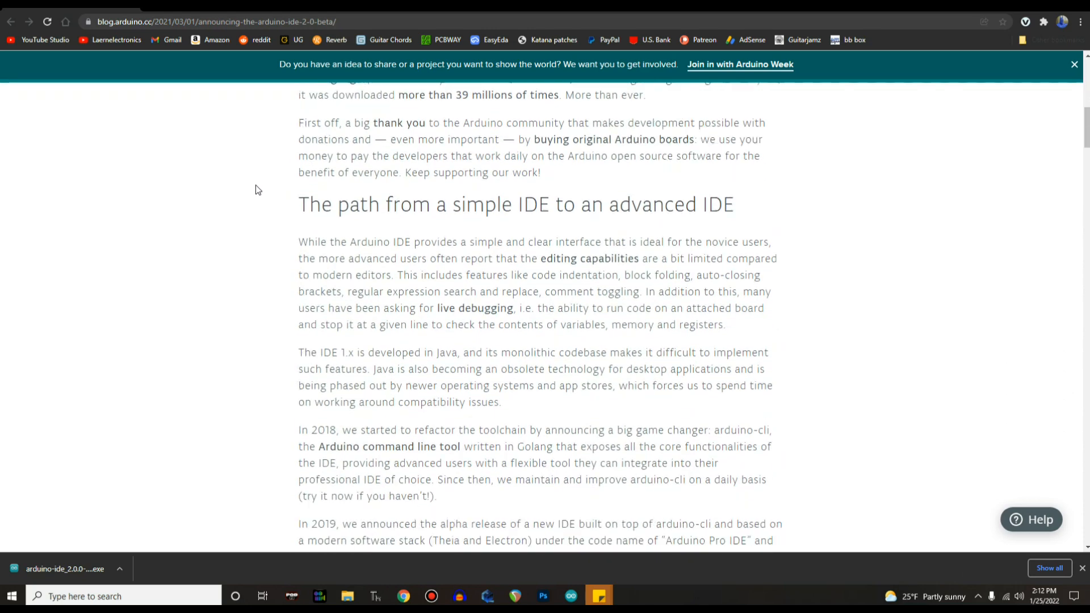
scroll("down", 3)
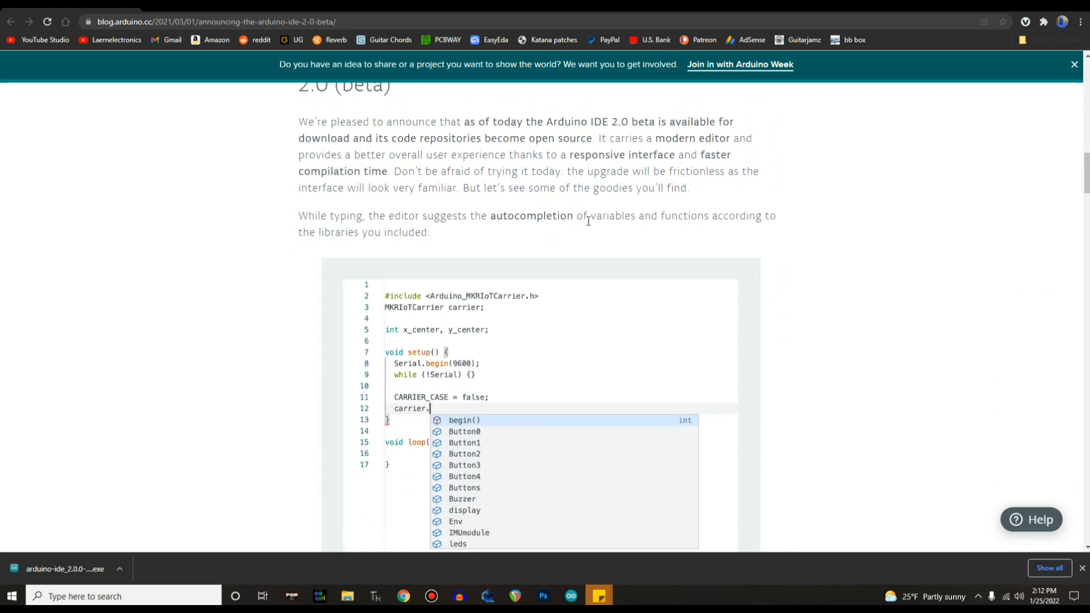
left_click_drag(501, 215, 634, 216)
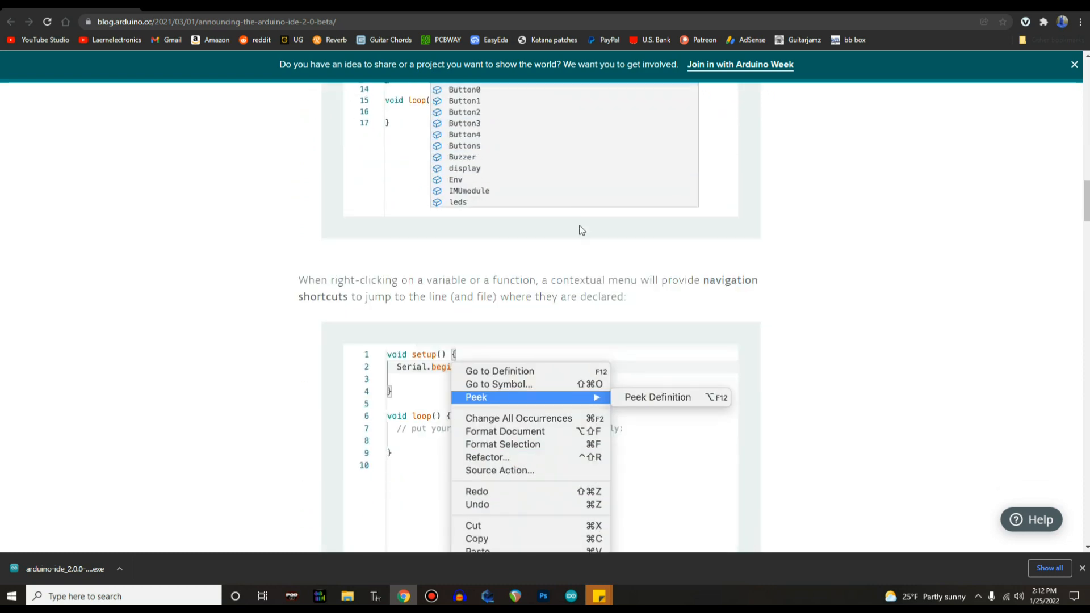
mouse_move(153, 214)
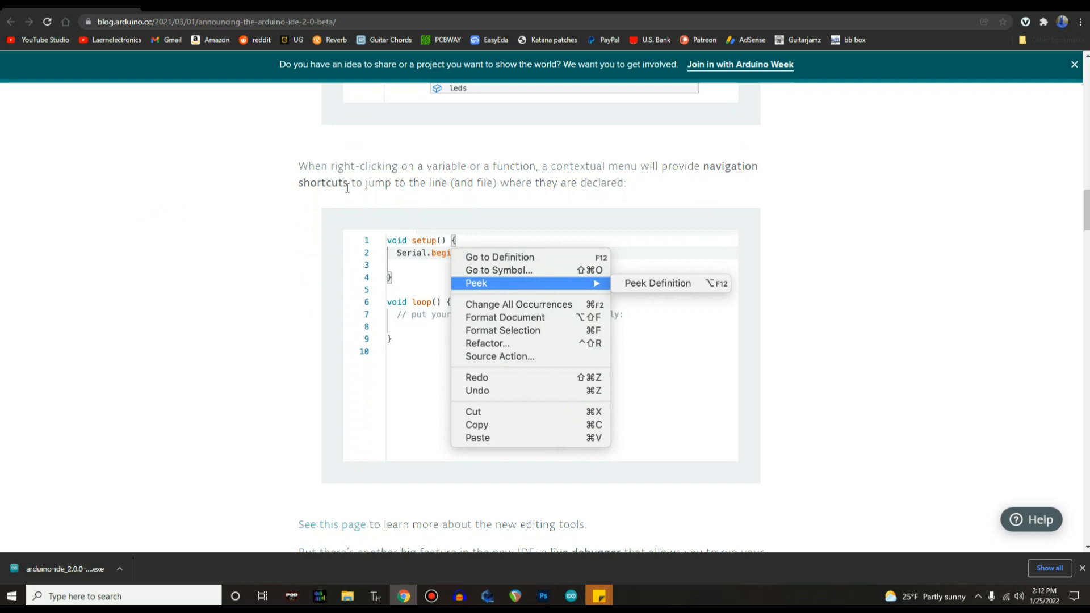
mouse_move(516, 288)
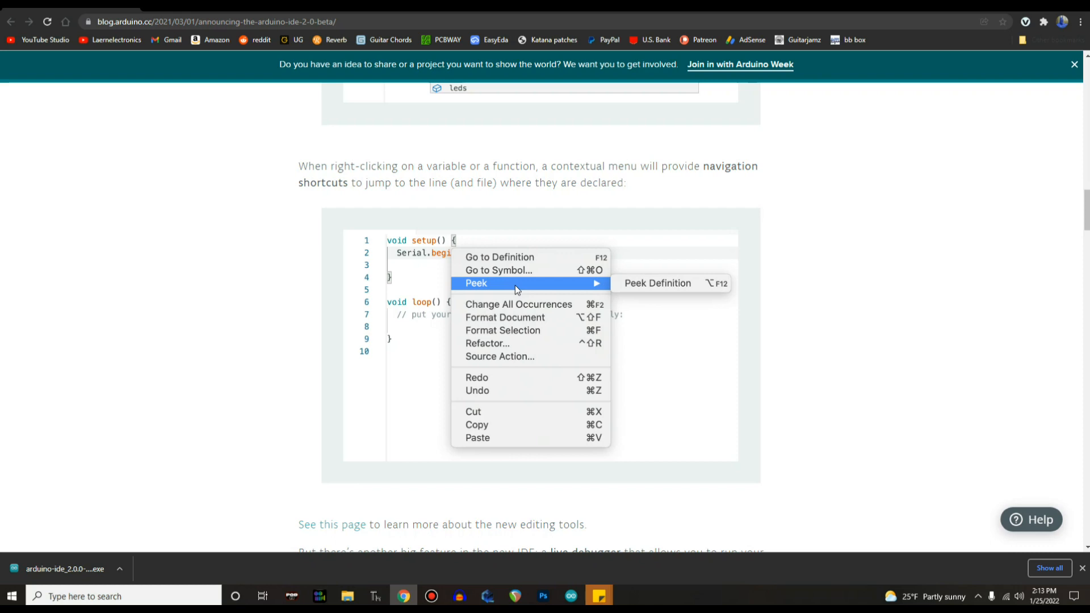
mouse_move(218, 176)
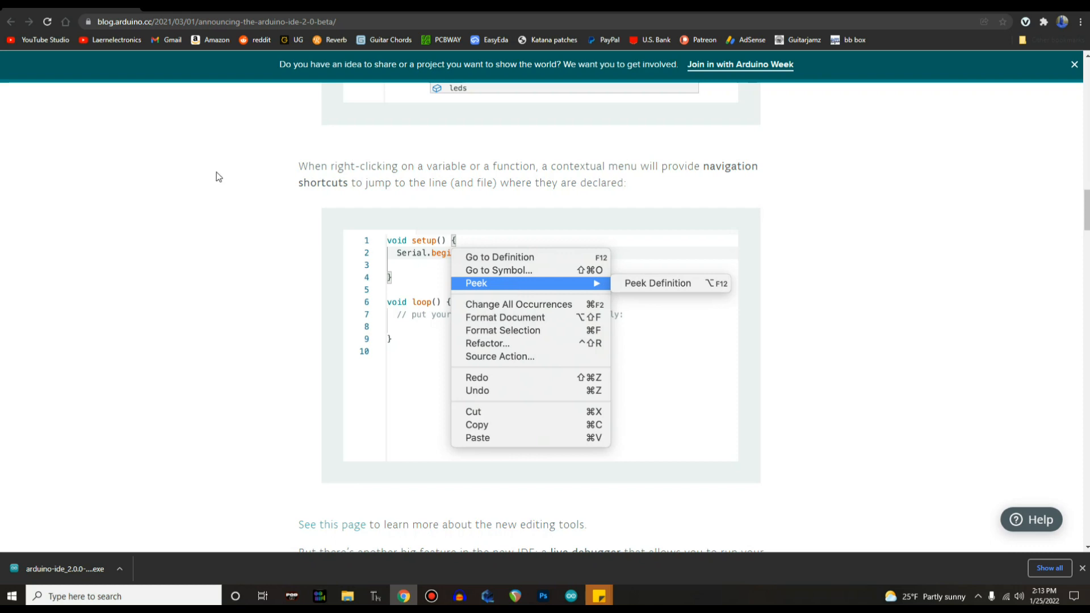
scroll("down", 3)
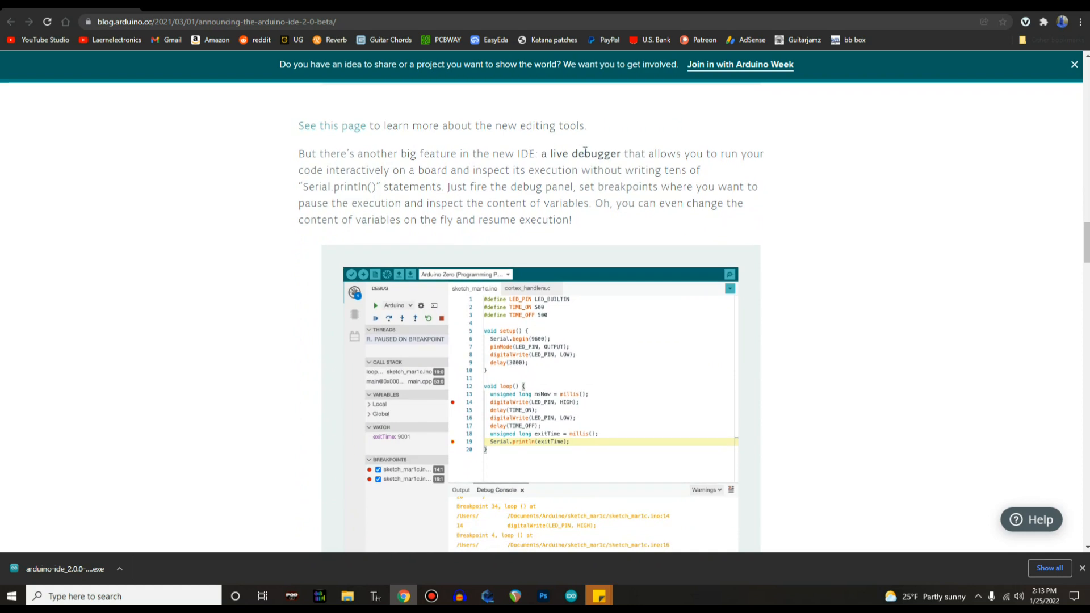
mouse_move(360, 168)
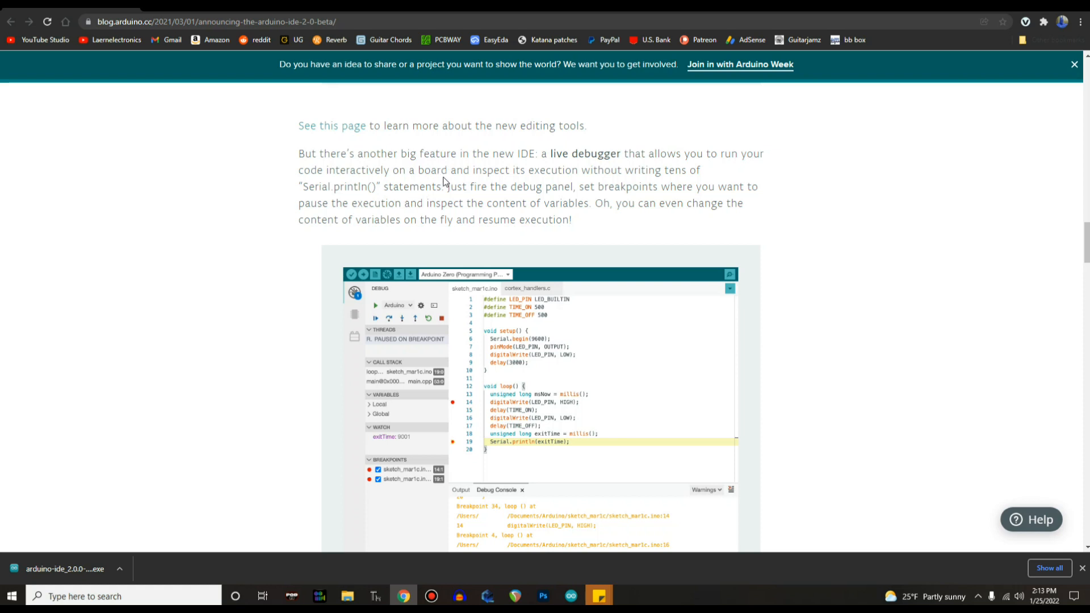
scroll("down", 3)
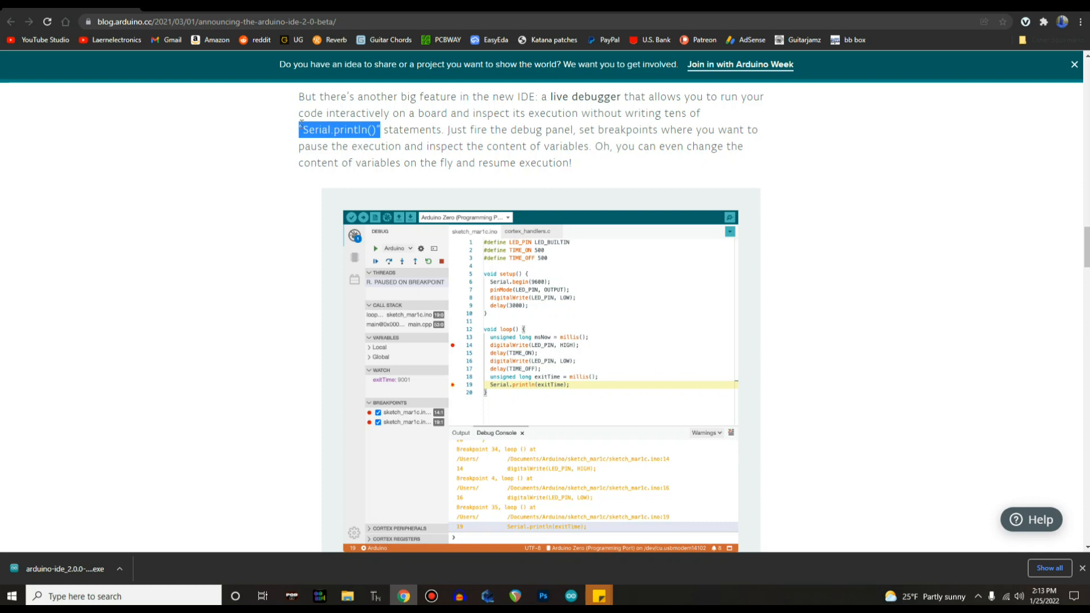
scroll("down", 3)
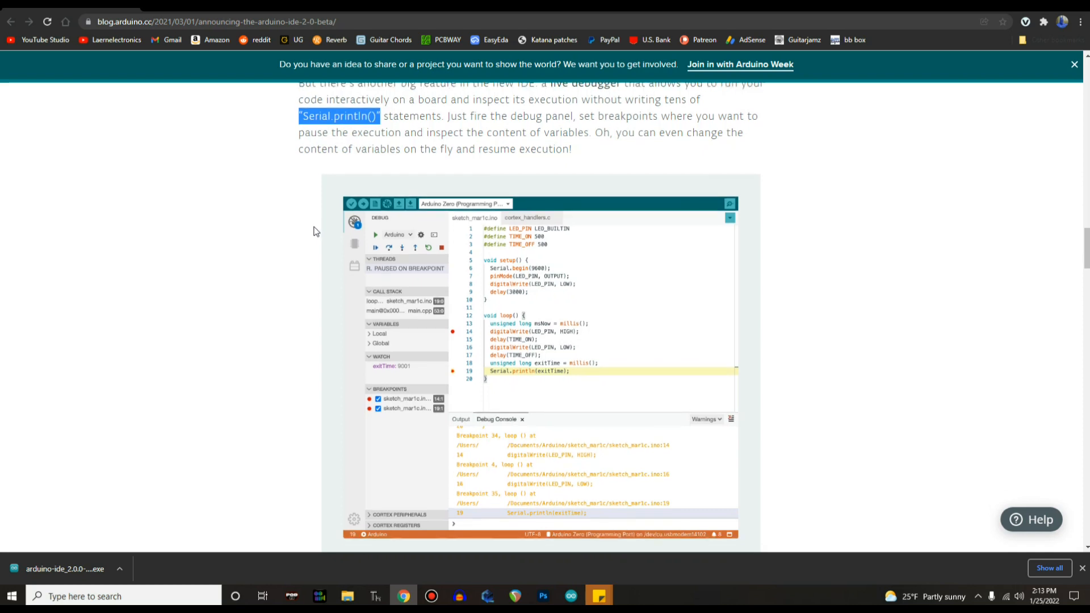
scroll("down", 3)
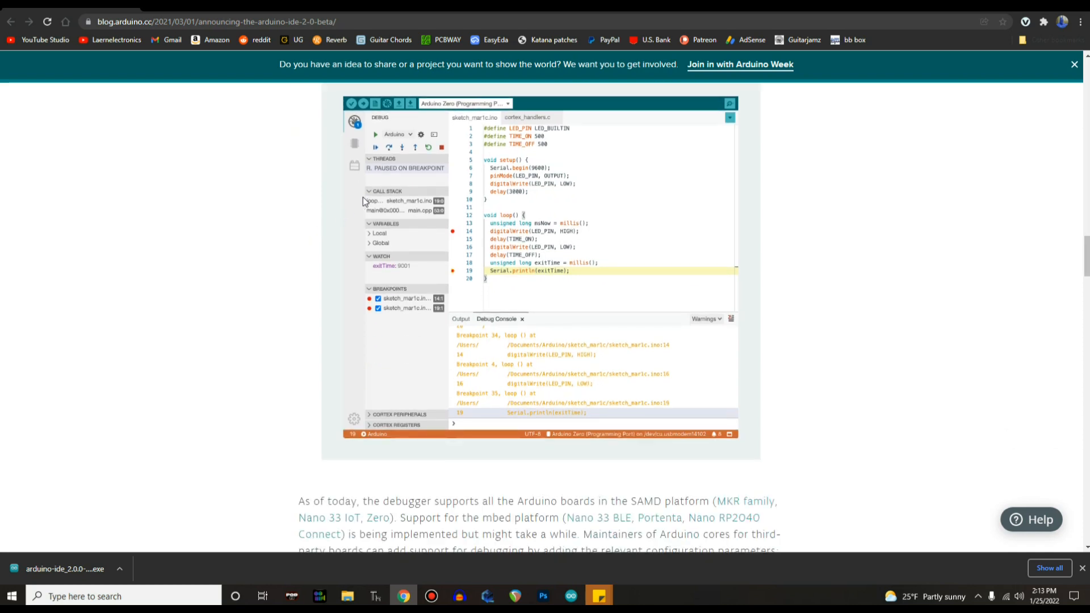
mouse_move(425, 248)
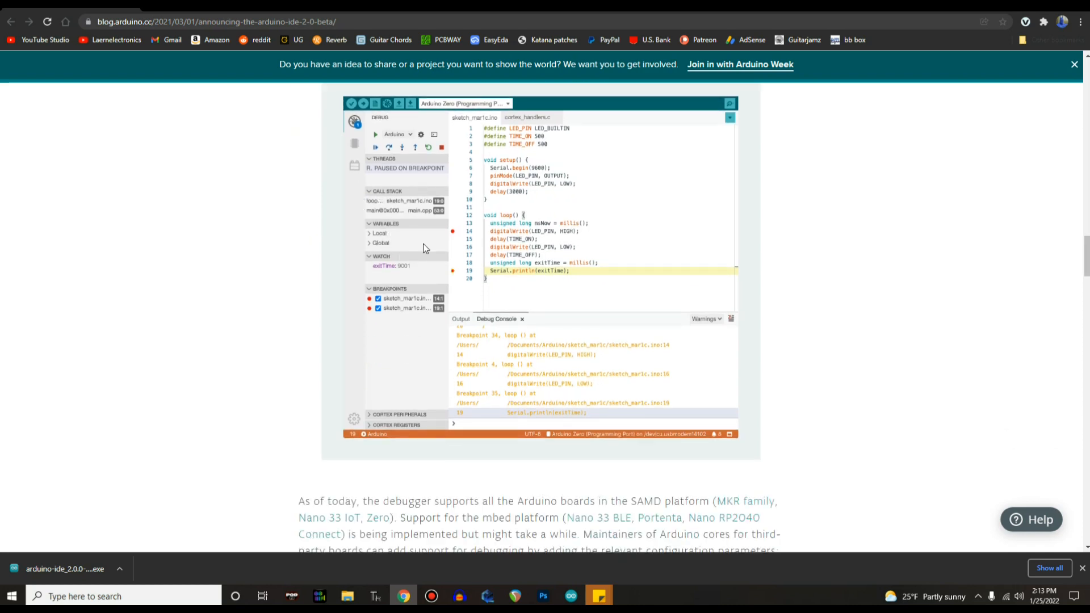
mouse_move(290, 240)
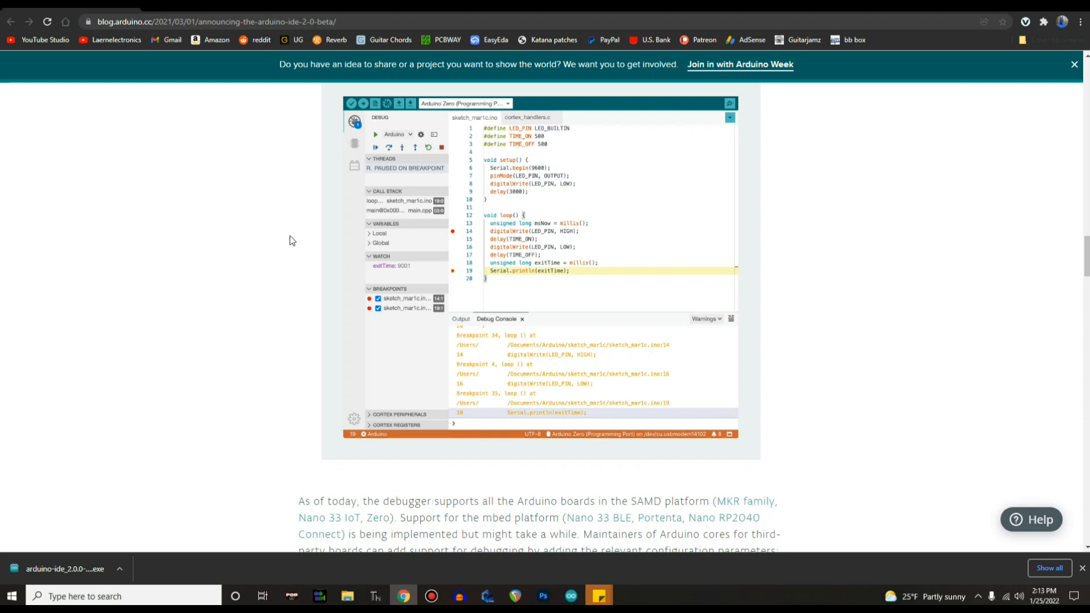
scroll("down", 3)
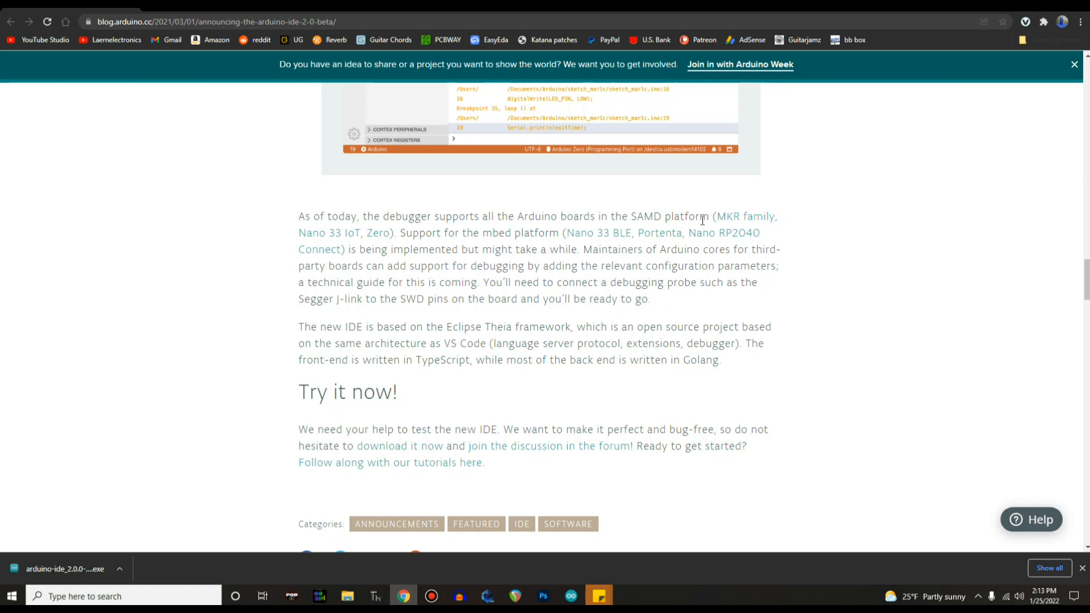
mouse_move(563, 247)
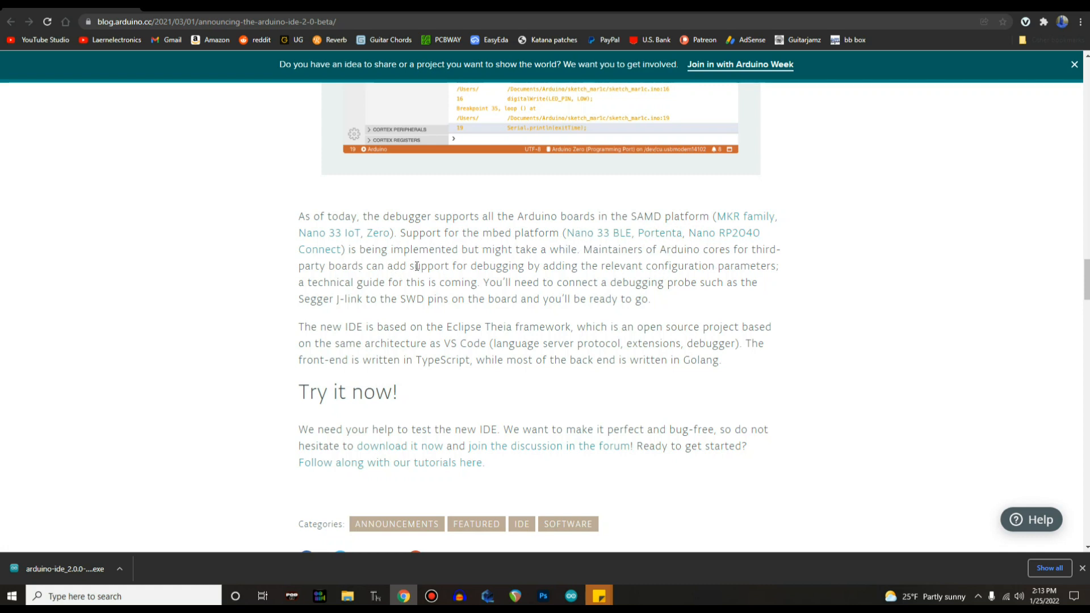
mouse_move(252, 246)
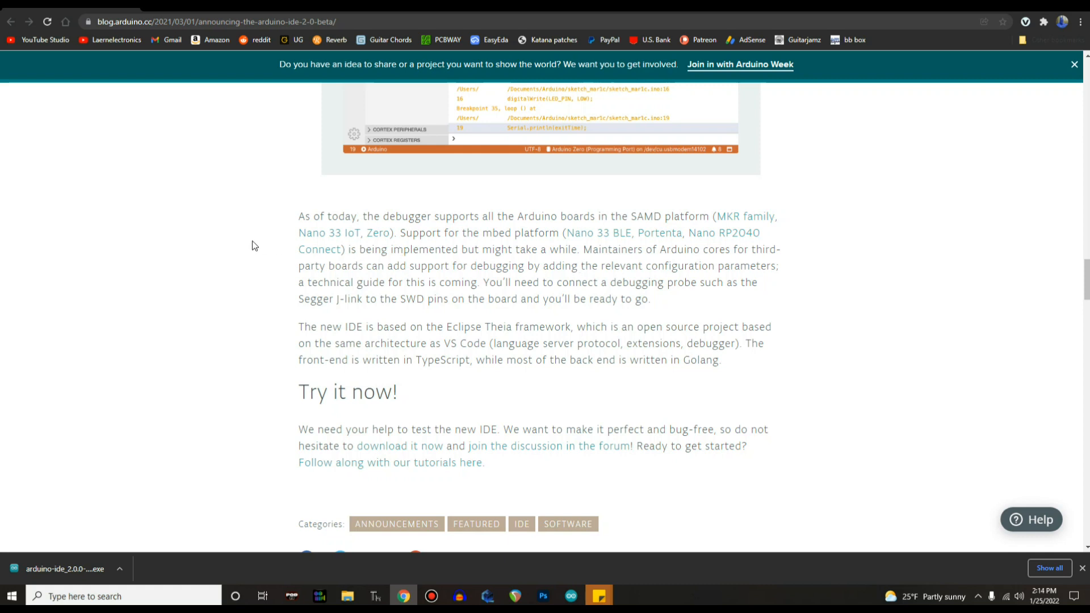
scroll("down", 3)
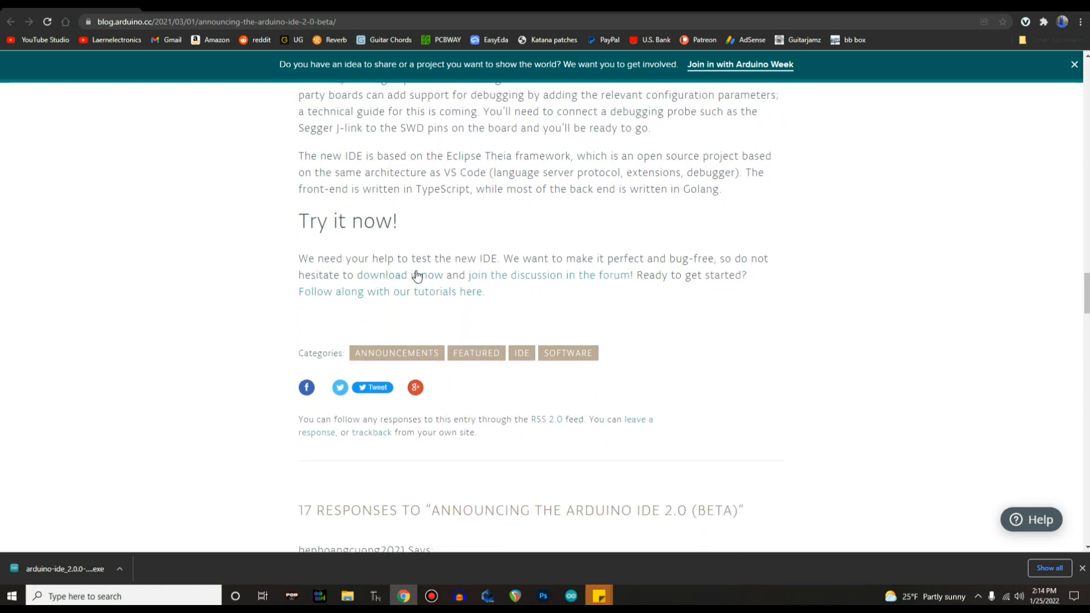
Follow the IDE 2.0 download link, then scroll the software page to the Terms of Service
left_click(381, 275)
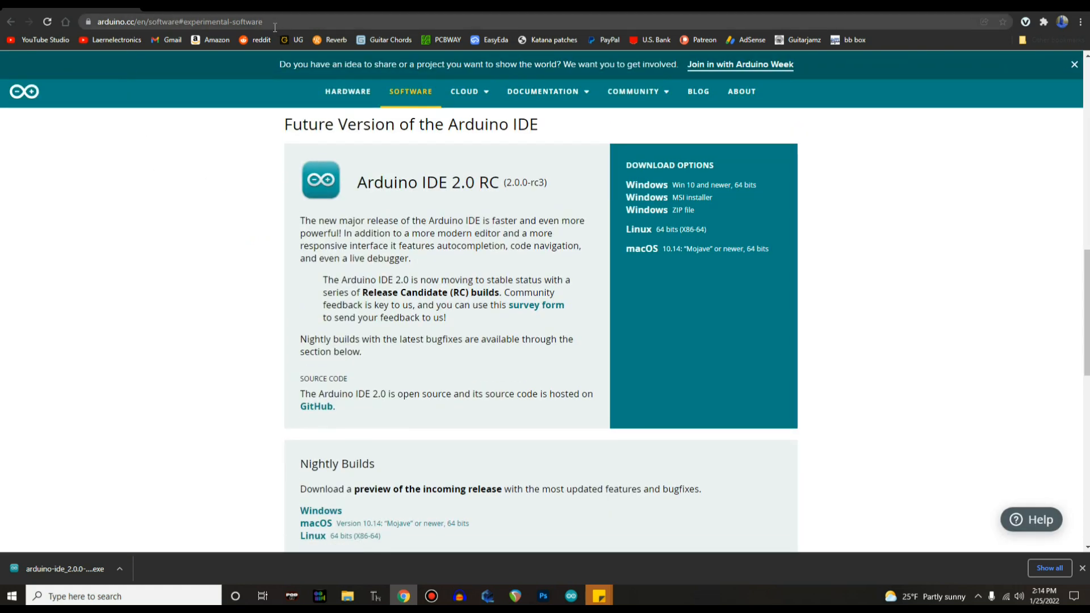
left_click(177, 22)
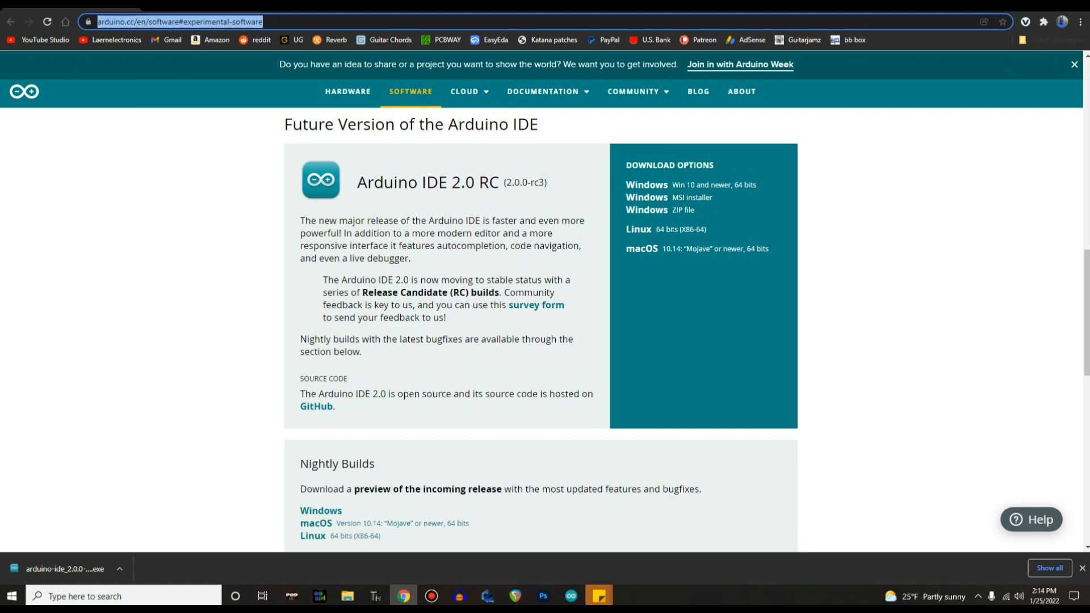
mouse_move(664, 205)
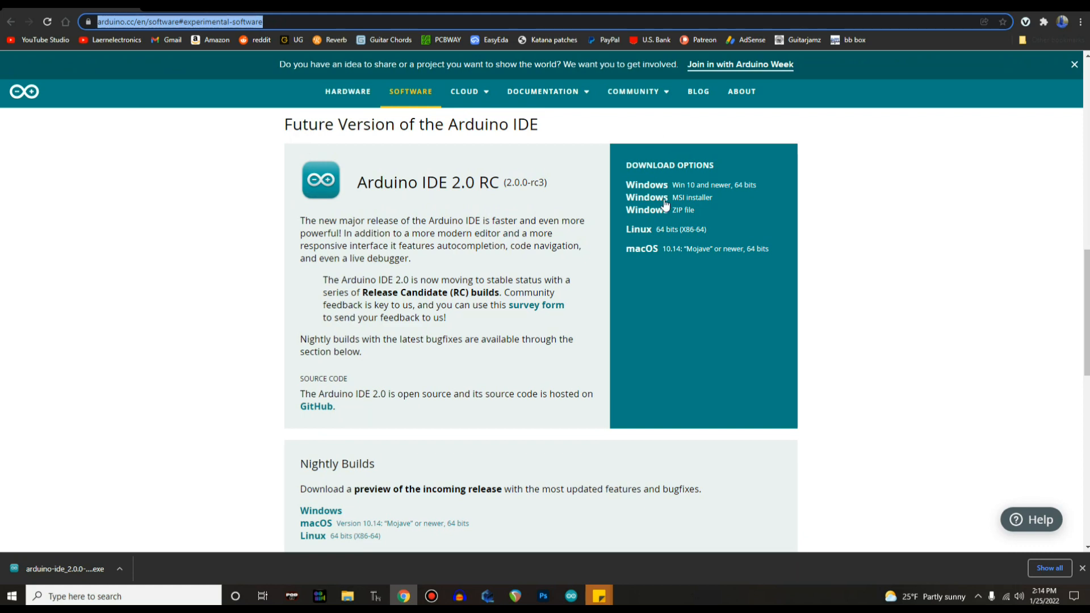
scroll("down", 3)
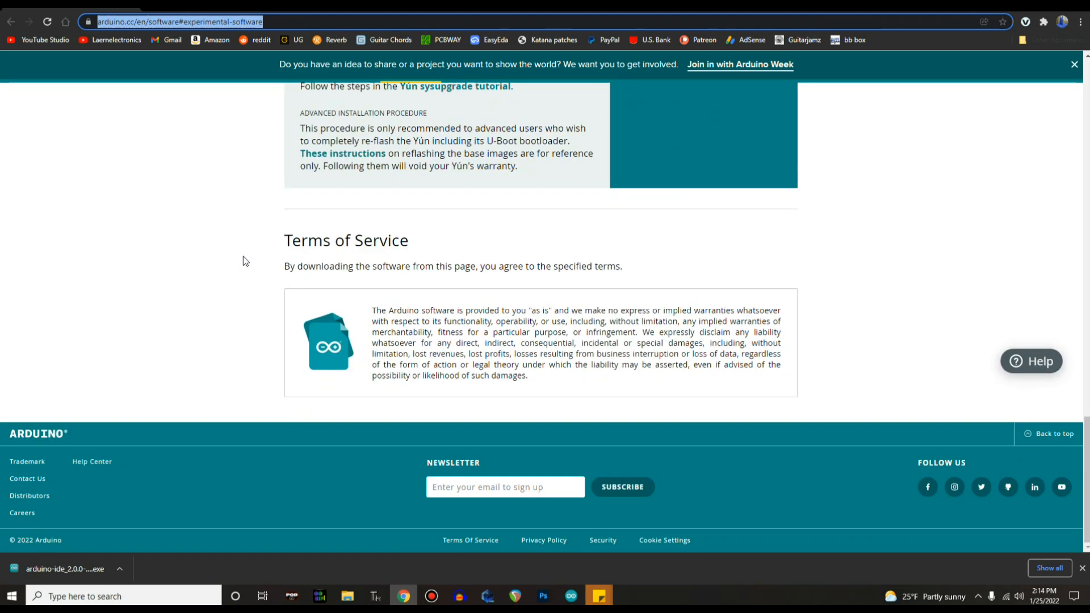
mouse_move(916, 325)
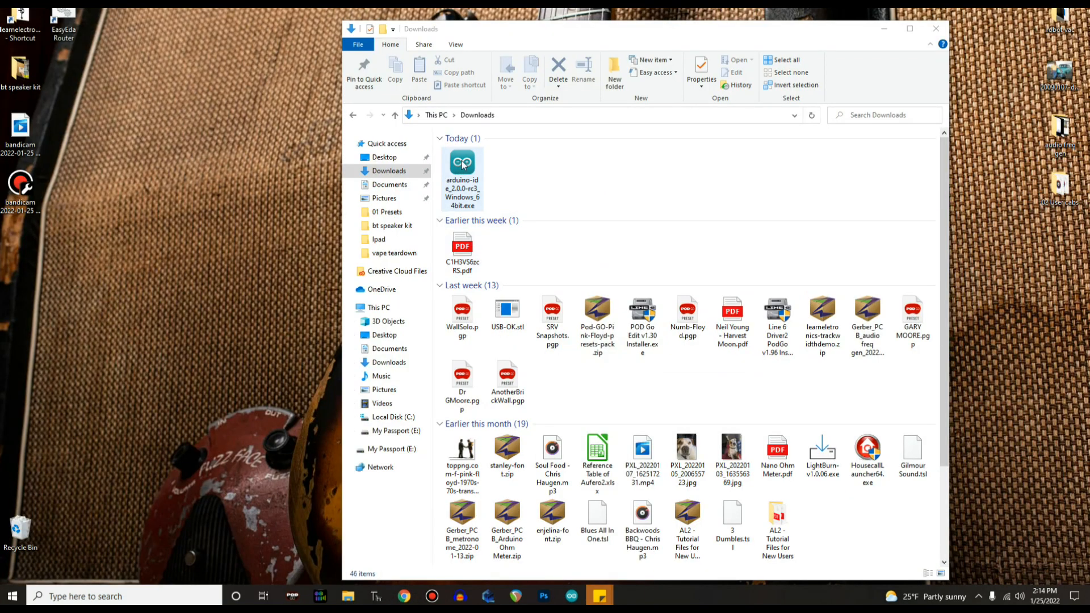
Check the arduino-ide_2.0.0-rc3_Windows_64bit.exe installer's Properties, then bring up its options to run it
right_click(461, 177)
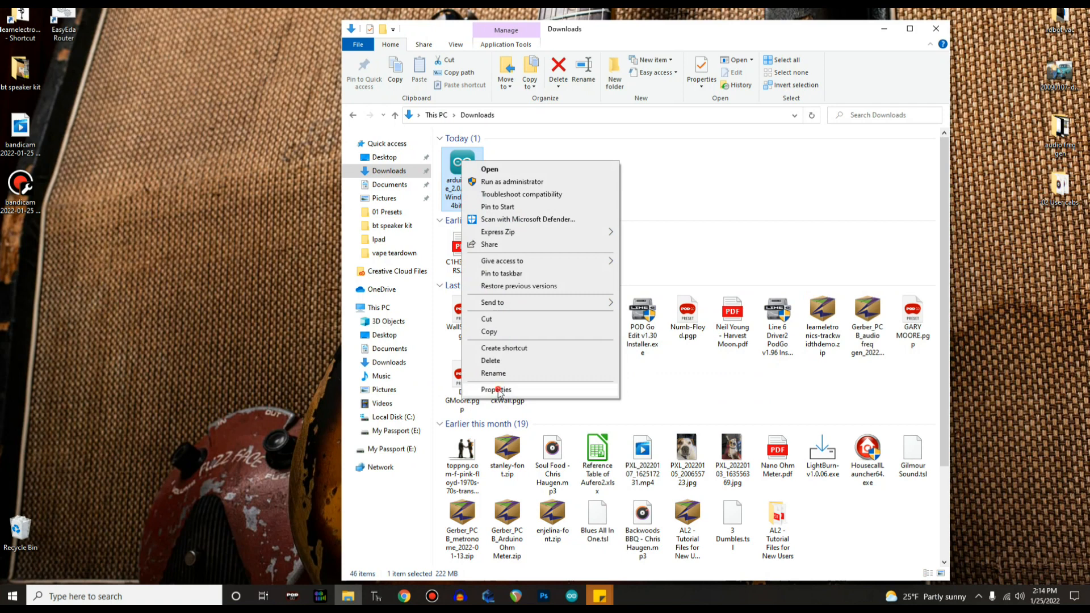
left_click(496, 389)
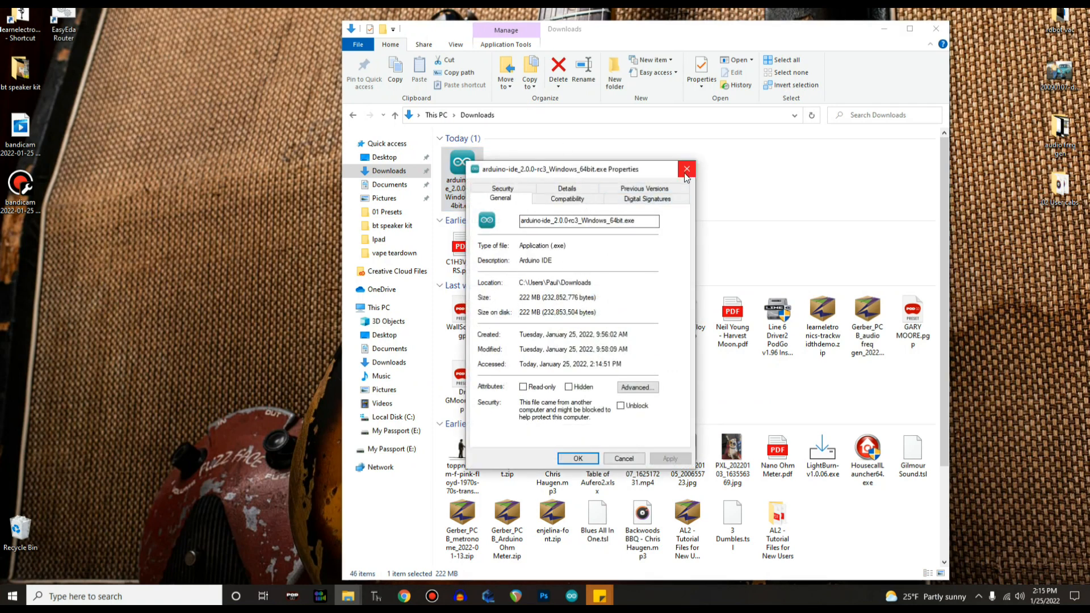
right_click(461, 177)
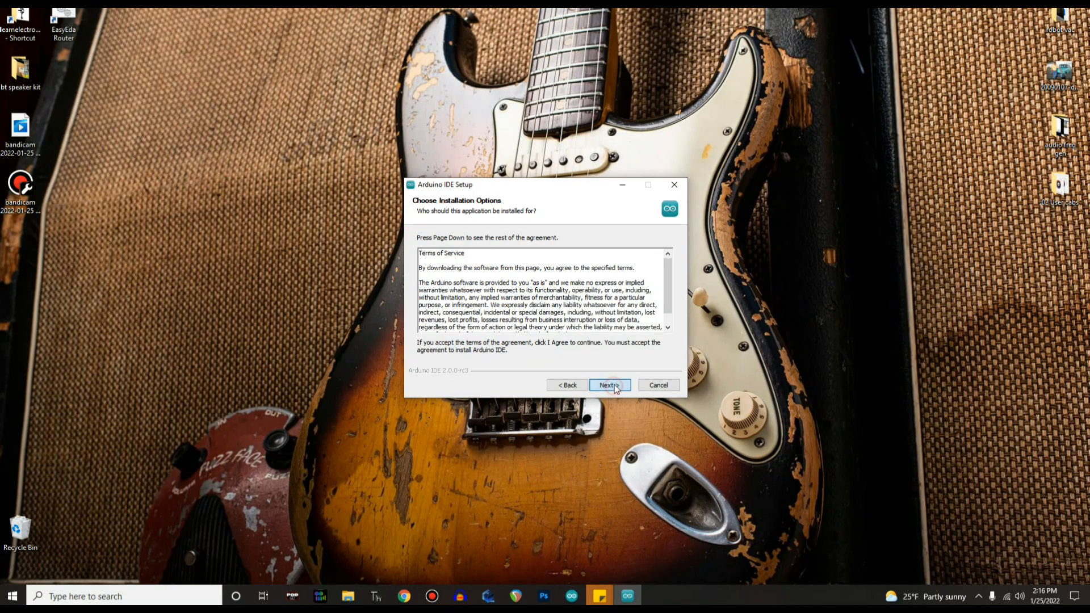
Install Arduino IDE 'Only for me' in the default folder and finish with Run Arduino IDE
left_click(608, 385)
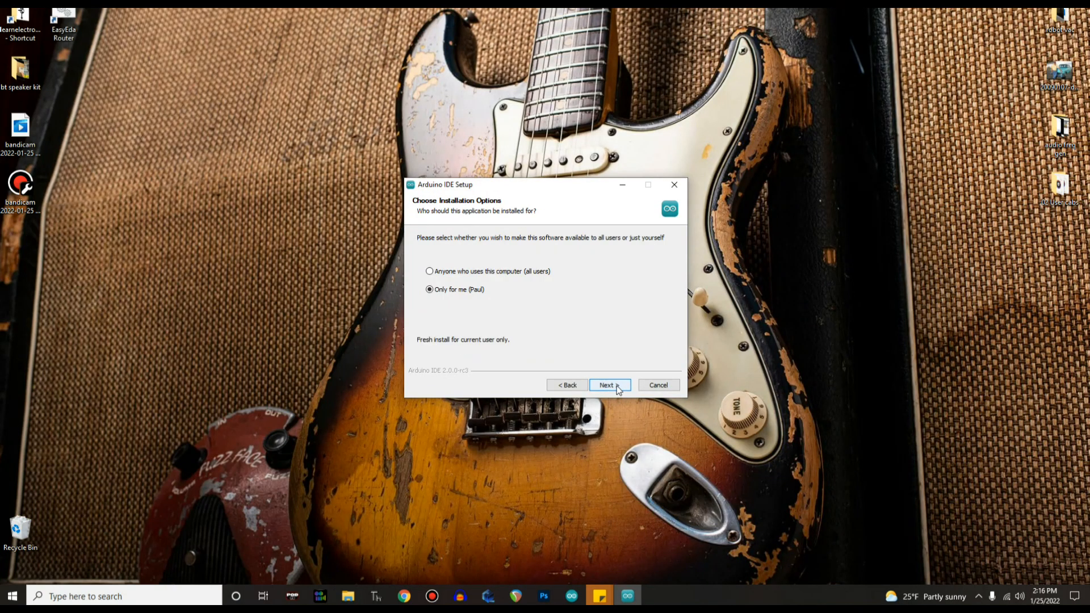
left_click(606, 384)
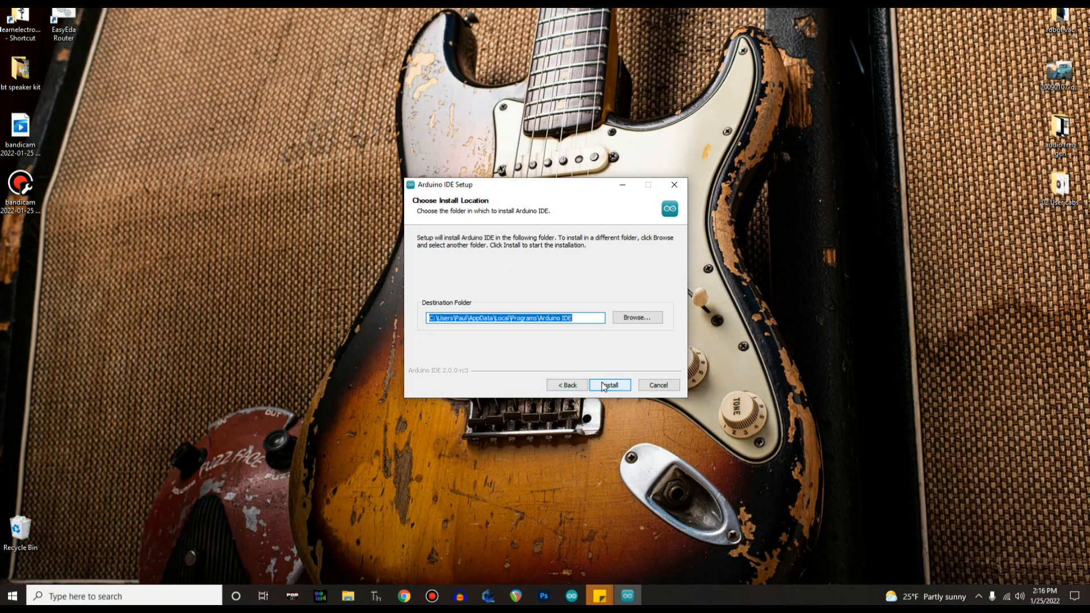
left_click(609, 385)
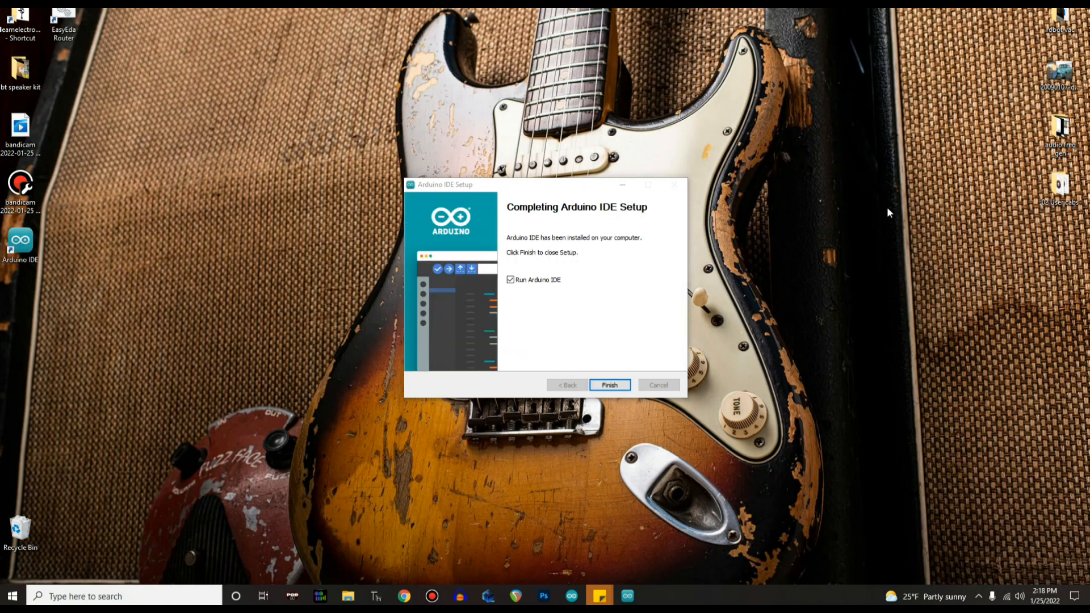
left_click(609, 384)
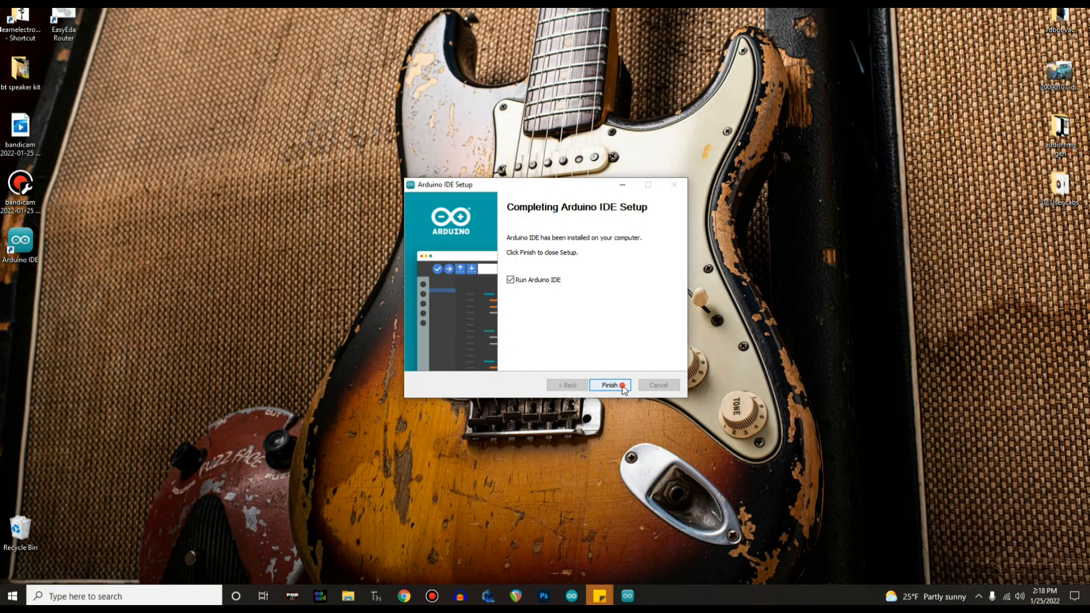
left_click(608, 385)
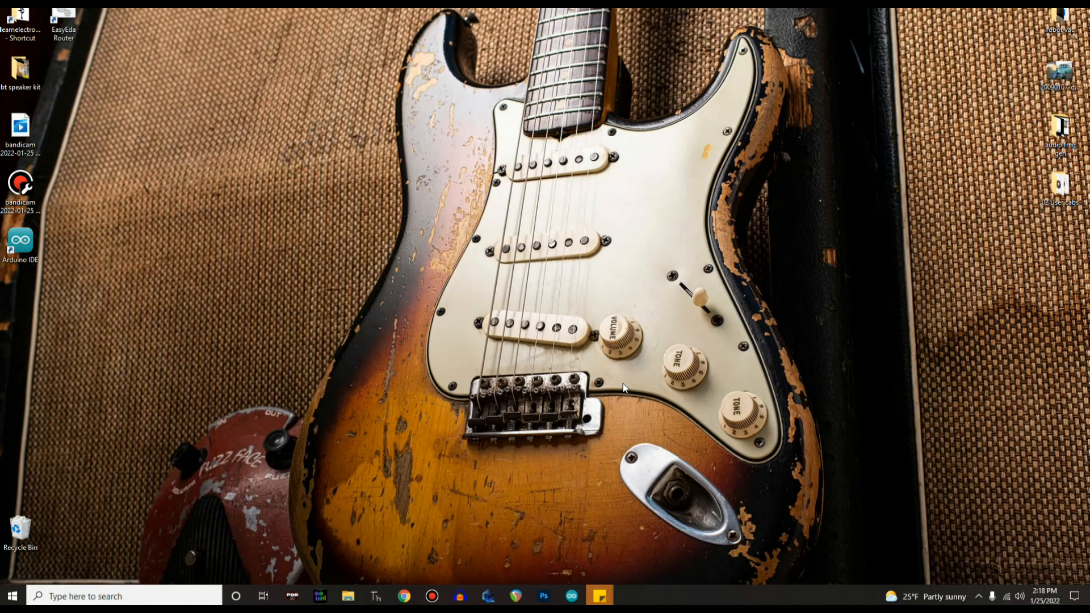
mouse_move(831, 253)
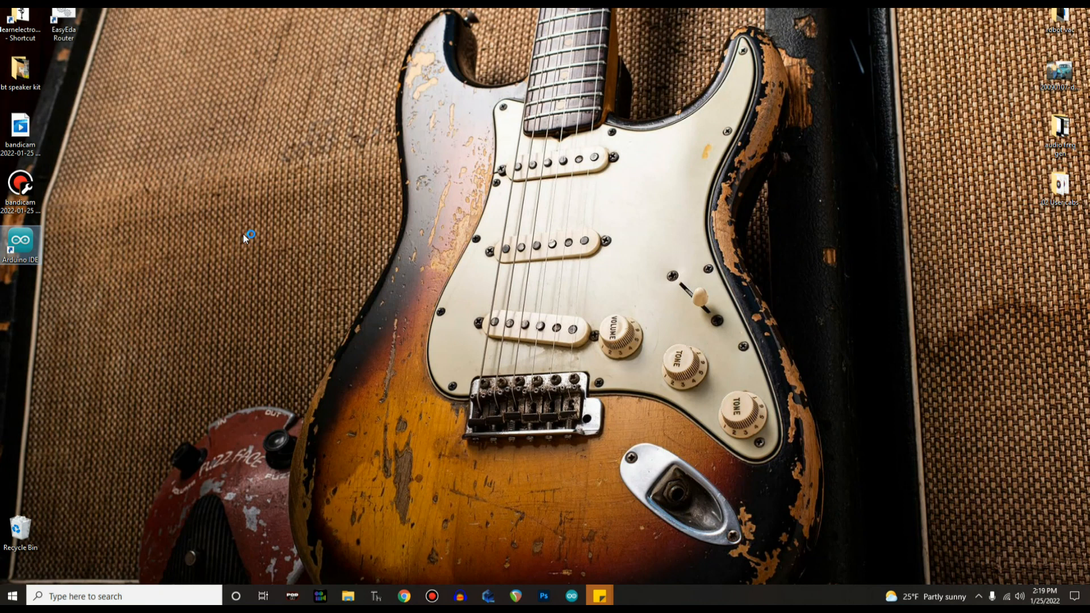
mouse_move(668, 201)
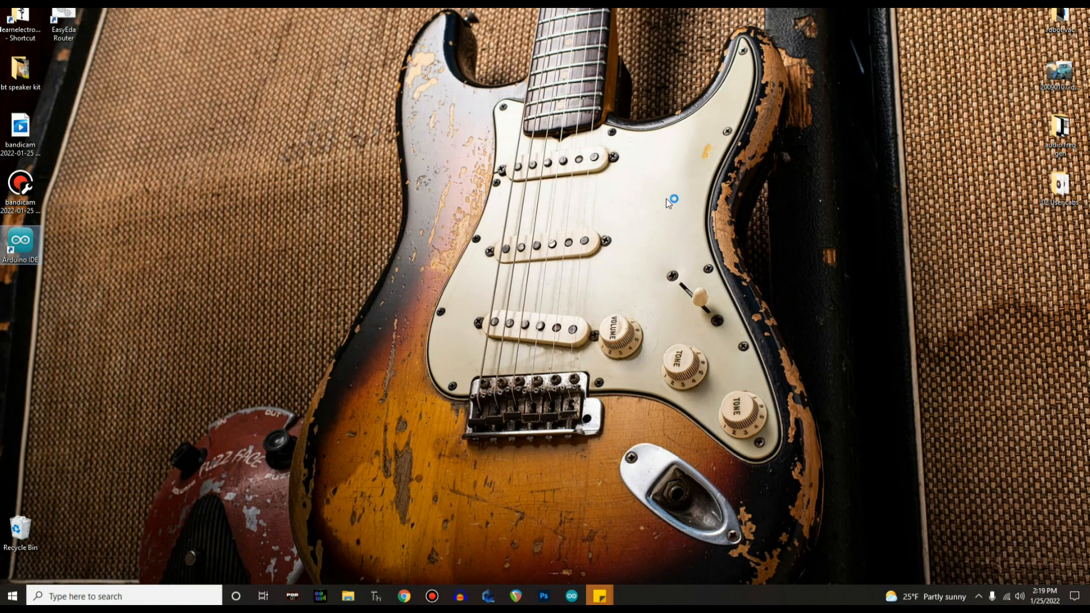
mouse_move(611, 198)
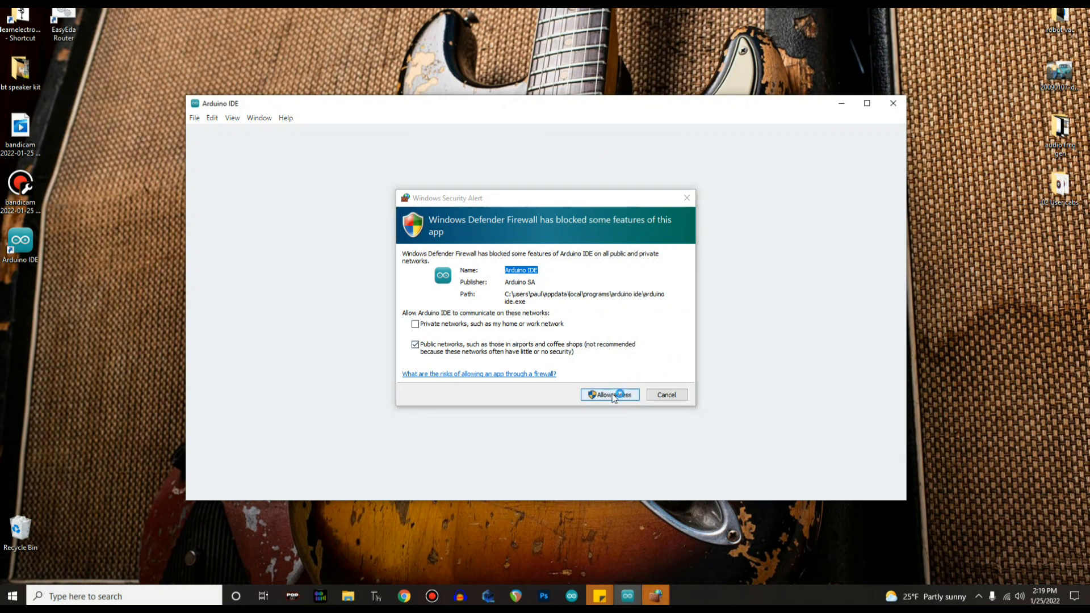
Allow Arduino IDE through the Windows firewall, then move and enlarge its window
left_click(610, 394)
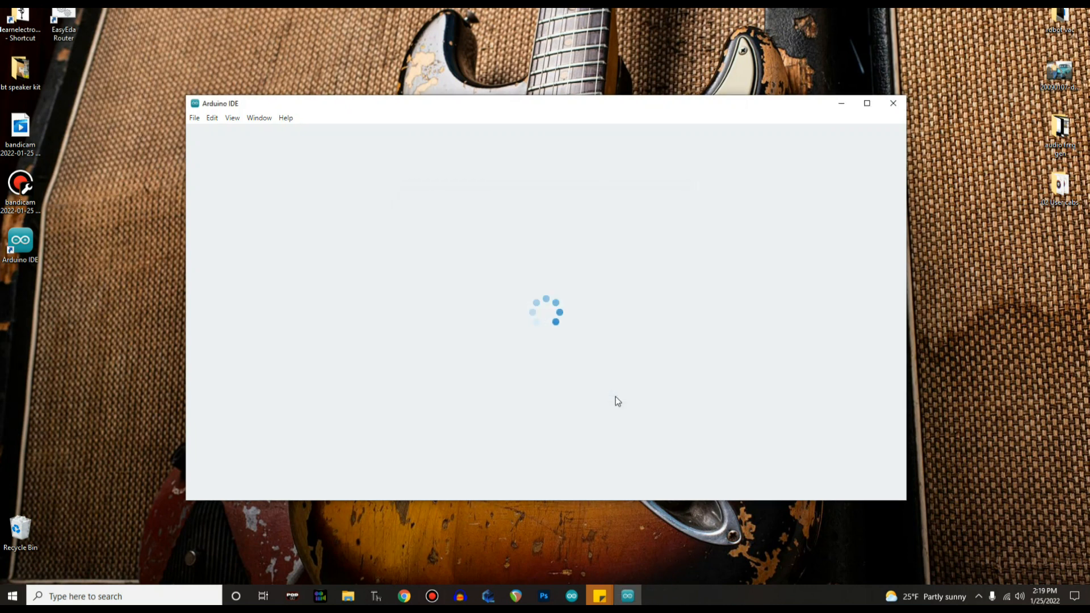
mouse_move(521, 165)
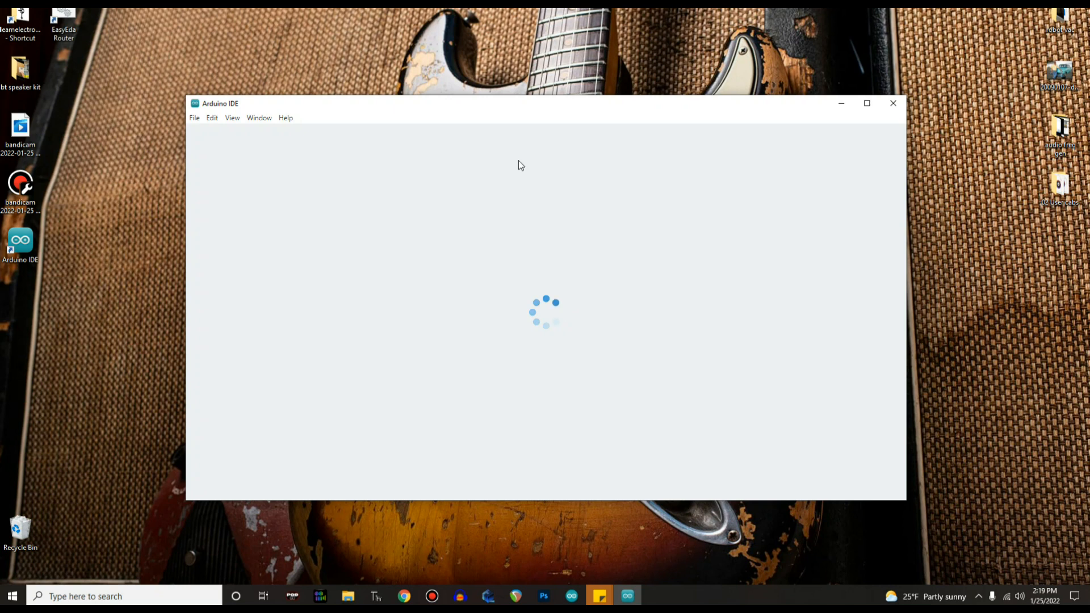
mouse_move(829, 56)
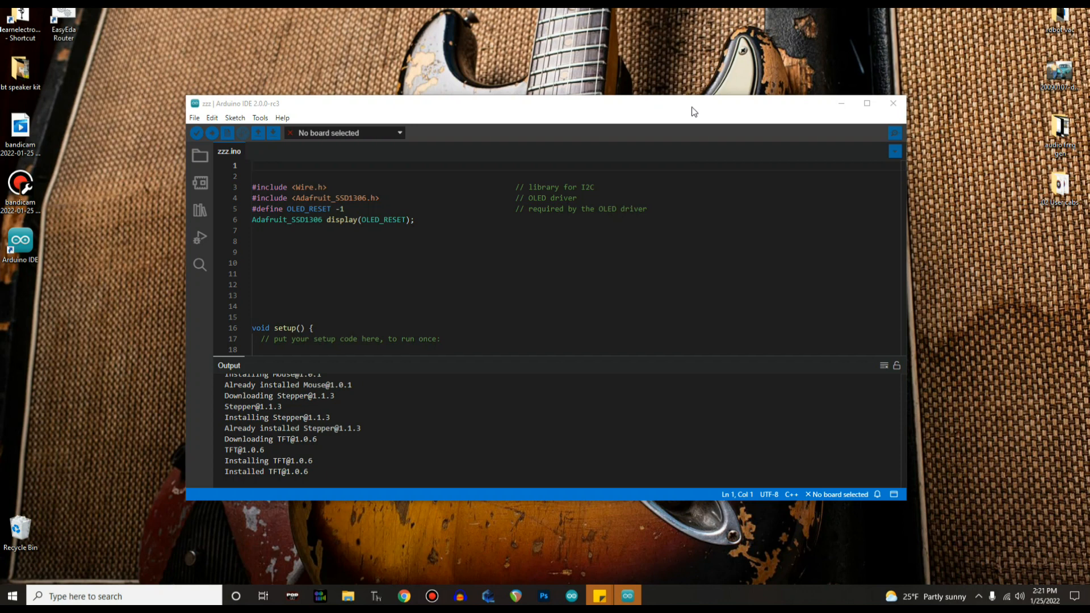
mouse_move(578, 120)
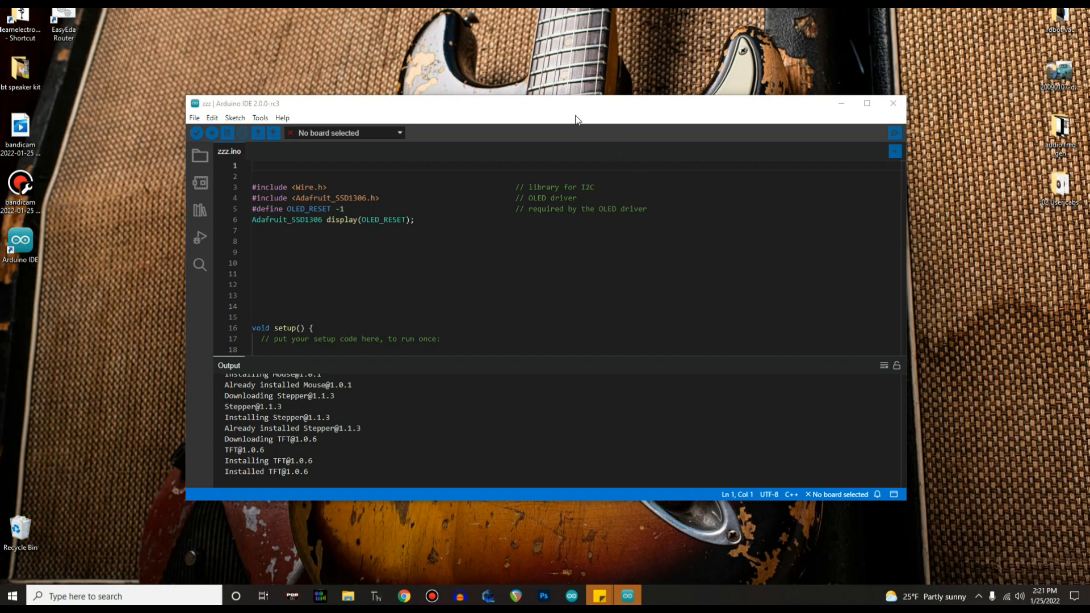
left_click_drag(576, 103, 497, 85)
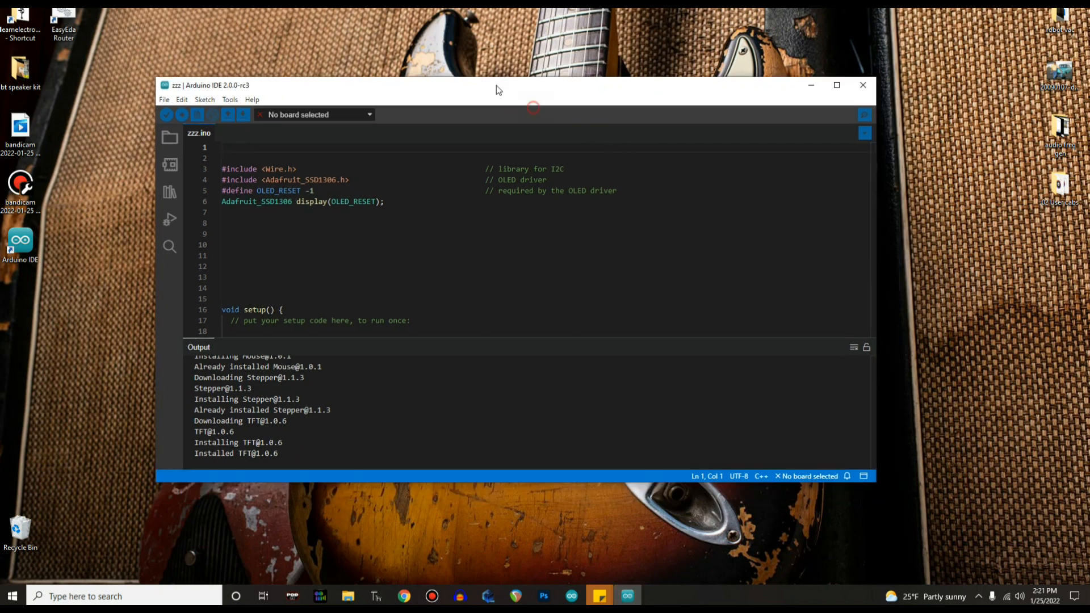
left_click_drag(498, 84, 360, 18)
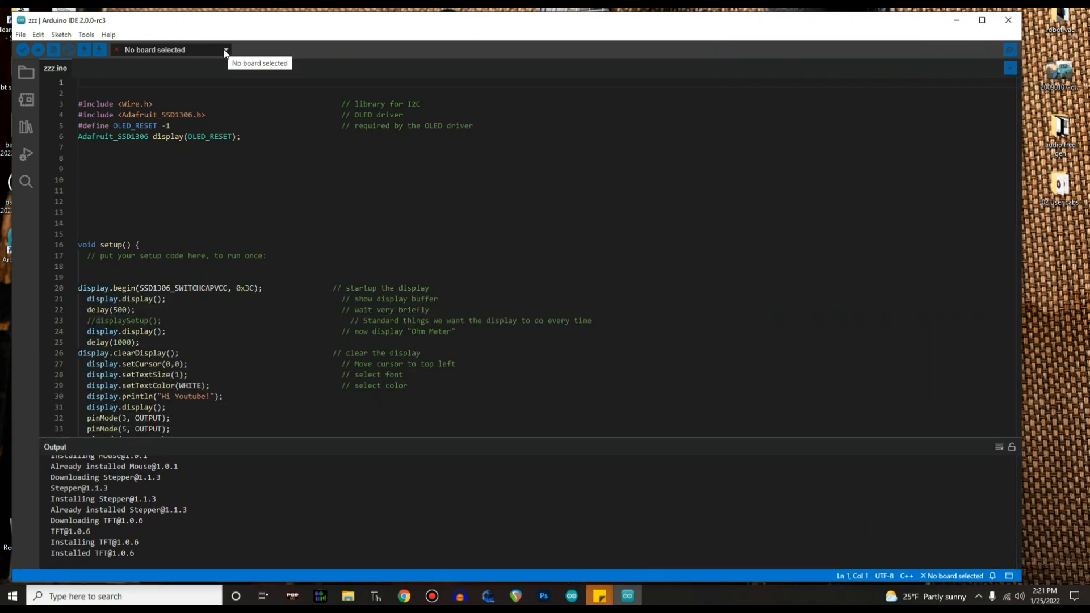
Select Arduino Nano on port COM6 as the target board
left_click(223, 49)
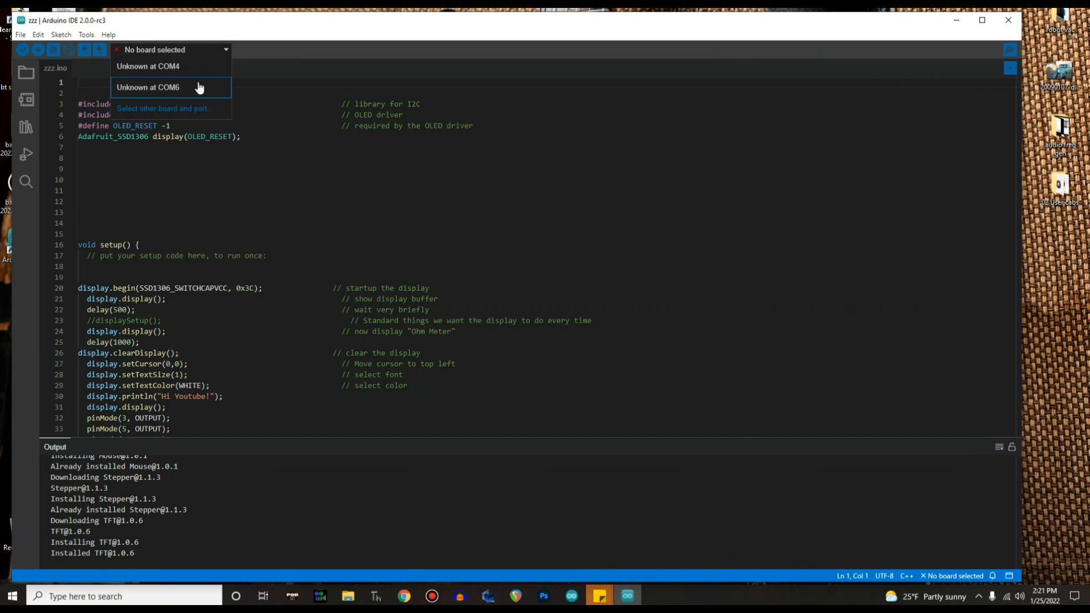
left_click(163, 109)
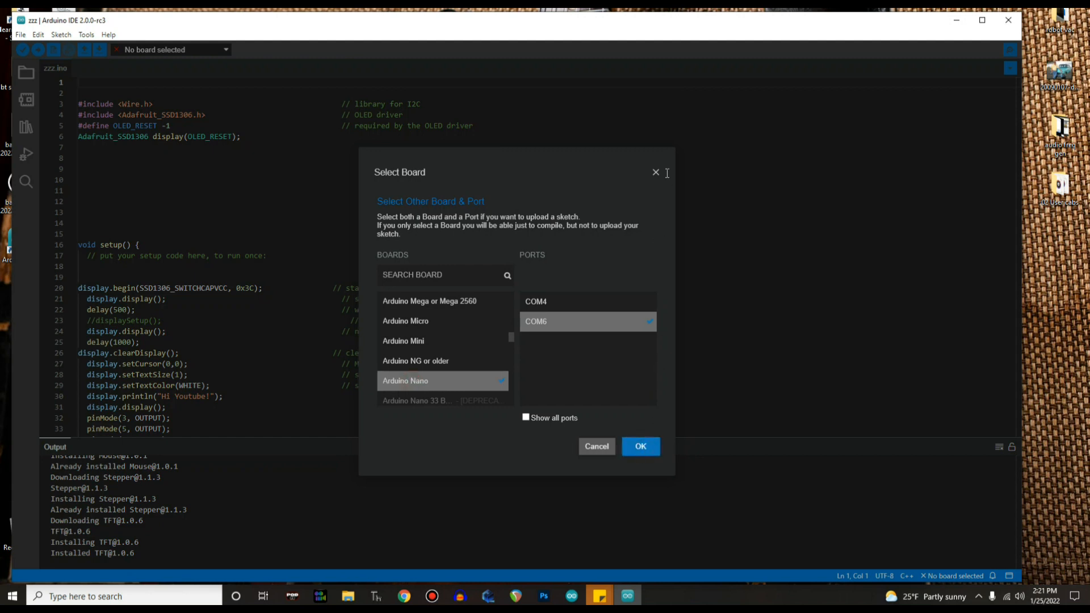
left_click(638, 445)
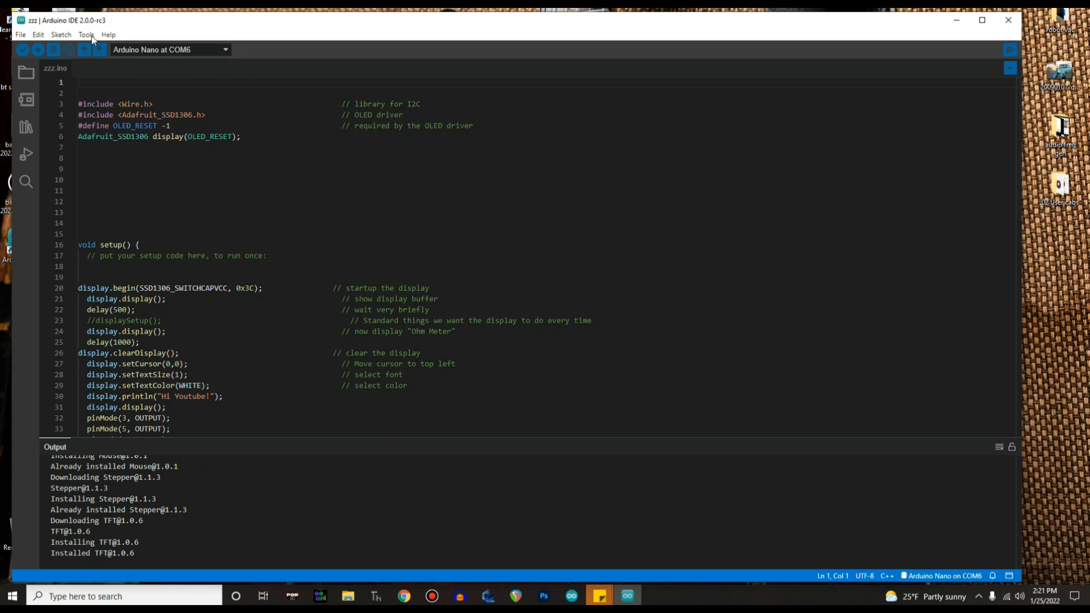
Show the connected board's information with Tools > Get Board Info
left_click(85, 35)
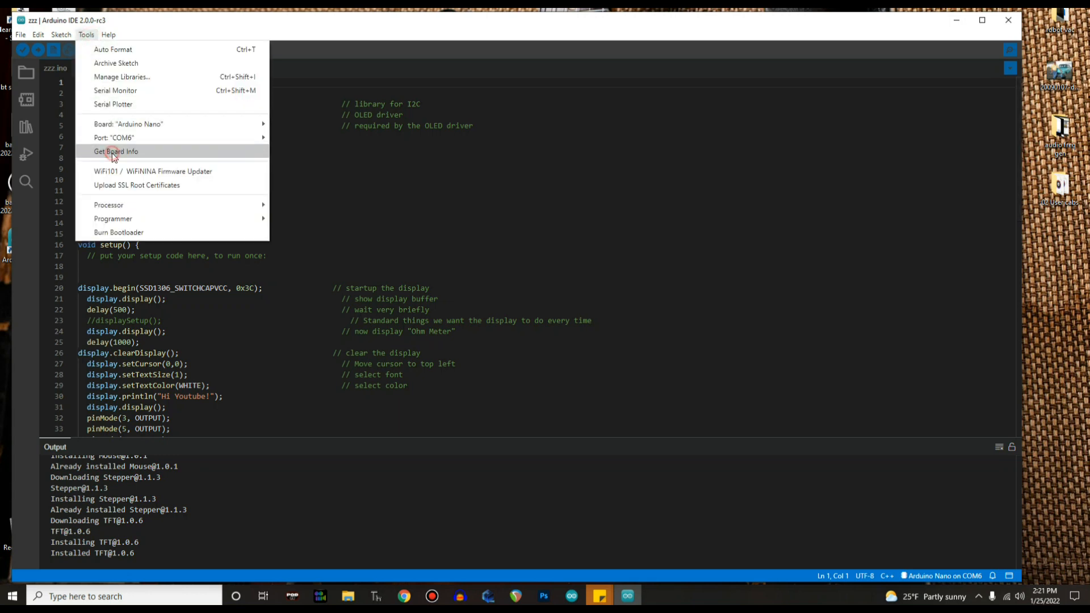
left_click(115, 152)
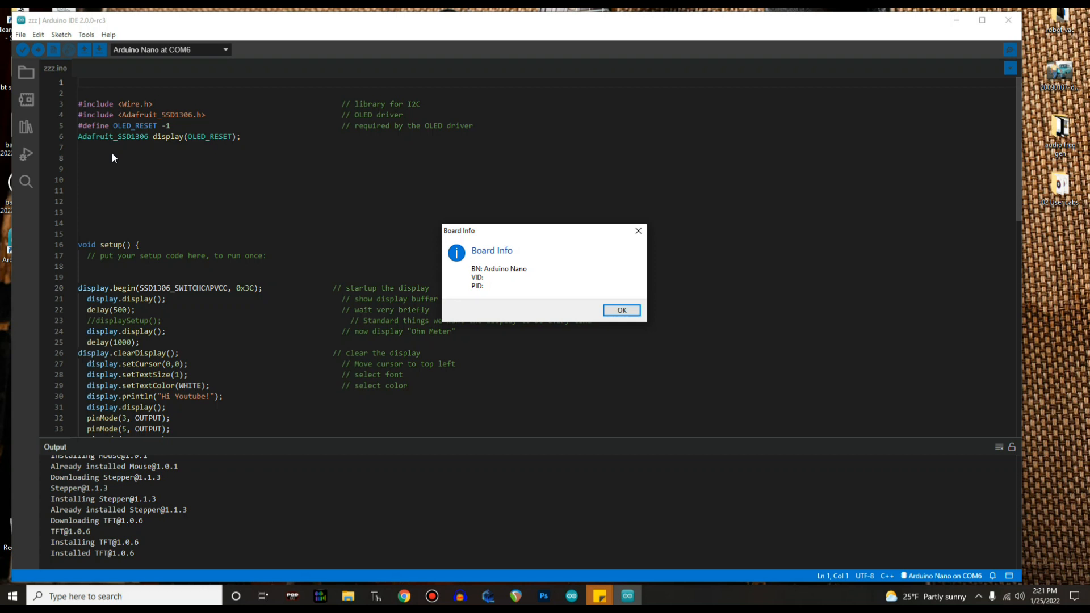
left_click(620, 310)
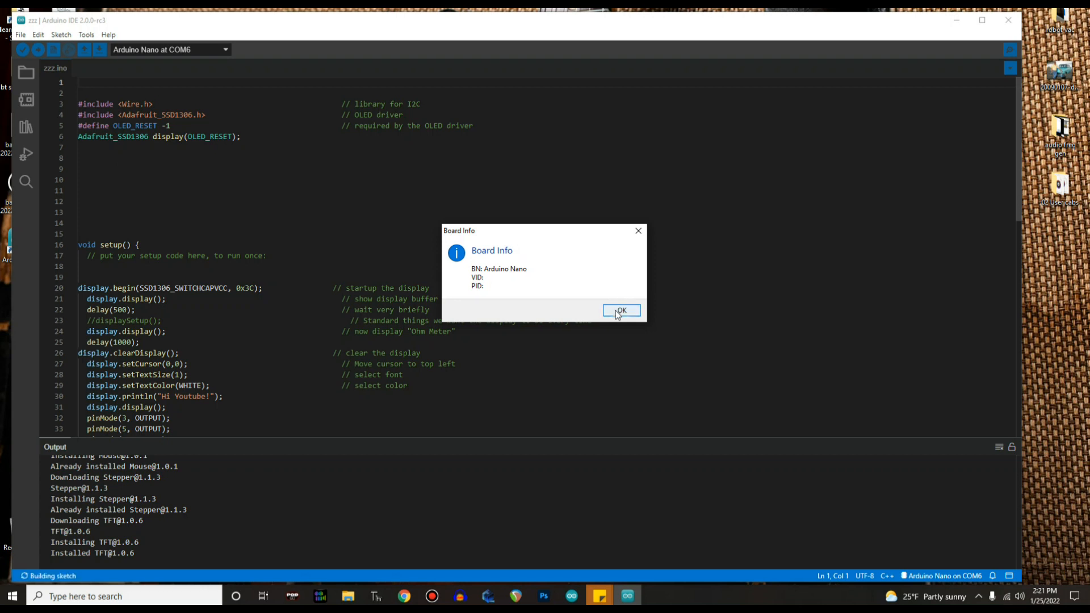
Close Board Info and scroll the Output through the avr-gcc and avrdude installation
left_click(620, 310)
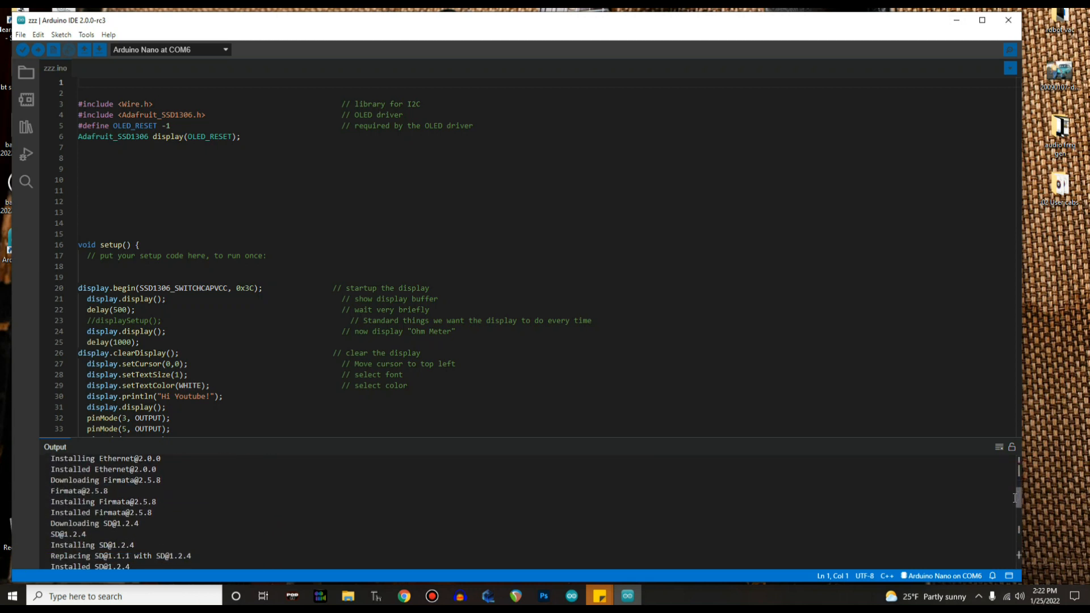
scroll("down", 3)
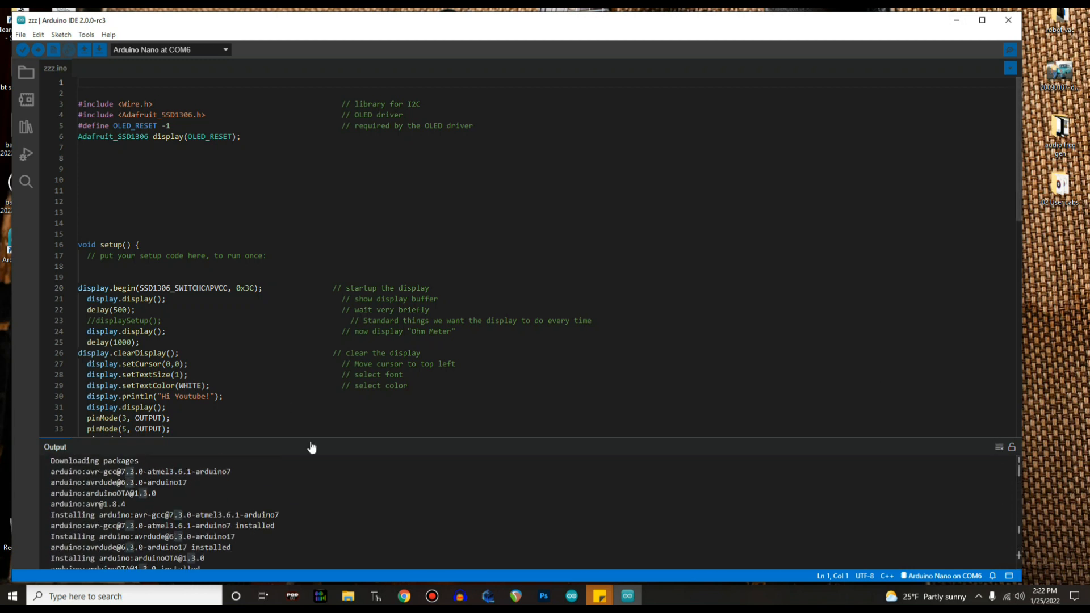
scroll("down", 3)
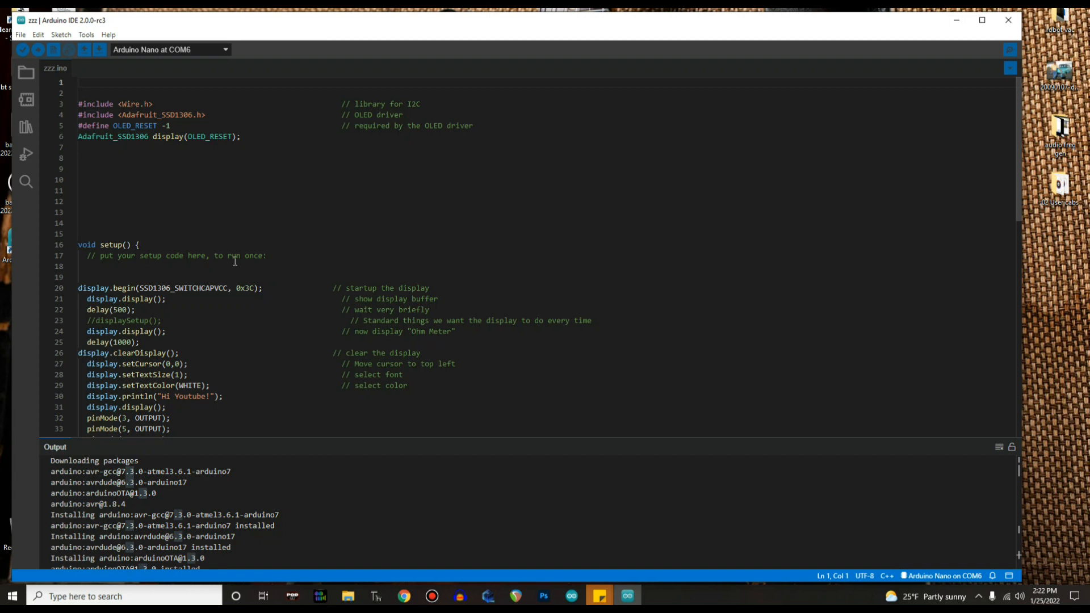
scroll("down", 3)
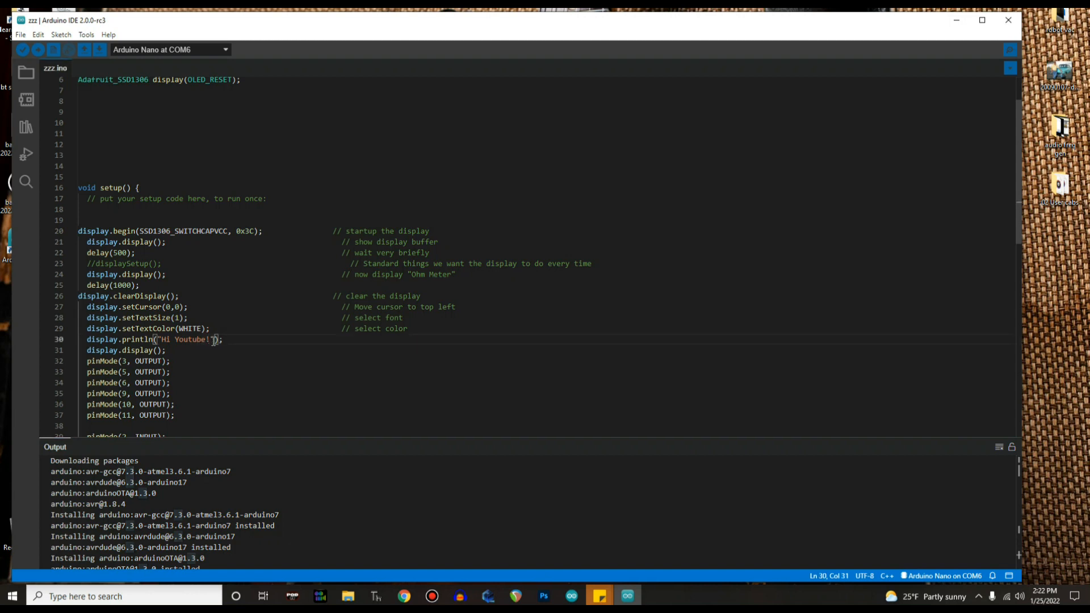
double_click(183, 339)
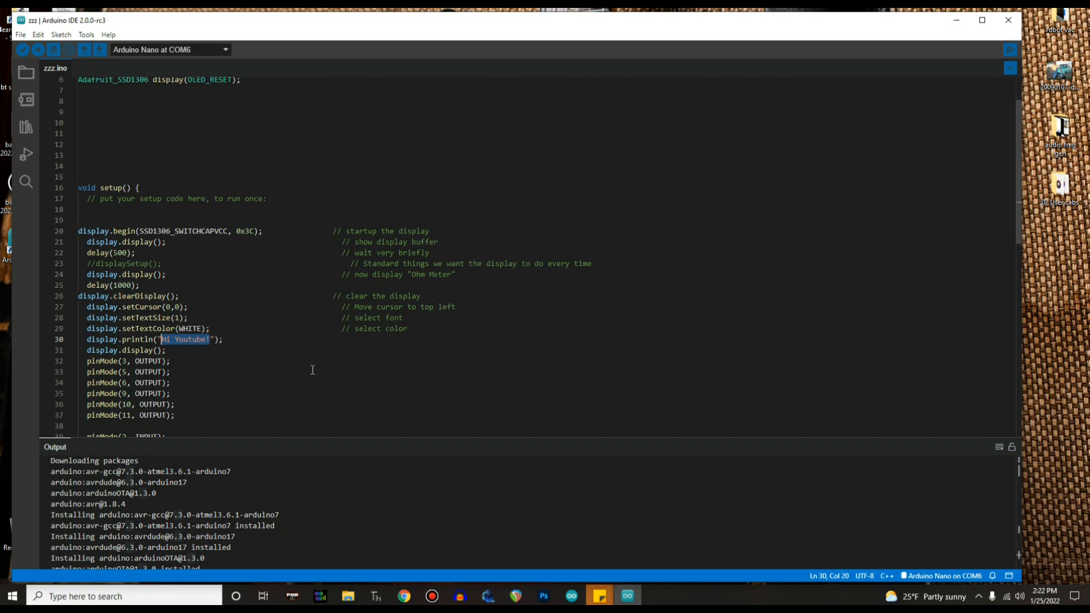
type("It's cold")
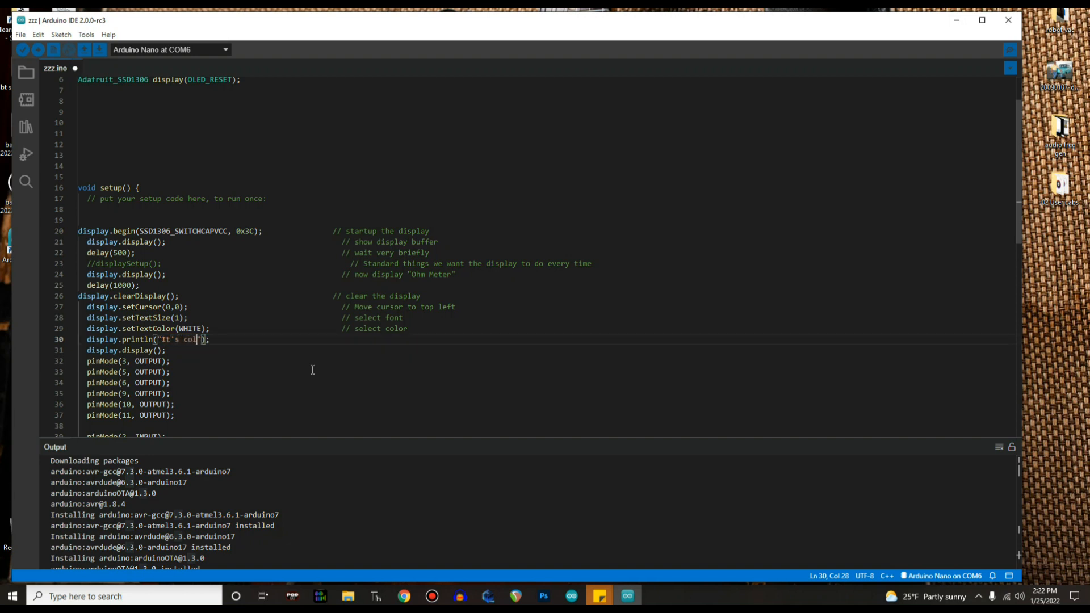
type("outside")
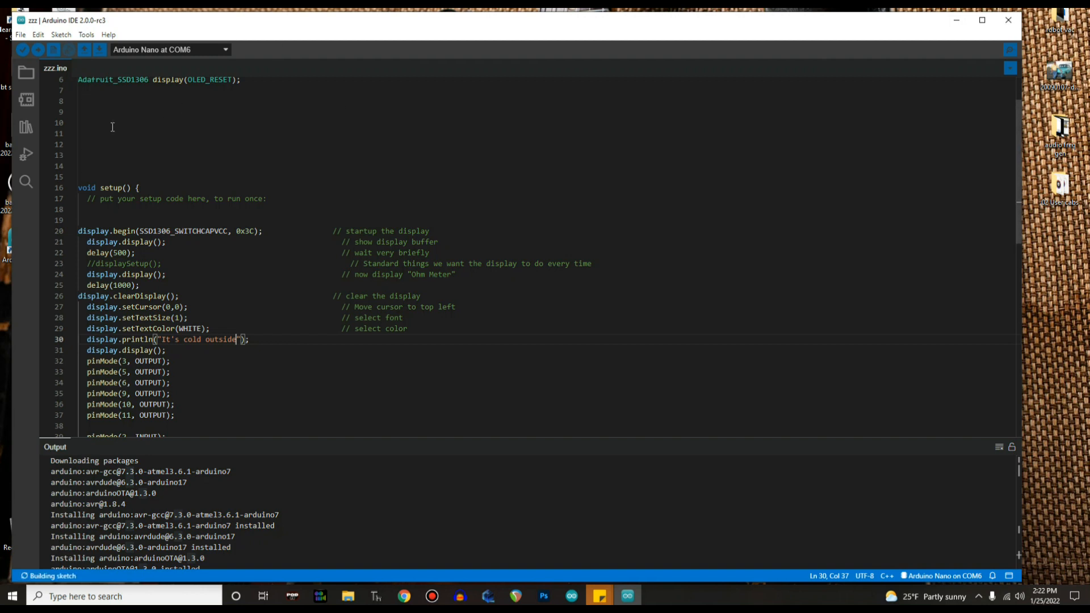
mouse_move(84, 50)
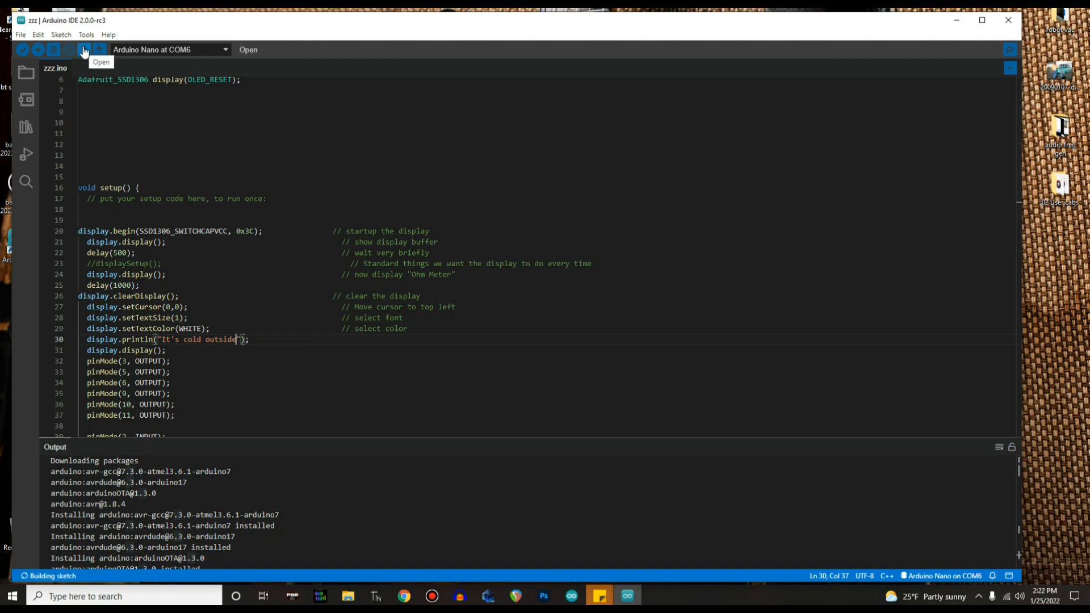
mouse_move(98, 49)
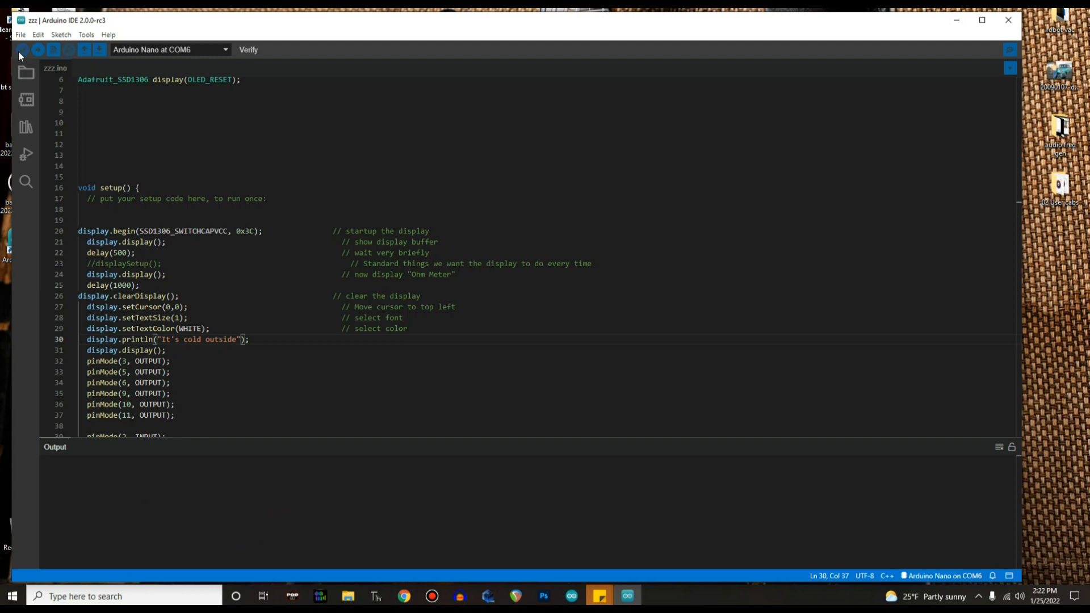
mouse_move(825, 588)
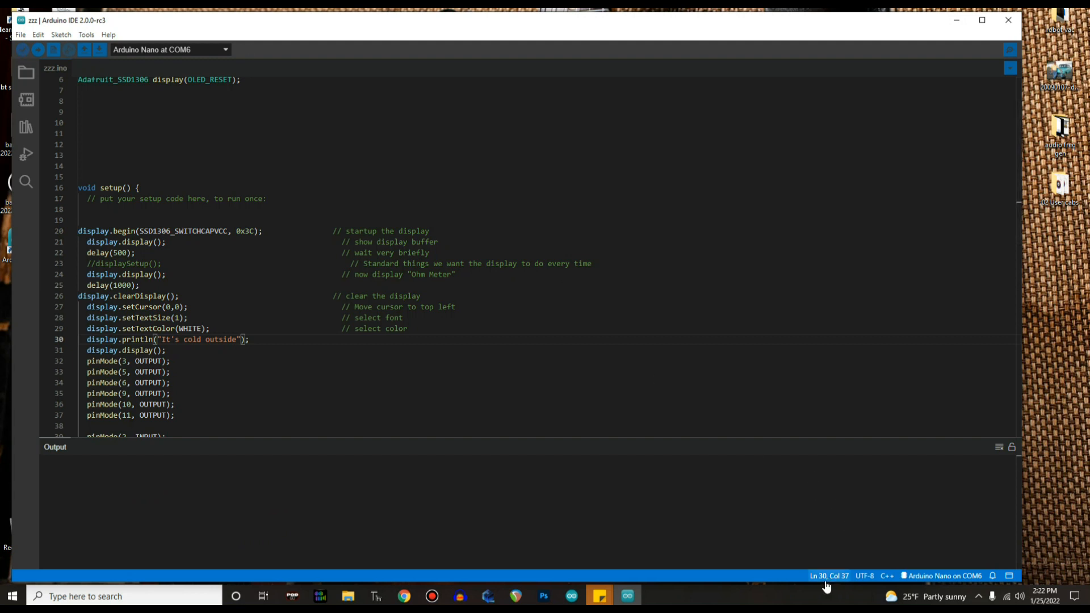
mouse_move(829, 576)
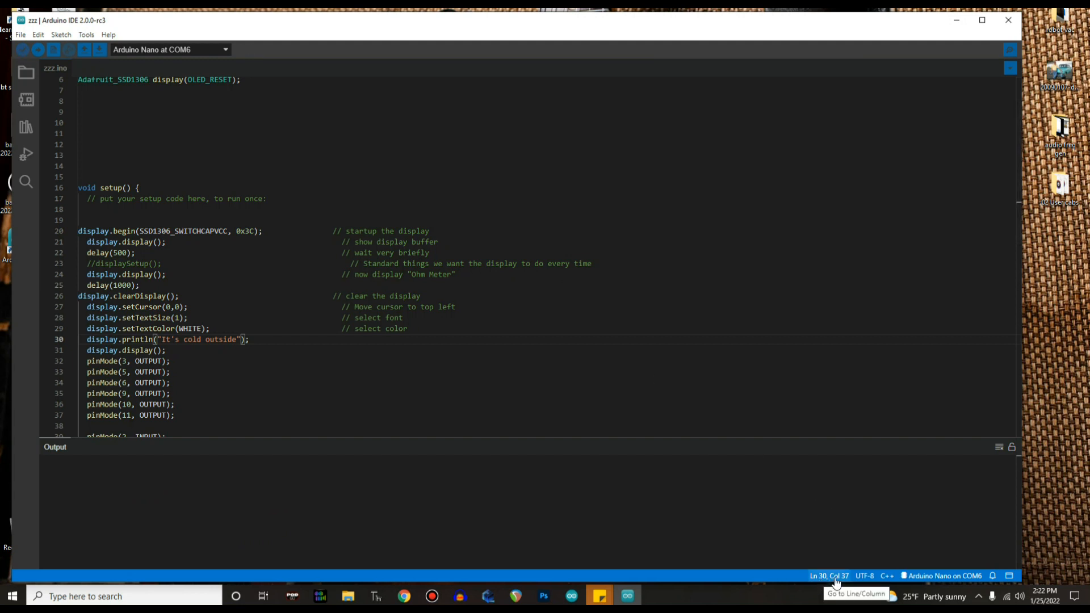
mouse_move(865, 584)
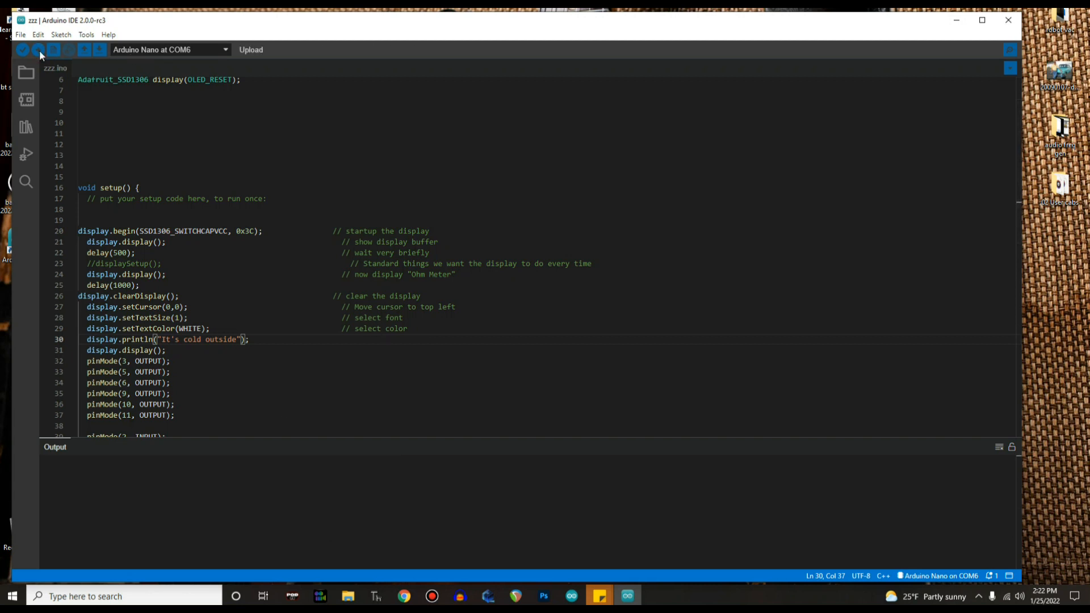
Verify the sketch, which compiles using 37% program storage and 67% dynamic memory
left_click(22, 50)
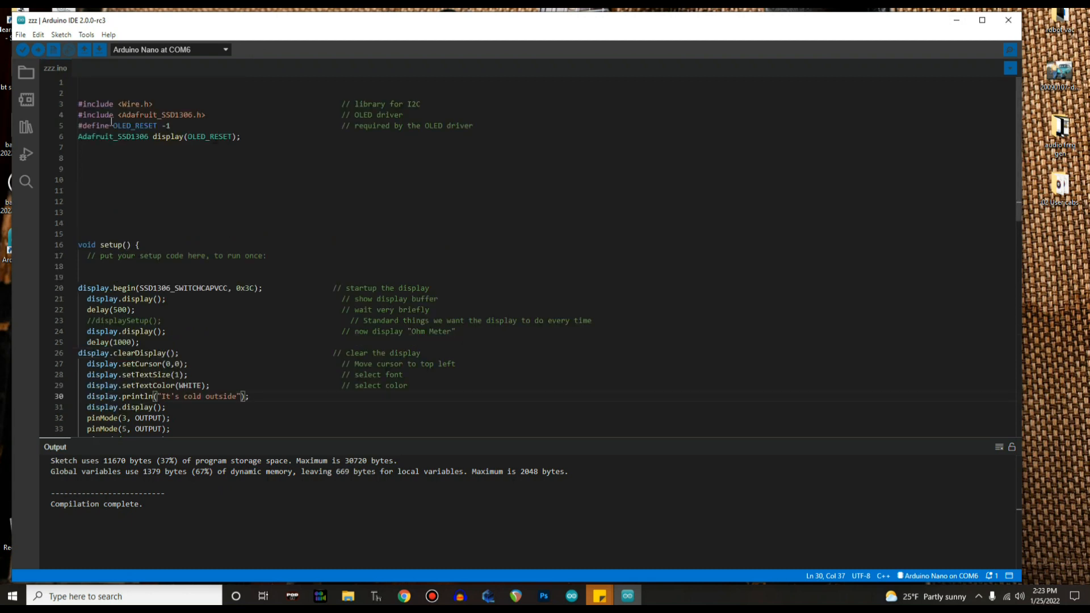
scroll("down", 3)
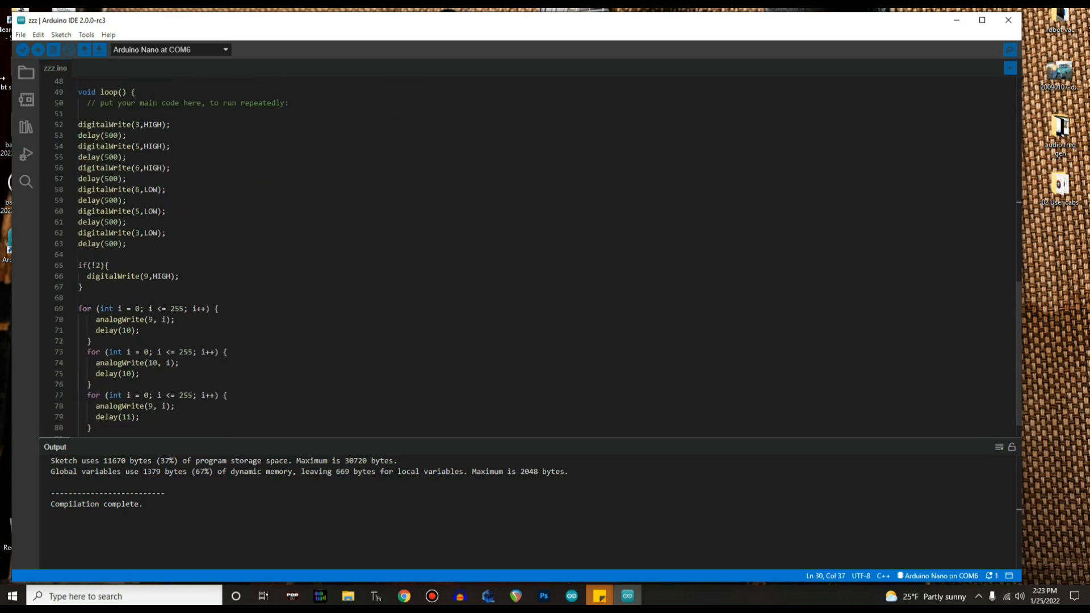
mouse_move(37, 49)
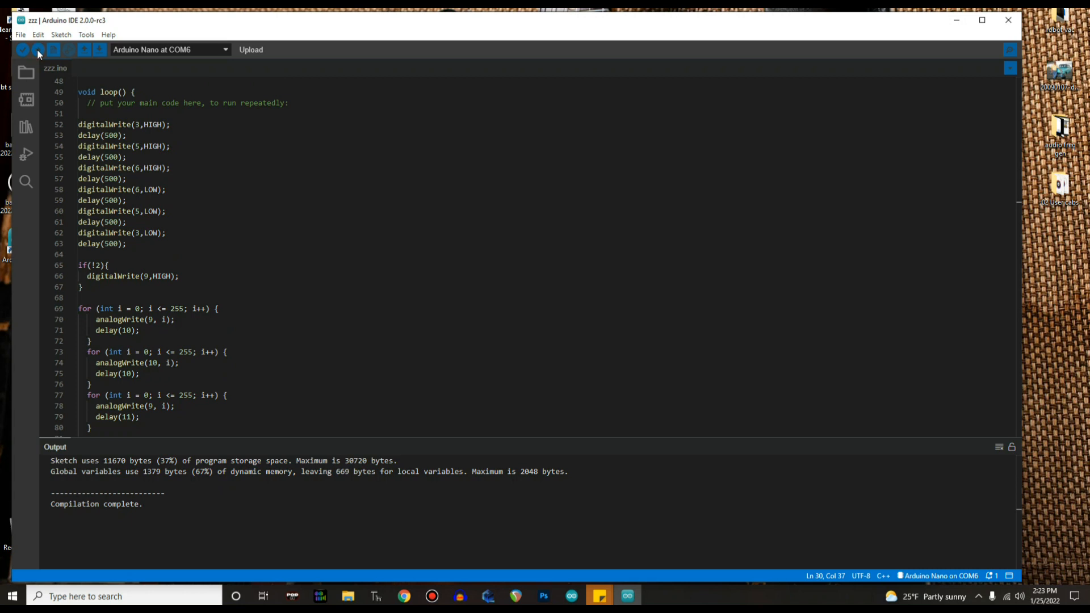
mouse_move(38, 50)
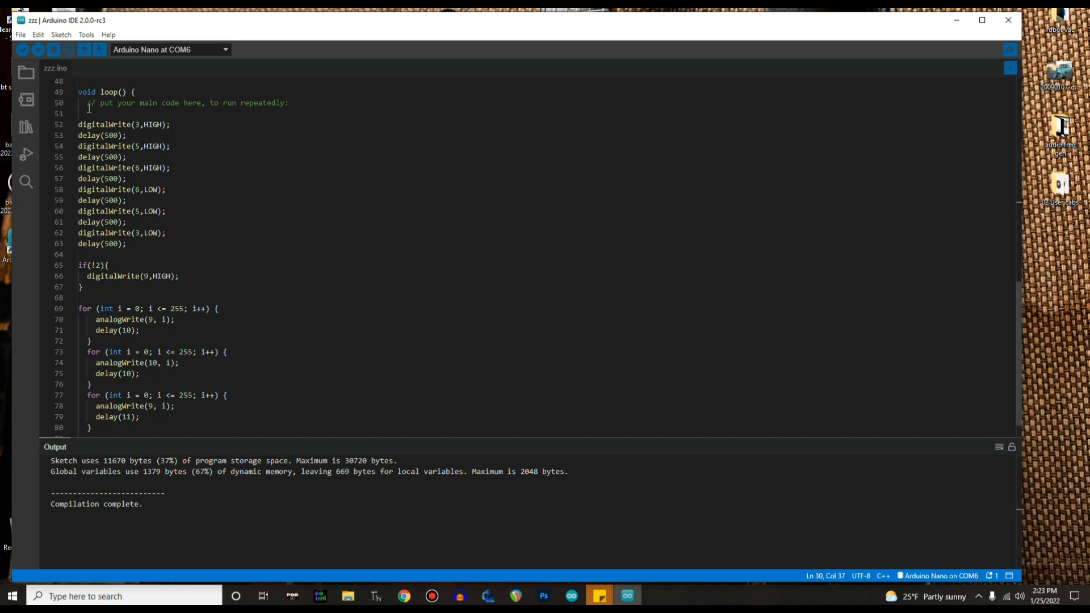
mouse_move(769, 357)
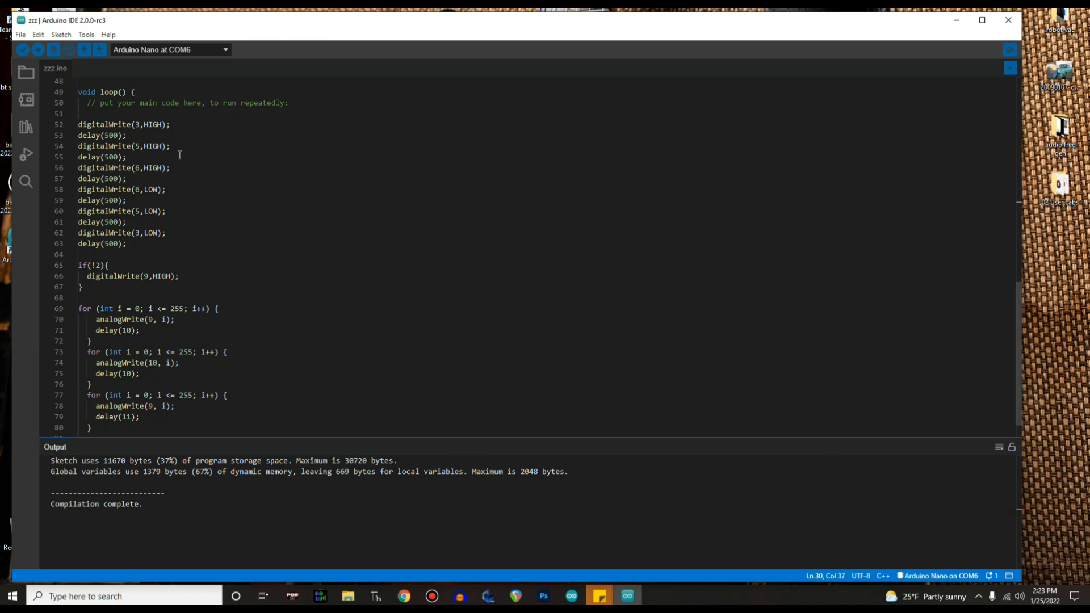
left_click(86, 34)
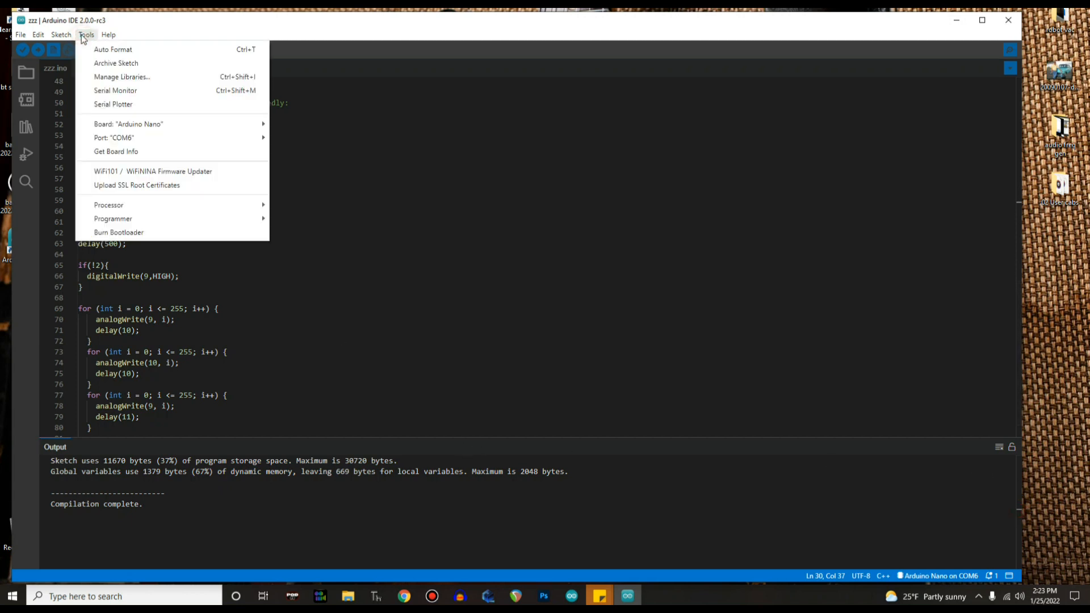
mouse_move(177, 208)
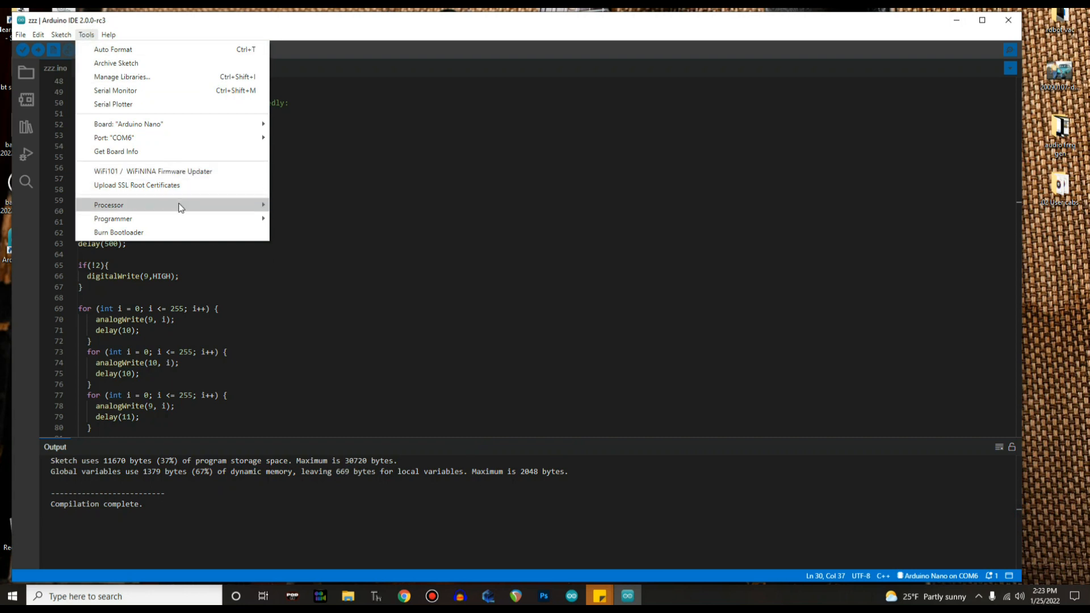
Upload the sketch to the Nano on COM6 until the output reports upload complete
left_click(108, 205)
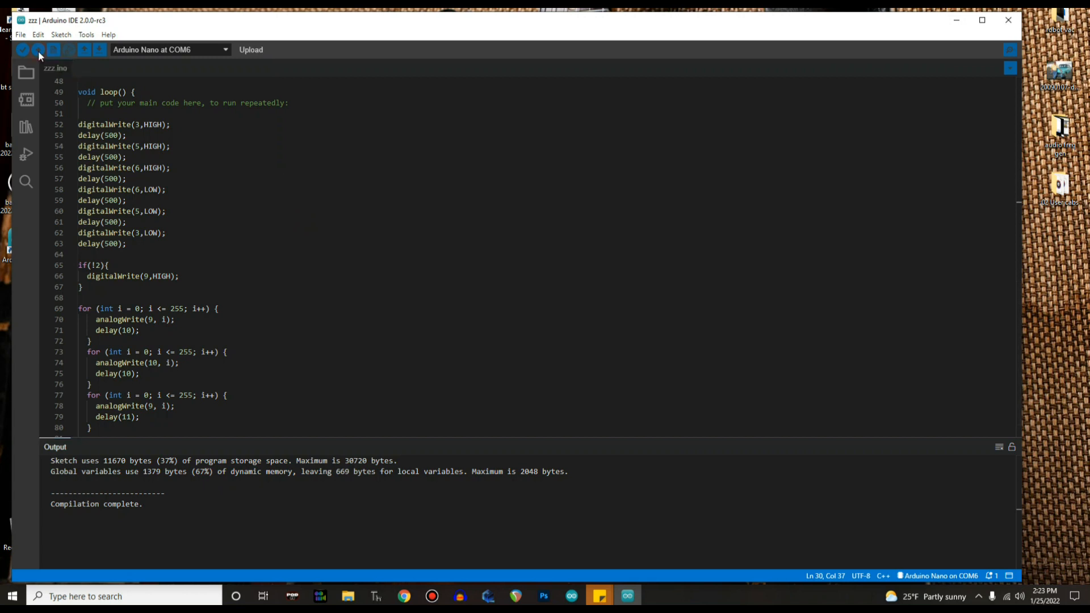
left_click(21, 34)
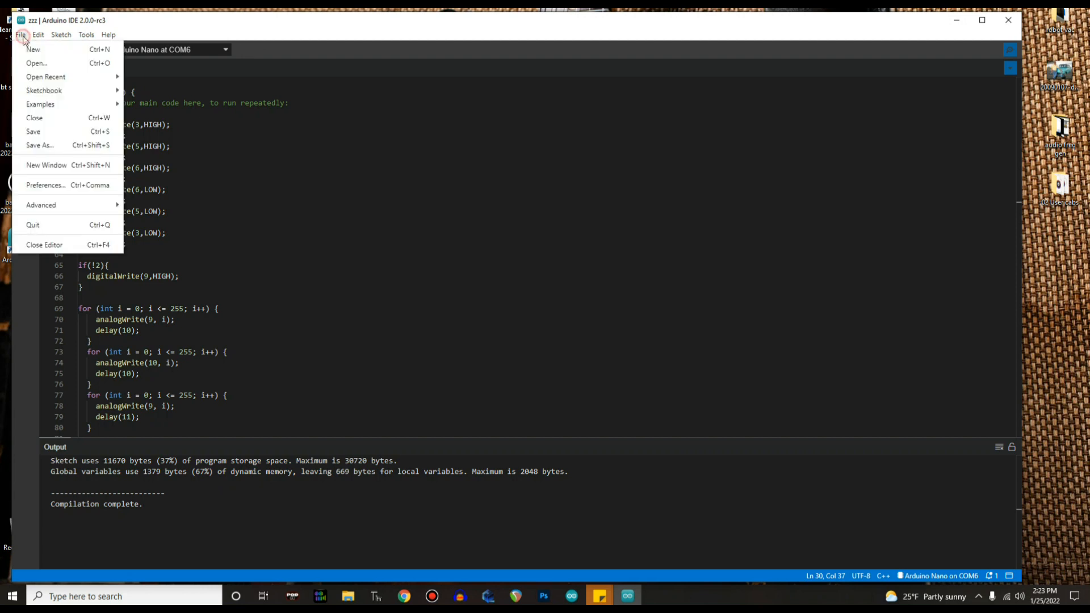
mouse_move(41, 204)
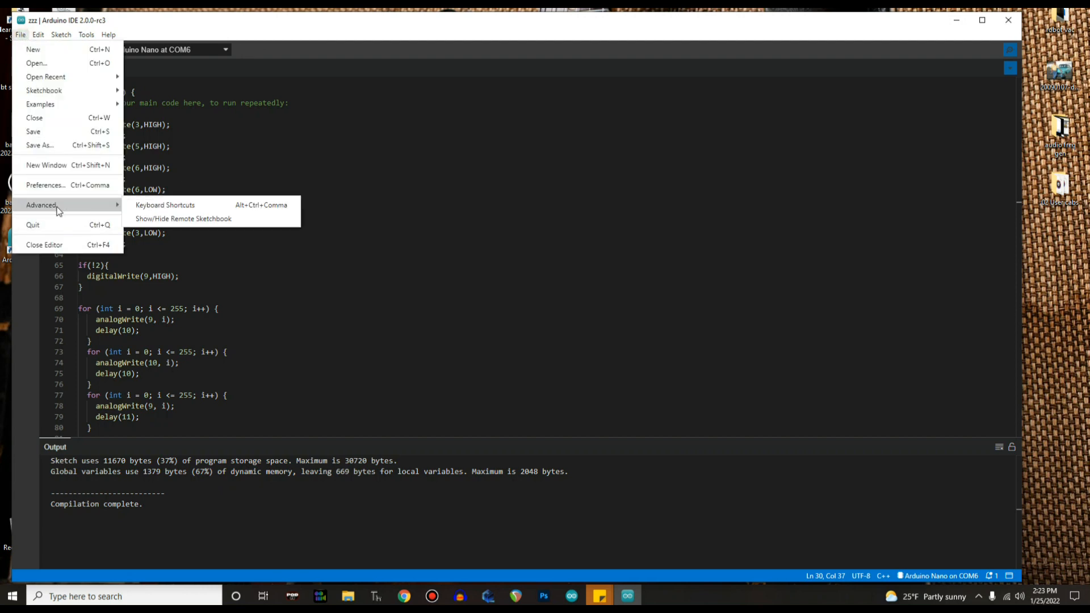
left_click(37, 34)
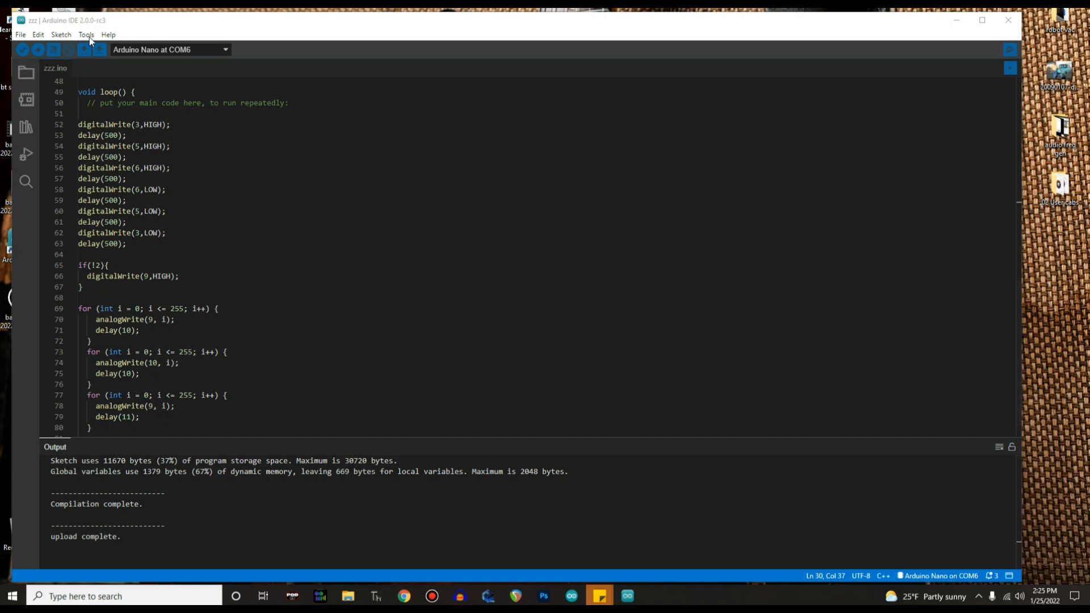
Open the Serial Plotter for COM6 from the Tools menu, then close it
left_click(86, 35)
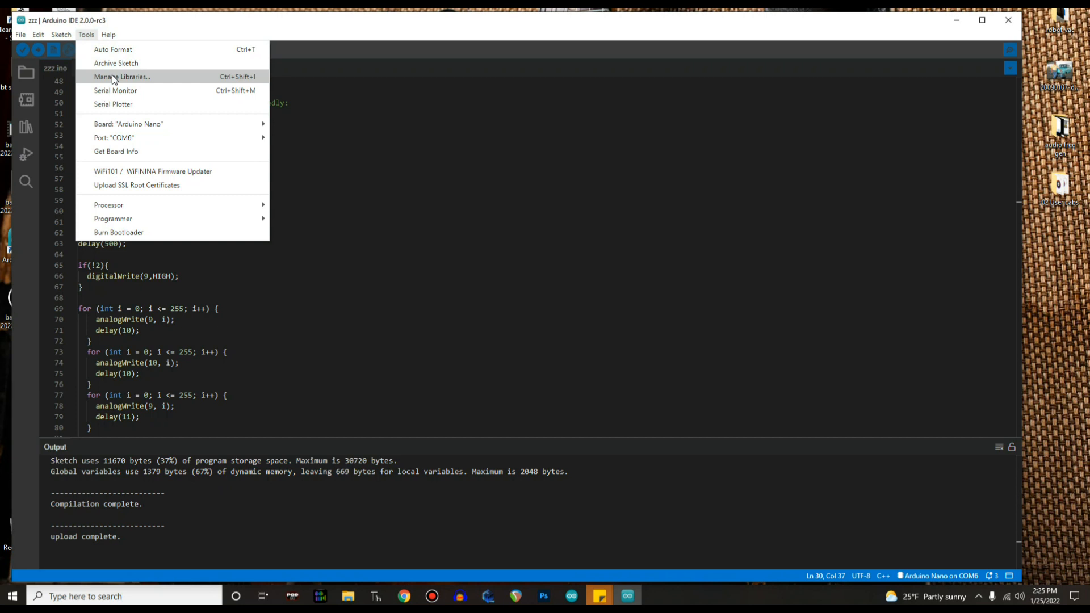
mouse_move(112, 105)
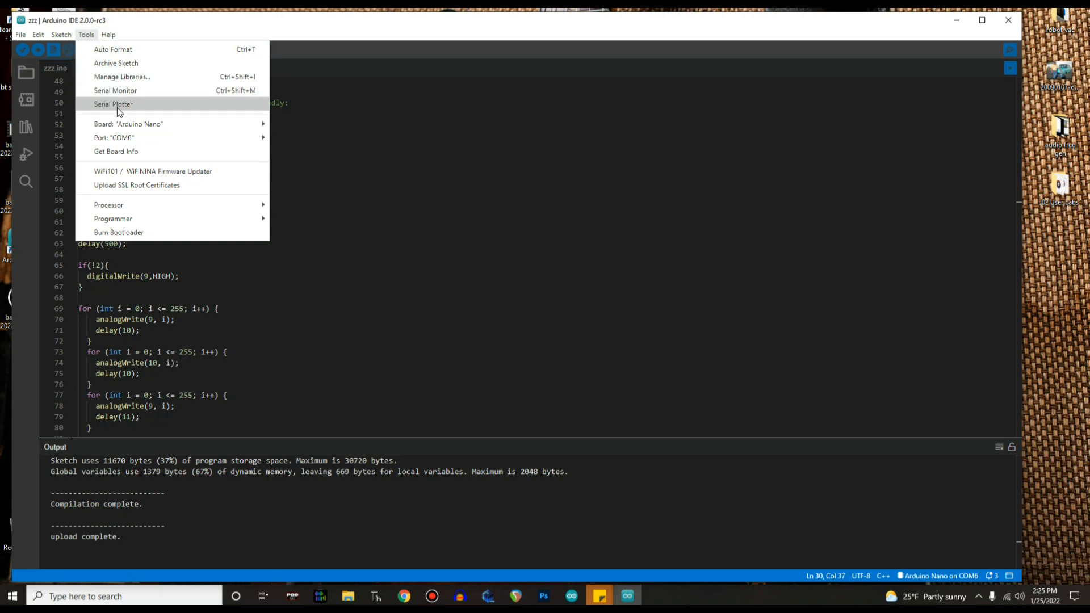
mouse_move(115, 90)
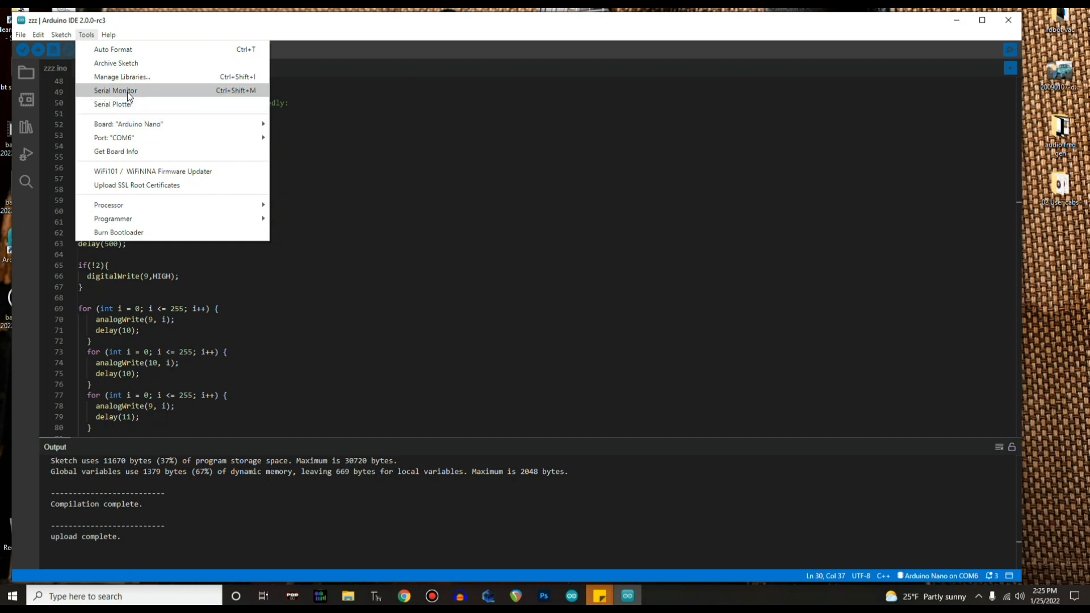
mouse_move(113, 104)
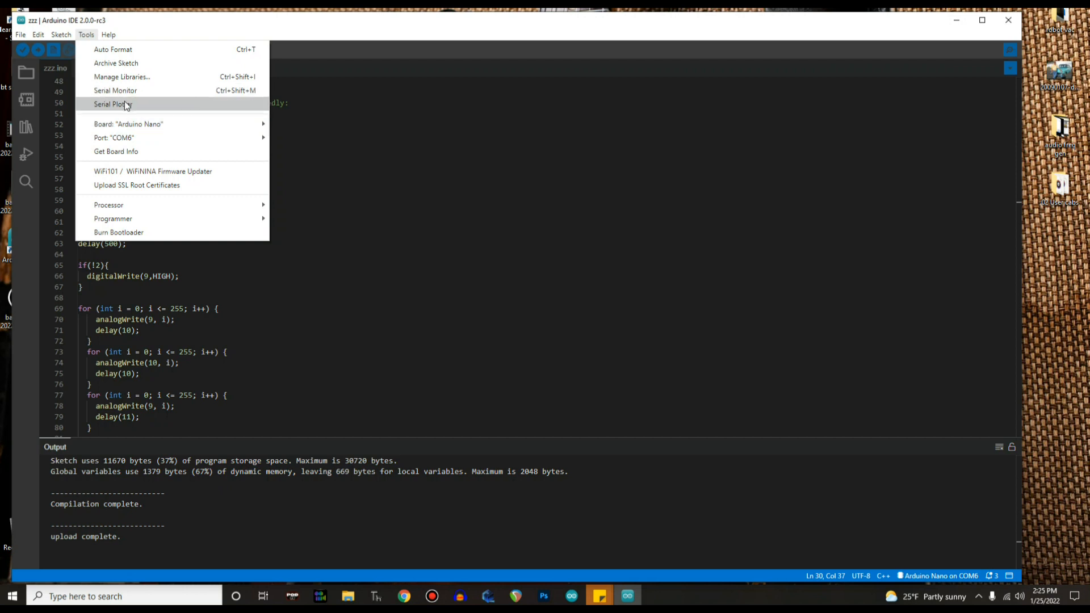
mouse_move(141, 198)
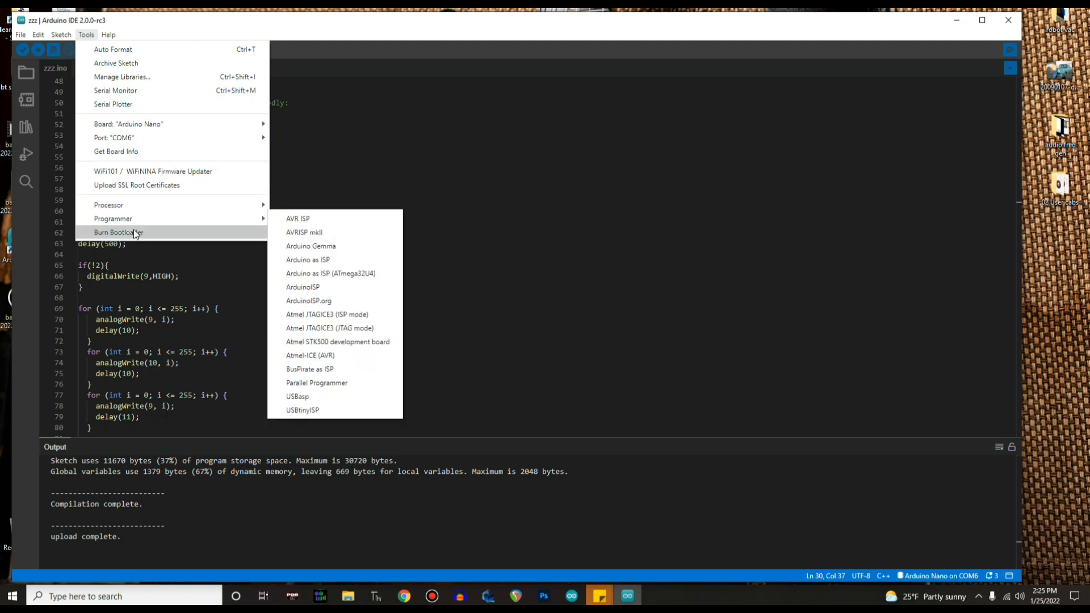
mouse_move(139, 165)
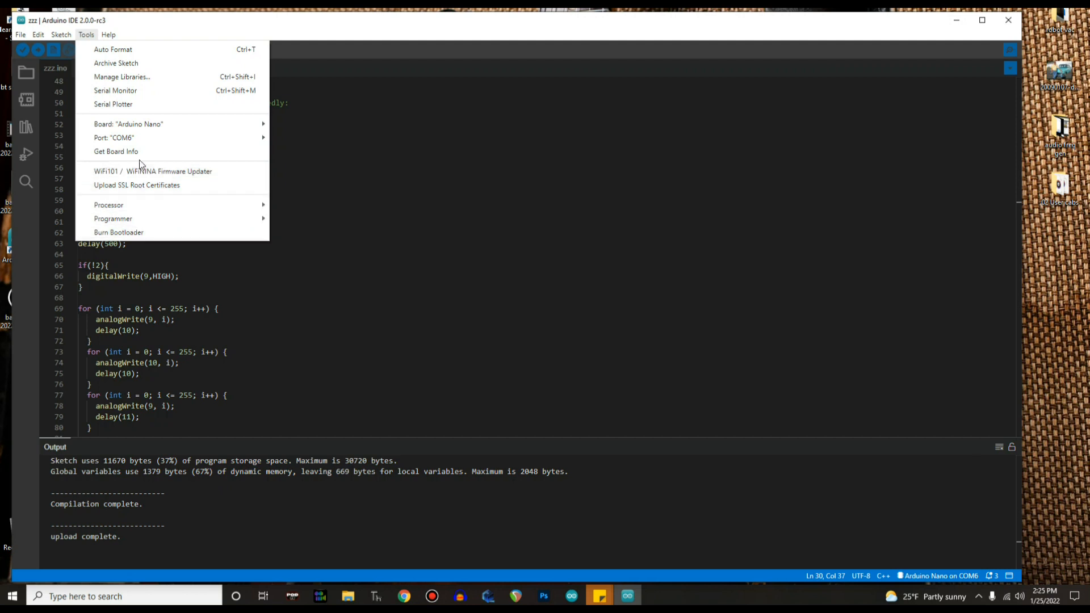
left_click(116, 90)
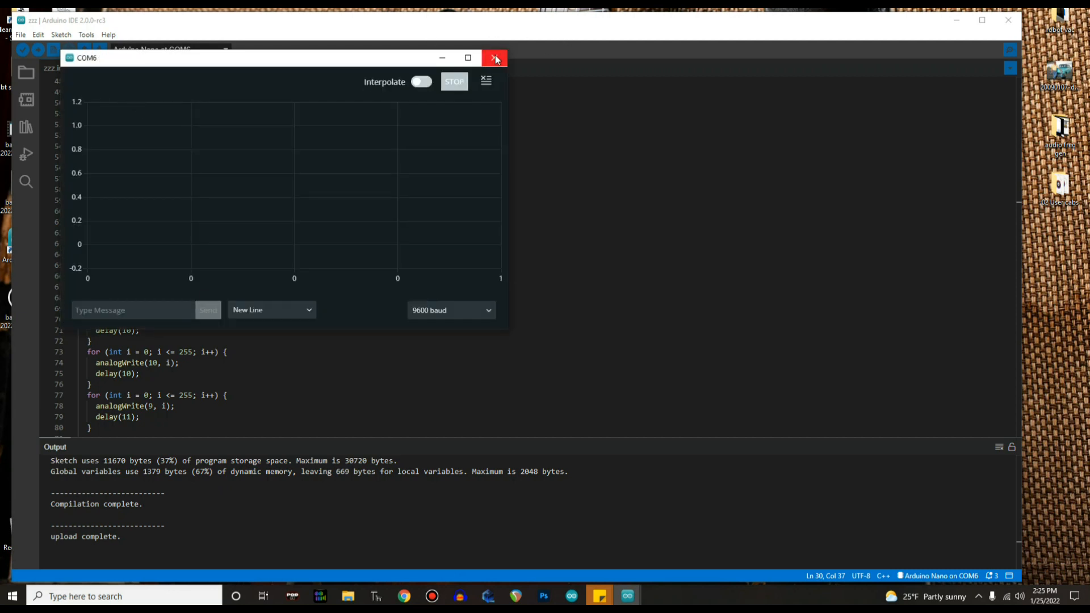
left_click(495, 57)
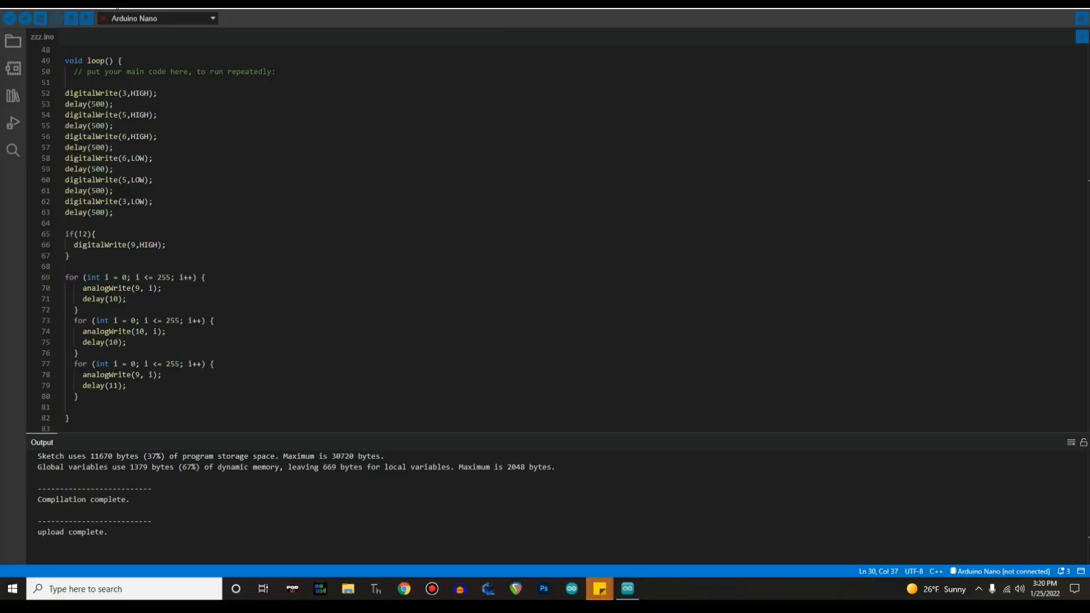
Create the blank sketch_jan25a via File > New and click into its editor
left_click(7, 10)
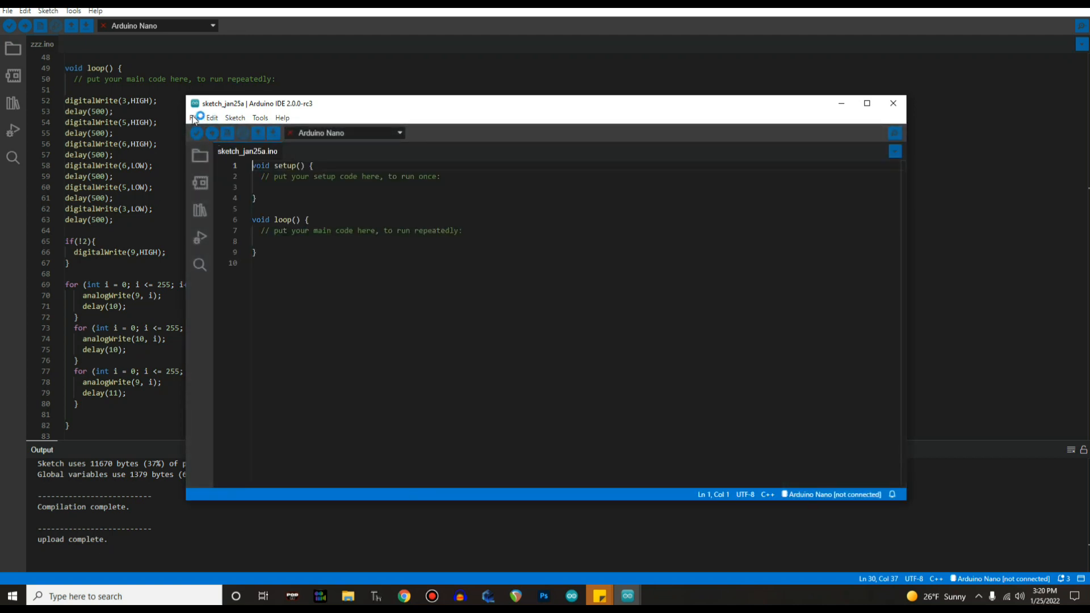
left_click(195, 117)
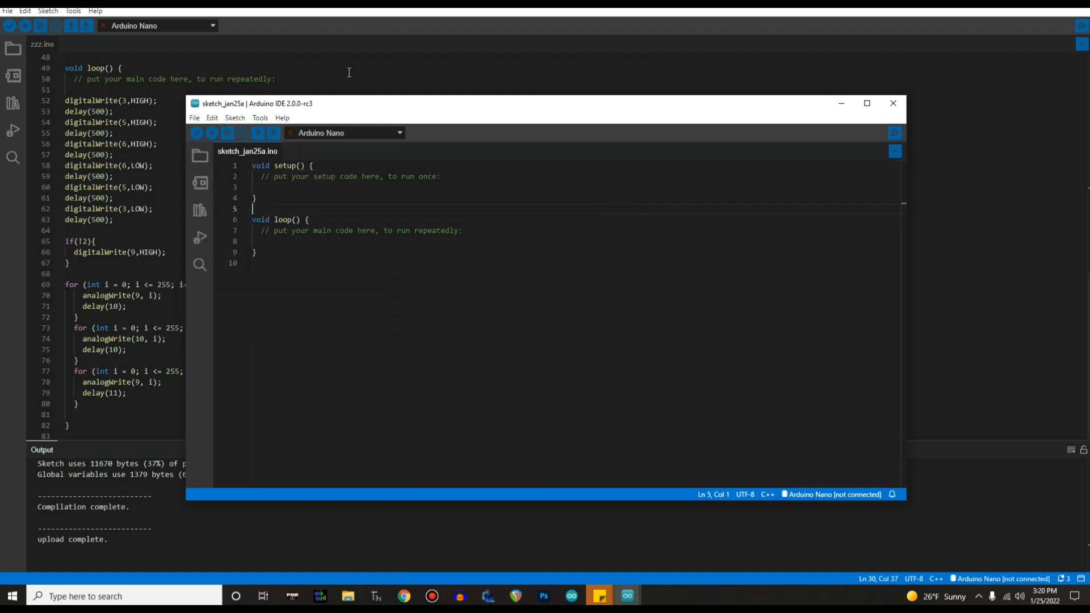
Browse File > Examples toward the DHT sensor library's DHTtester sketch
left_click(7, 10)
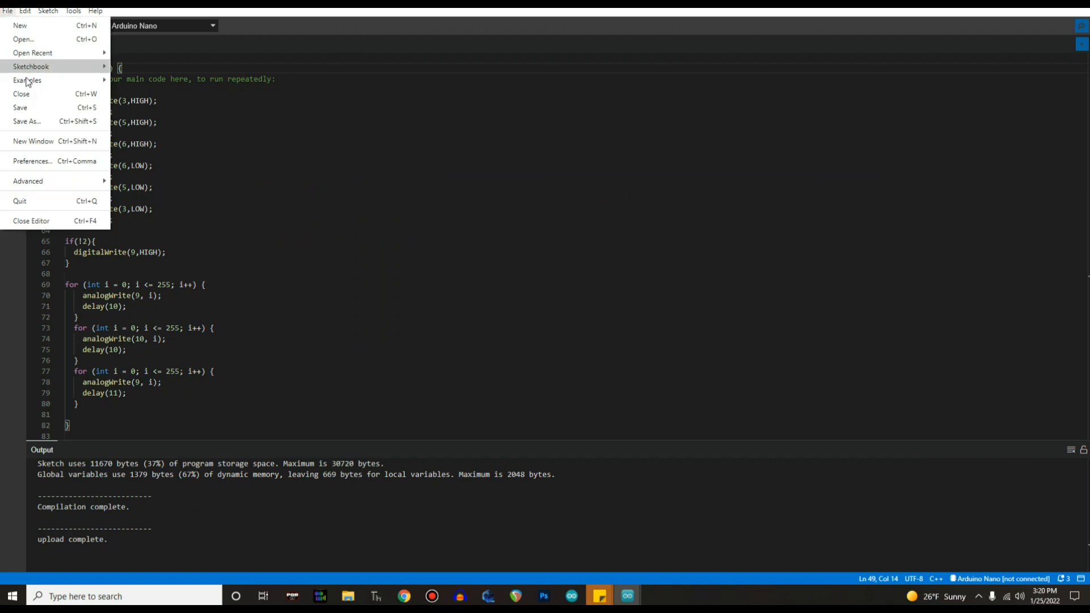
left_click(27, 80)
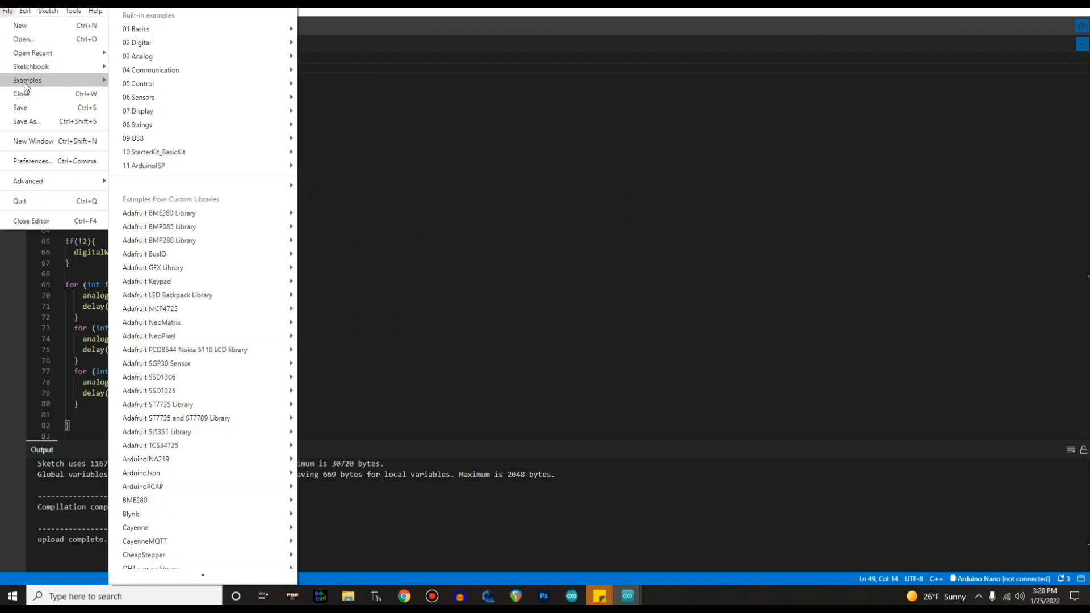
mouse_move(143, 165)
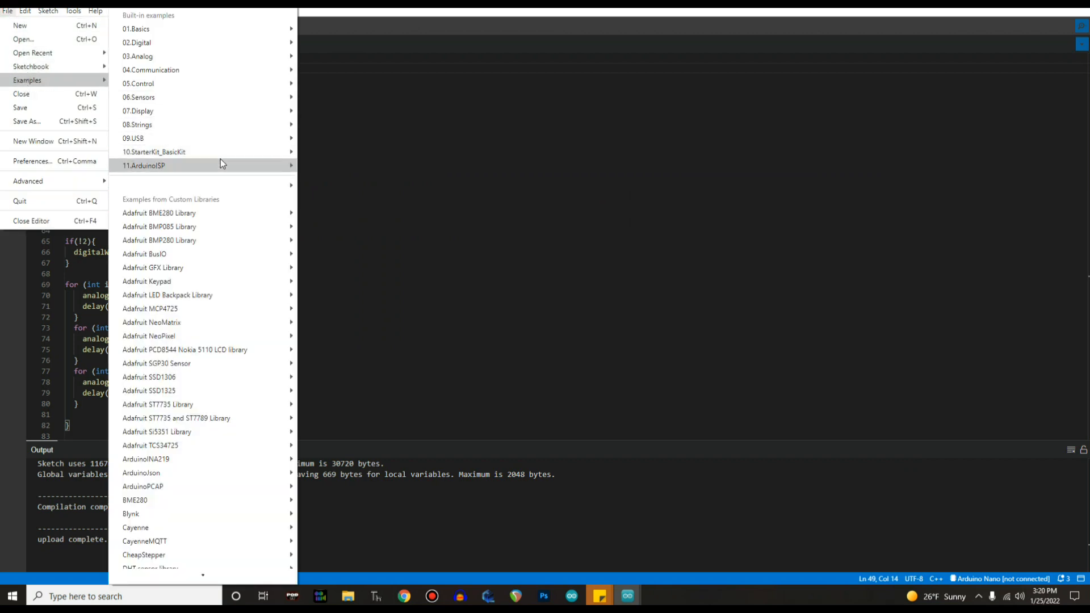
mouse_move(143, 165)
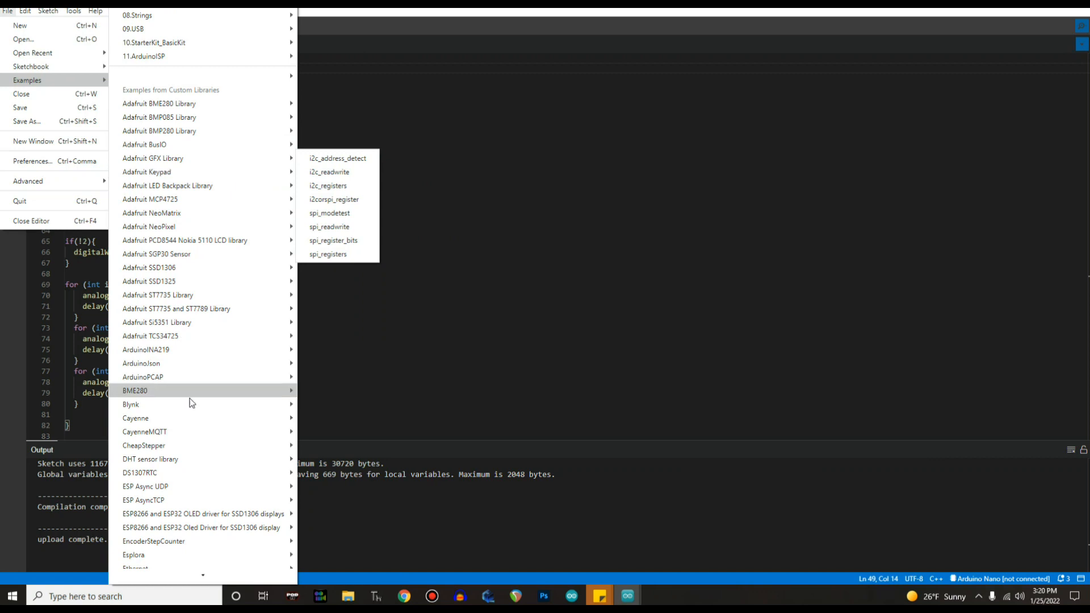
mouse_move(150, 458)
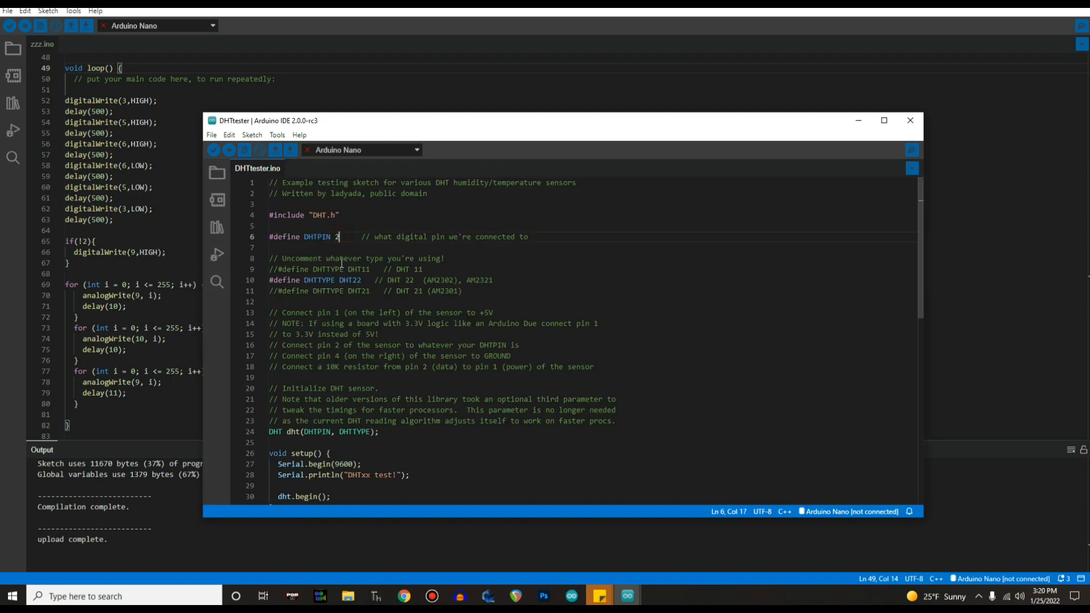
Change DHTPIN from 2 to 3 in the DHTtester sketch
type("3")
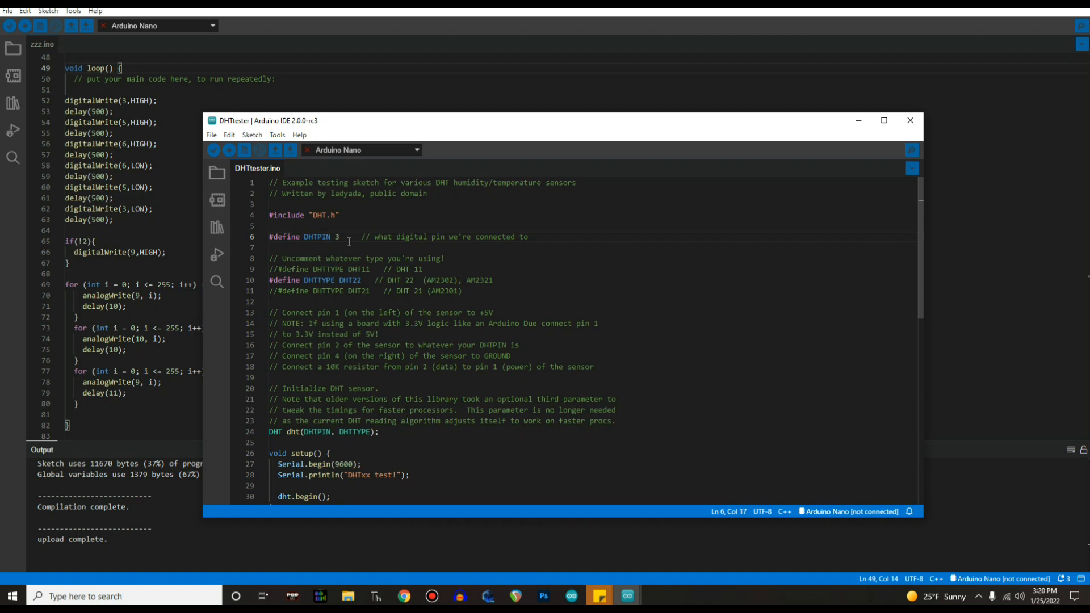
left_click(213, 150)
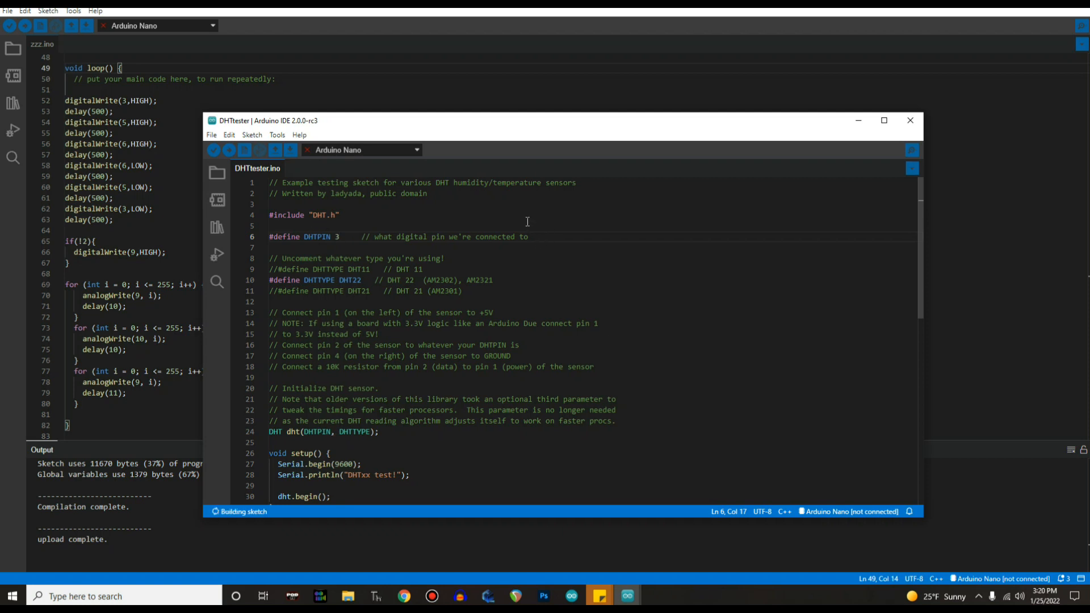
mouse_move(844, 89)
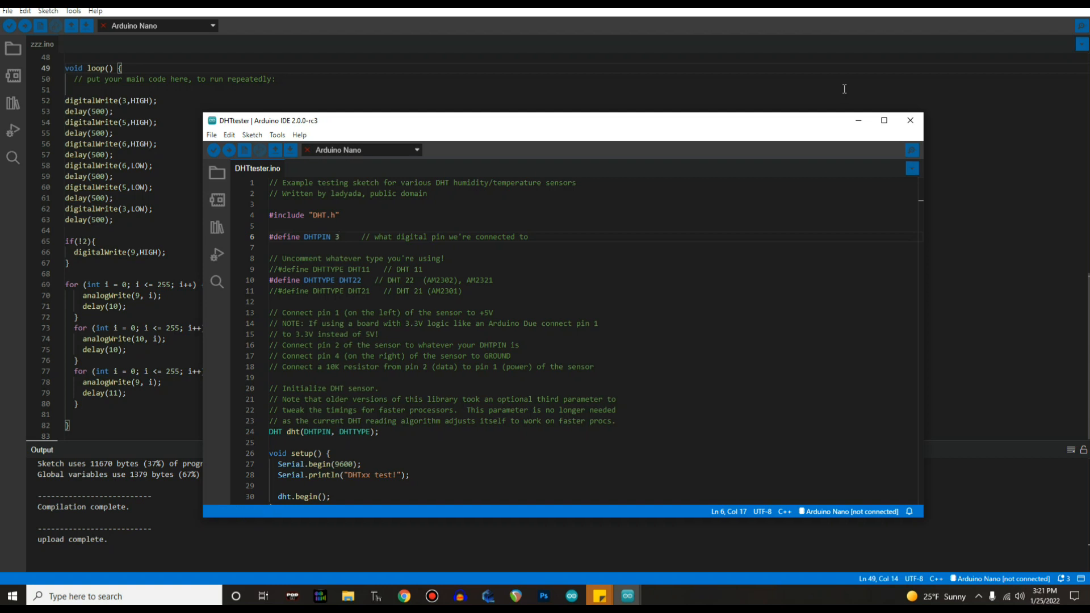
mouse_move(1028, 9)
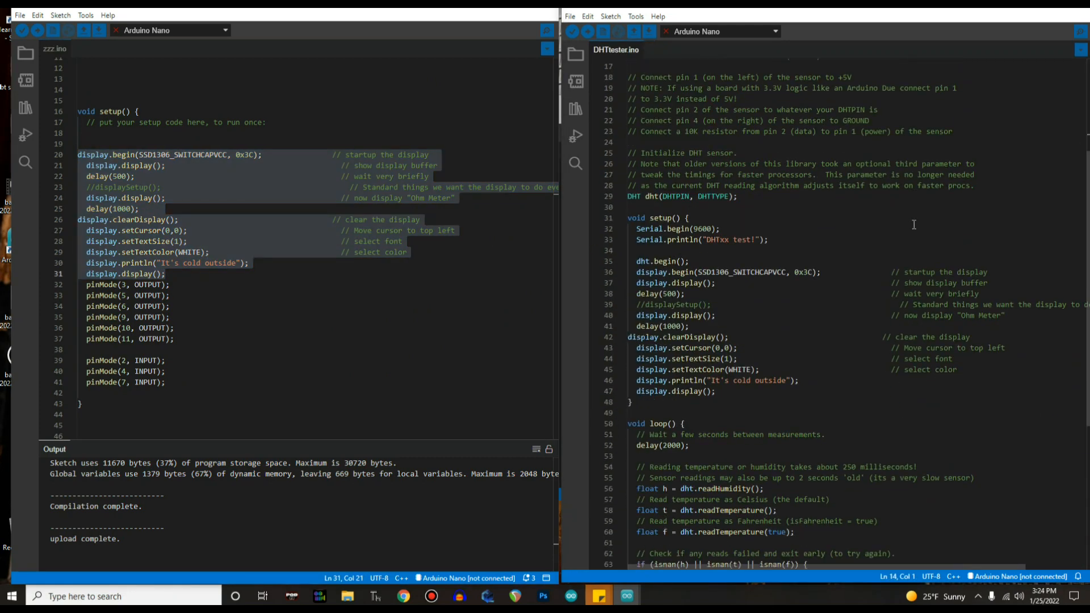
Select a code line and rename every Serial occurrence to display
triple_click(701, 239)
type("serial")
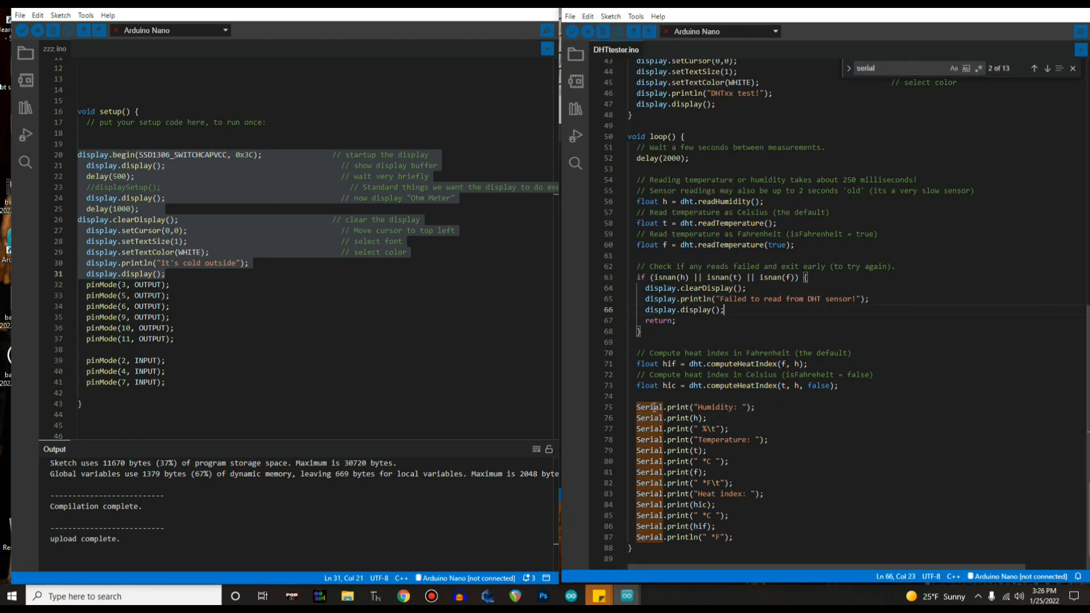
right_click(650, 408)
type("display")
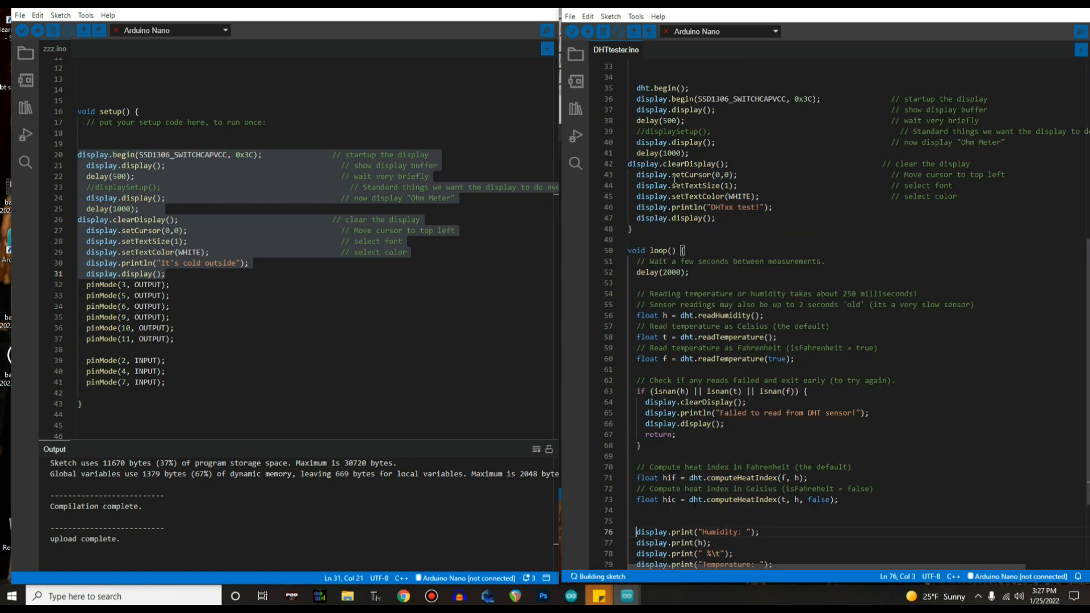
scroll("down", 3)
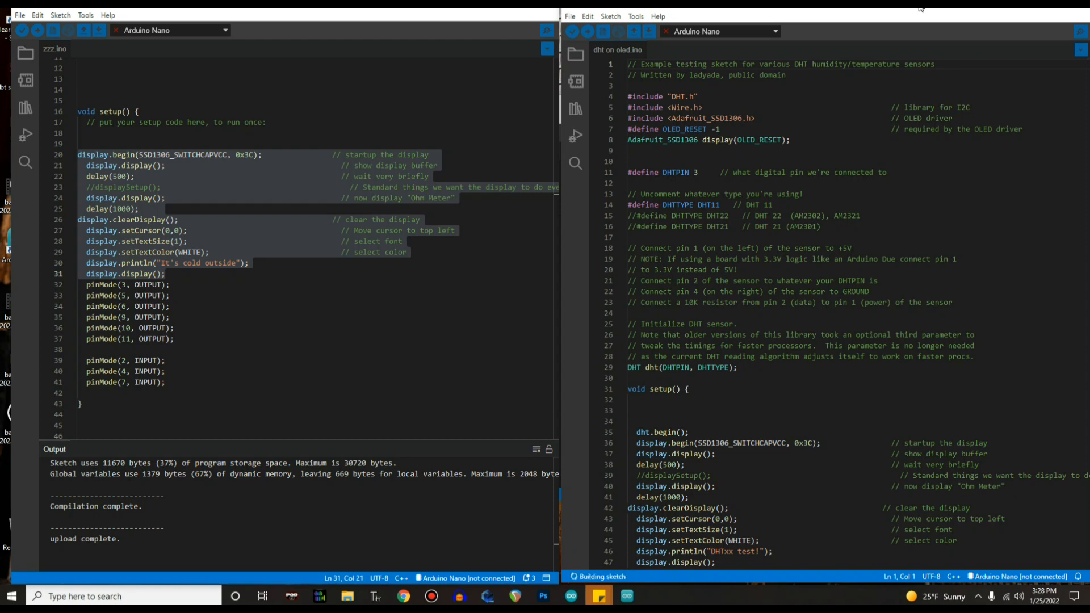
mouse_move(570, 31)
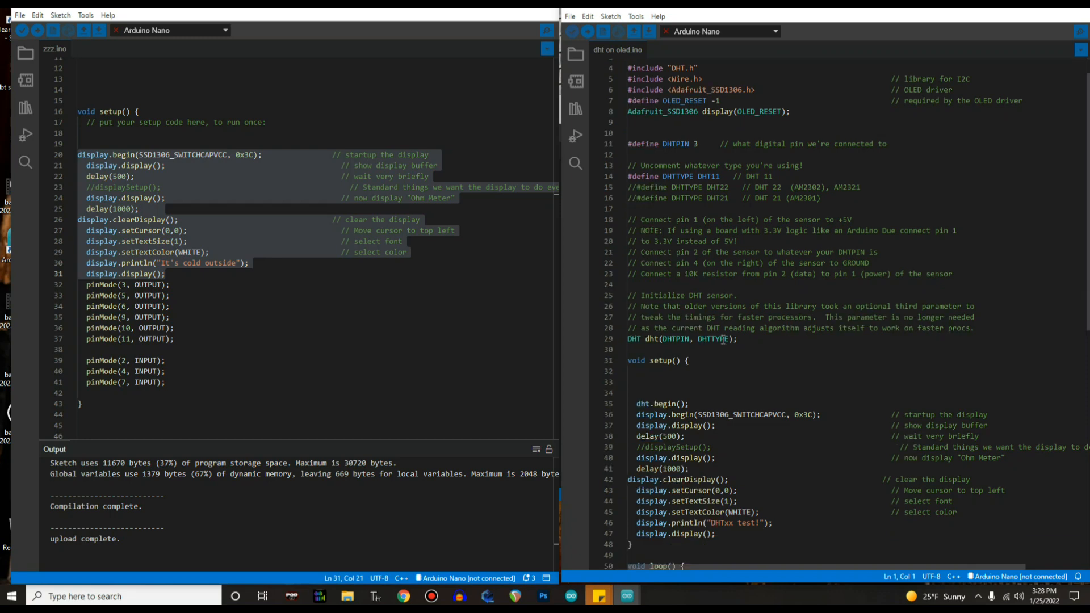
Review loop() and verify the dht on oled sketch compiles (51% storage)
scroll("down", 3)
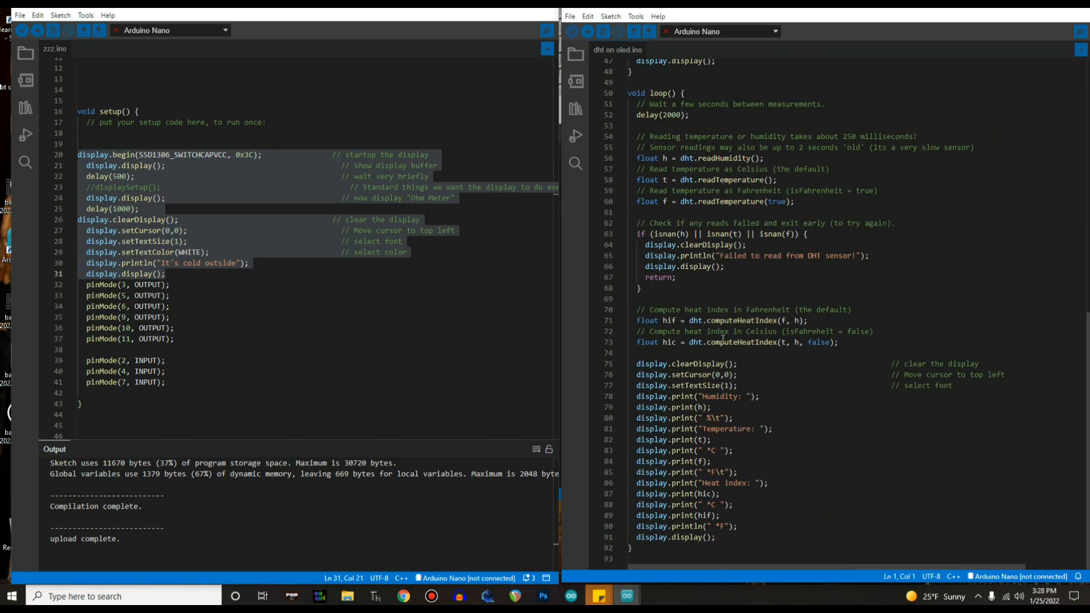
left_click(569, 31)
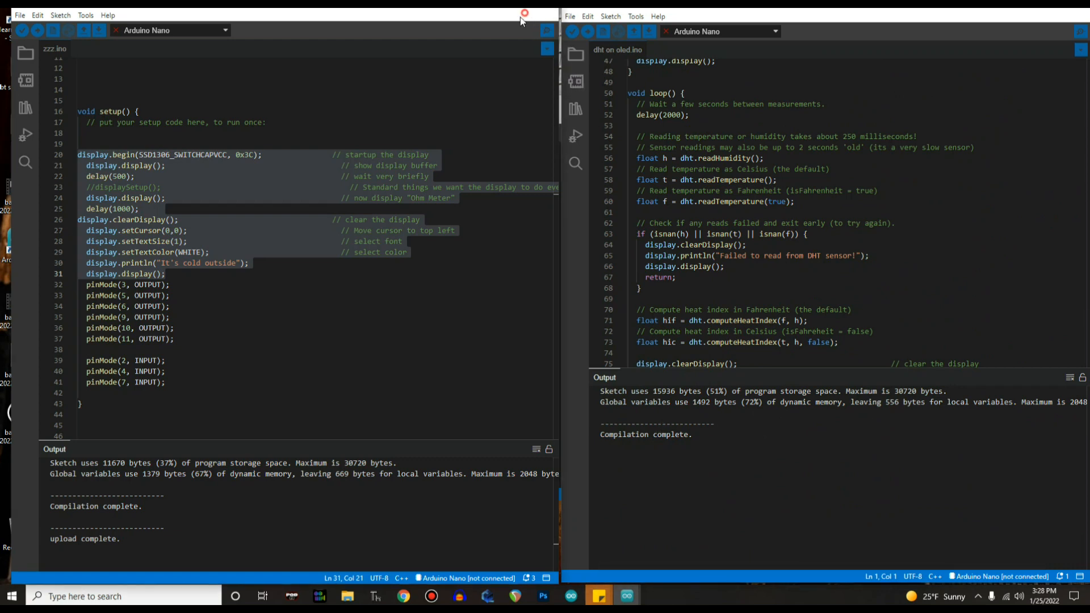
Close the zzz.ino window, leaving dht on oled as the only sketch, and review its code
left_click_drag(80, 154, 164, 273)
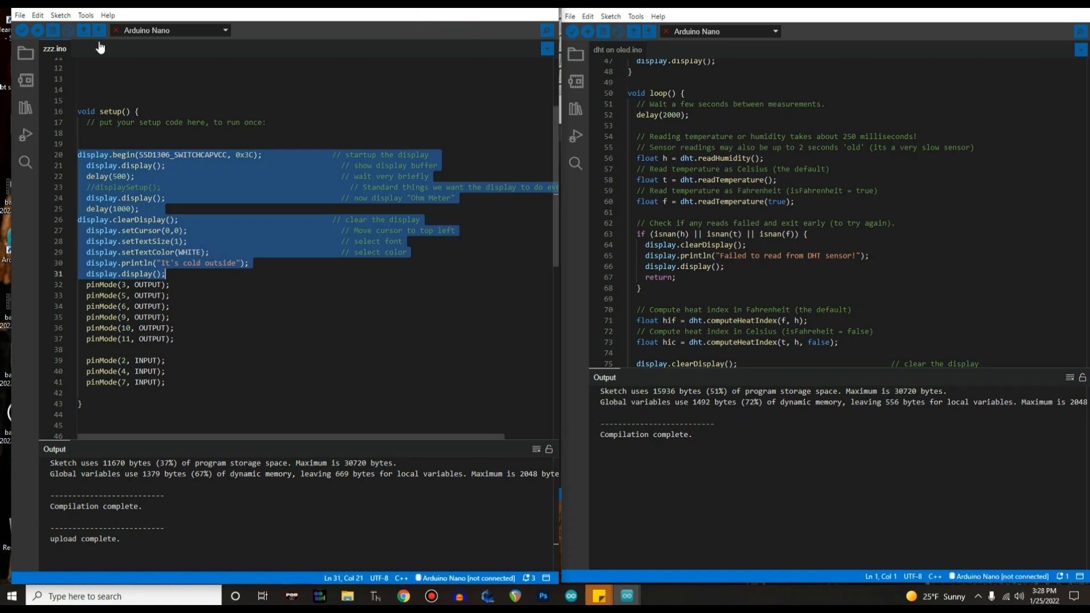
left_click(19, 15)
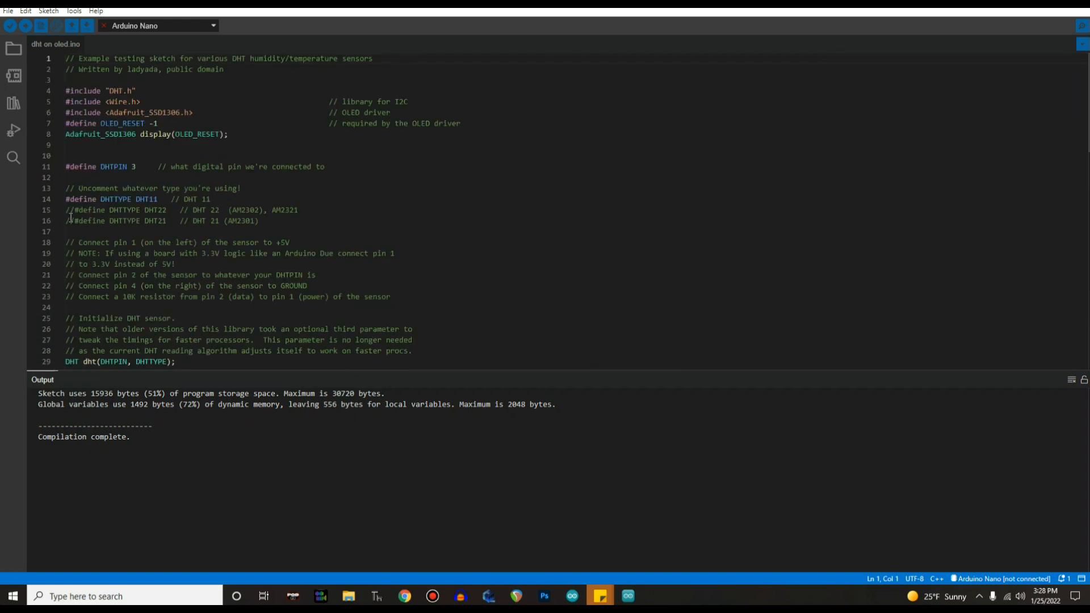
mouse_move(56, 196)
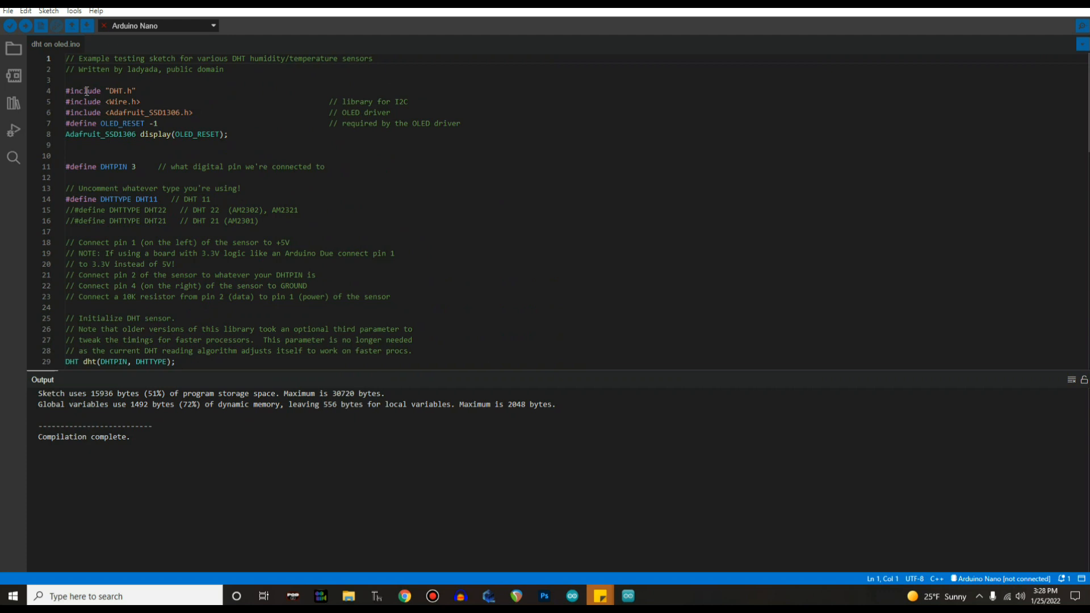
left_click(122, 90)
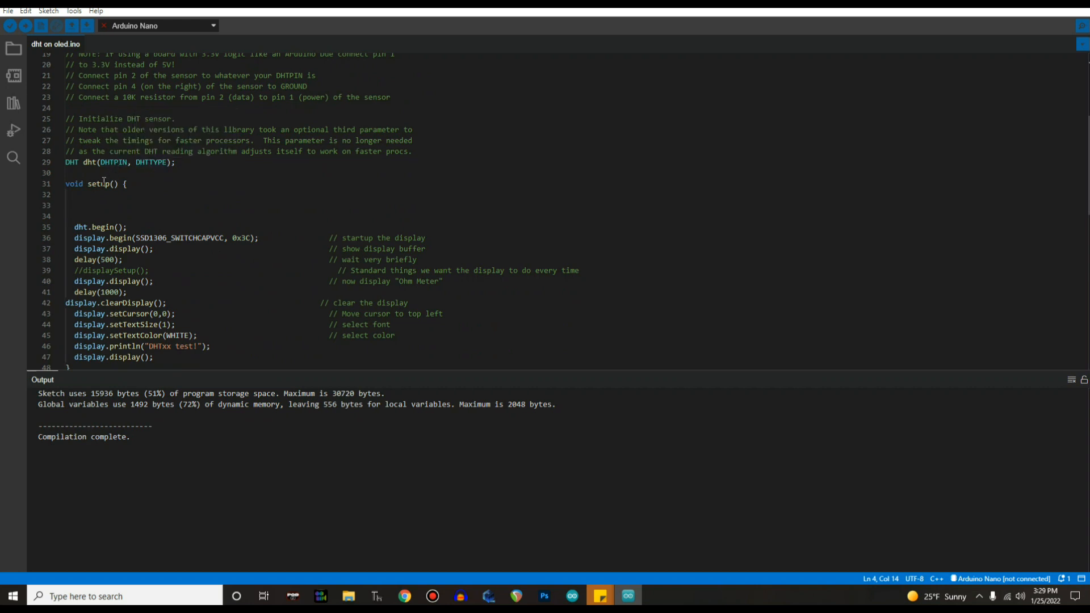
mouse_move(102, 184)
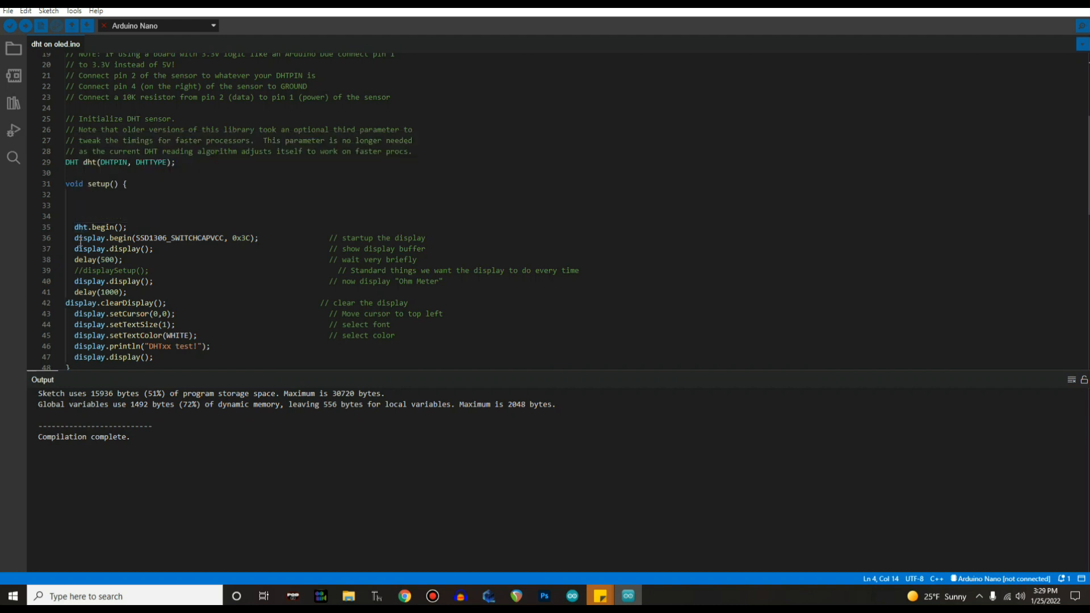
mouse_move(84, 237)
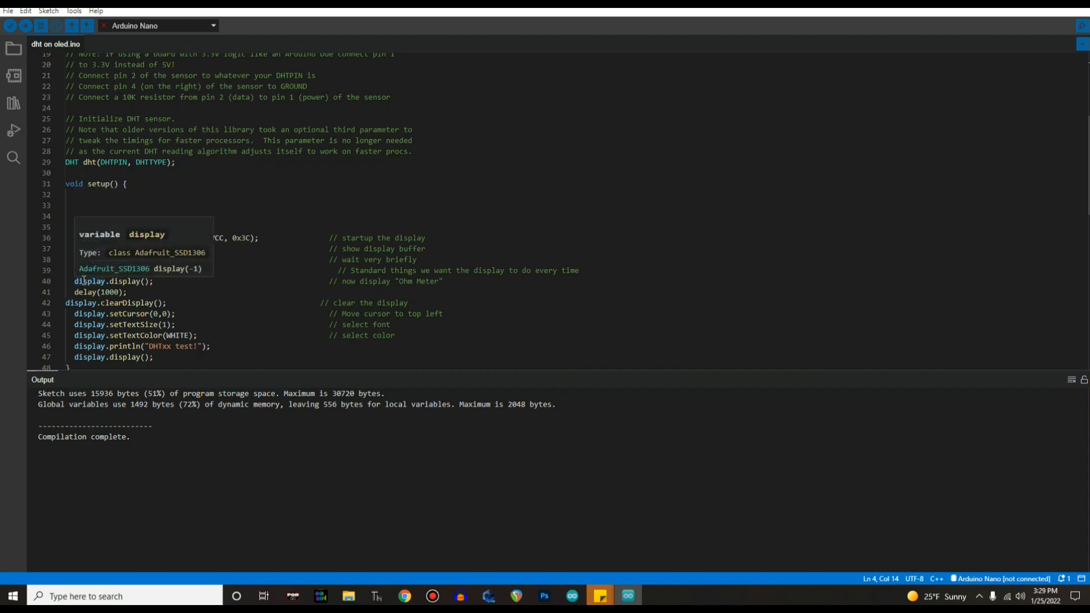
scroll("down", 3)
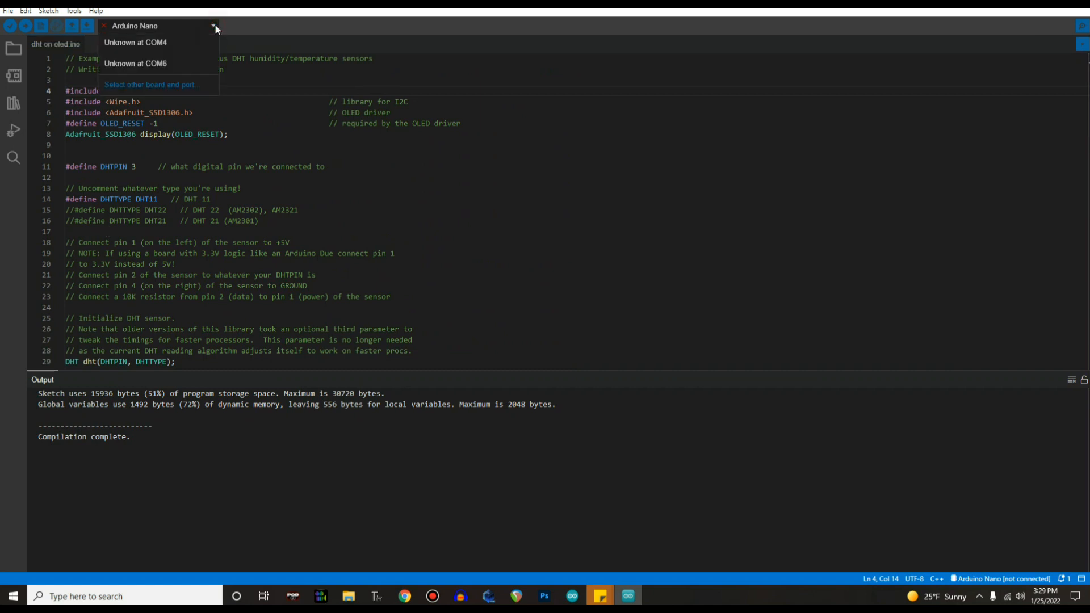
Choose Arduino Nano on COM6 in the board and port chooser
left_click(149, 84)
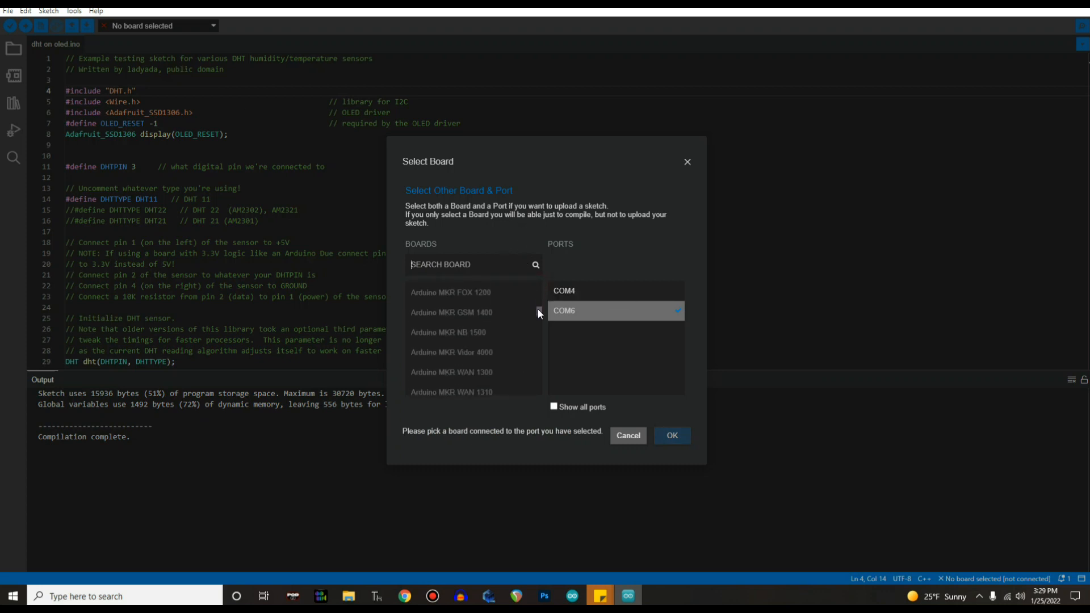
scroll("down", 3)
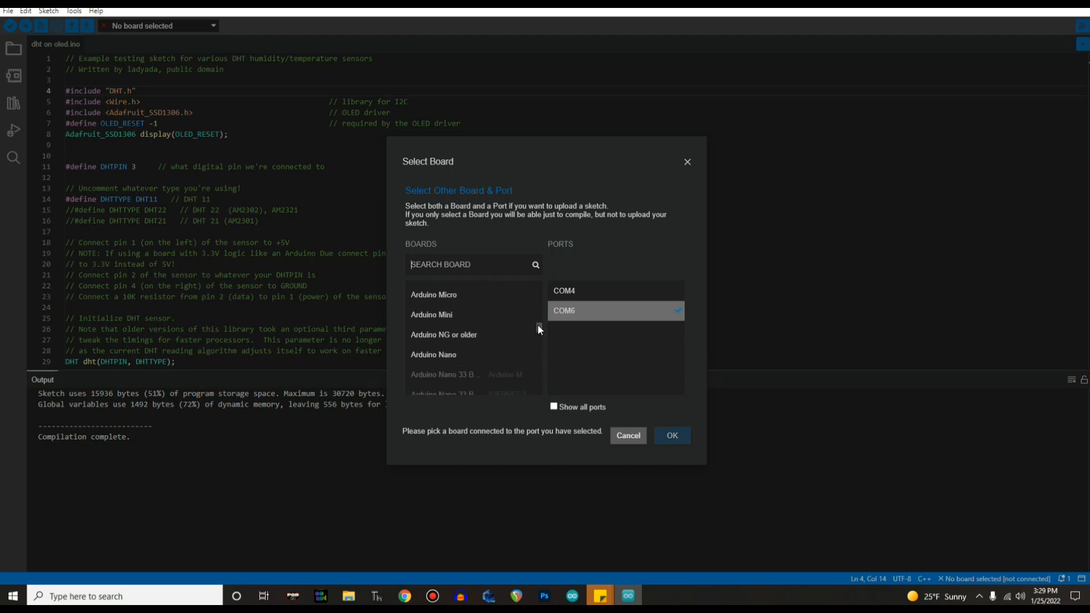
left_click(433, 355)
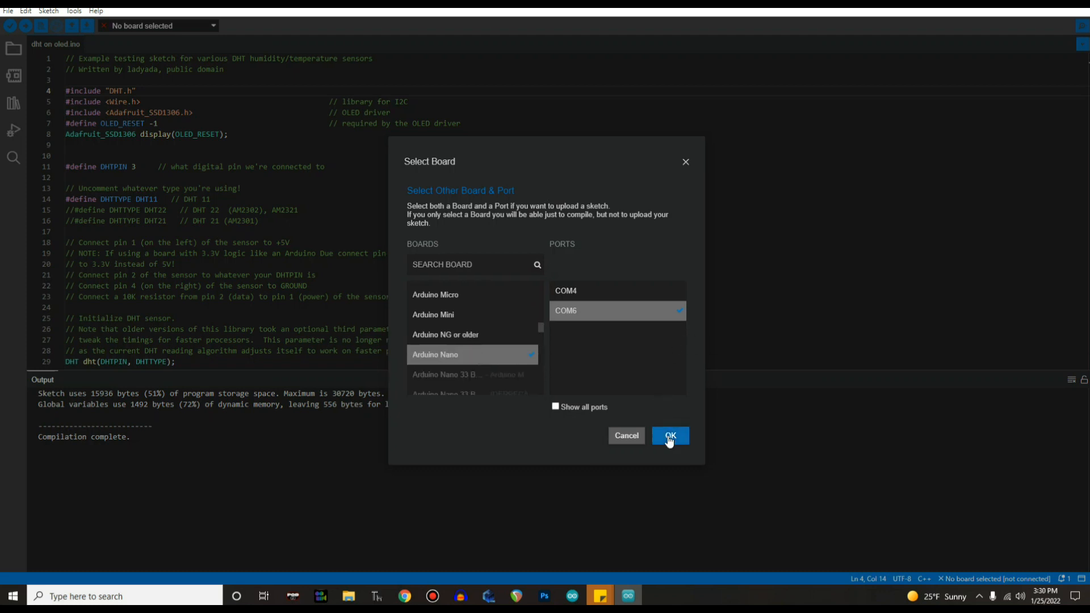
left_click(669, 436)
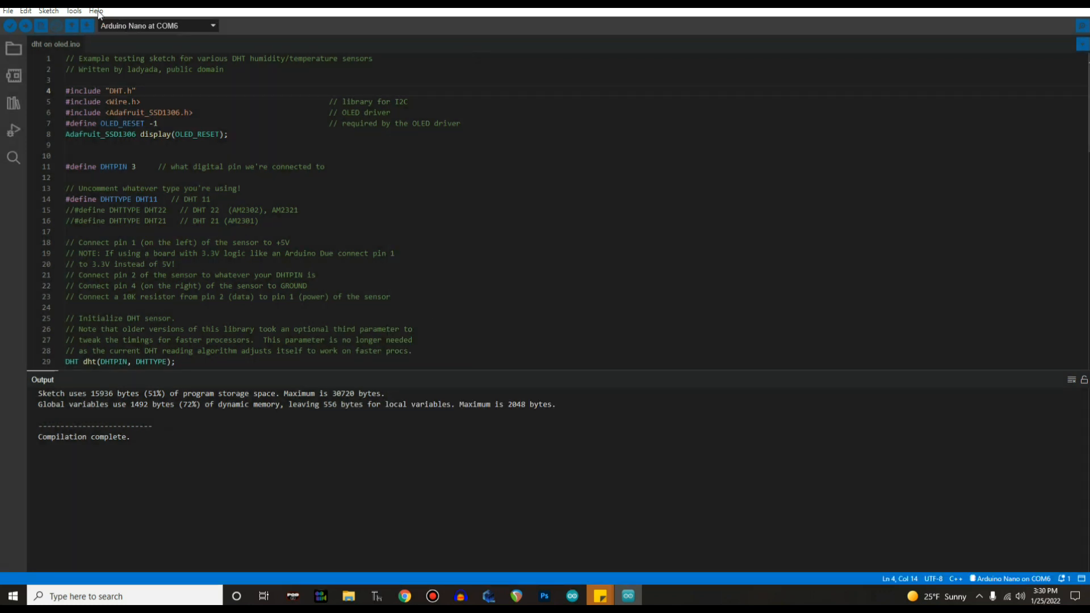
Set Tools > Processor to ATmega328P (Old Bootloader)
left_click(73, 10)
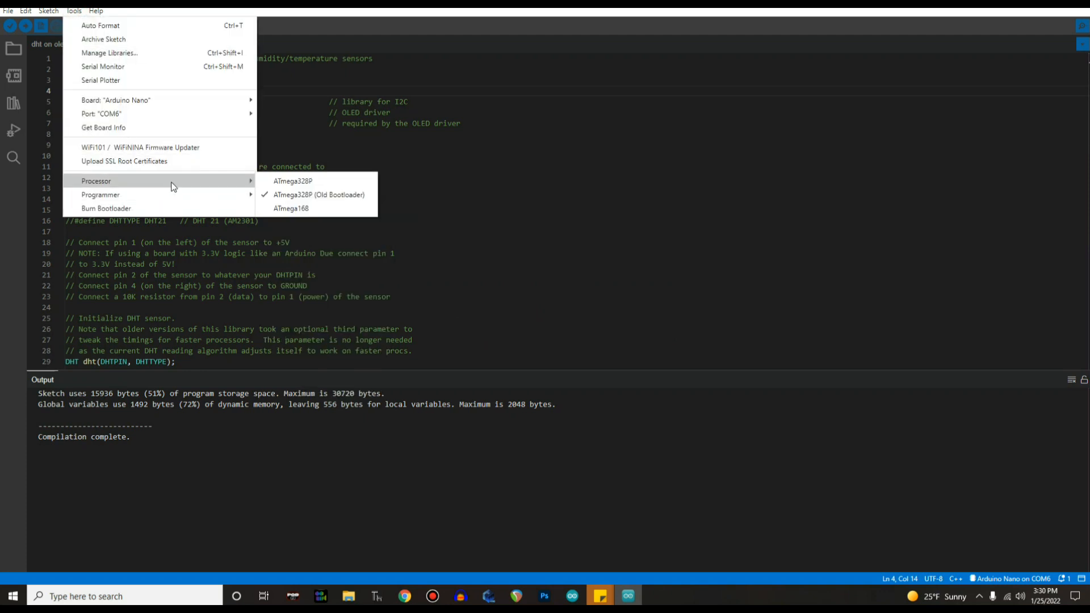
left_click(319, 195)
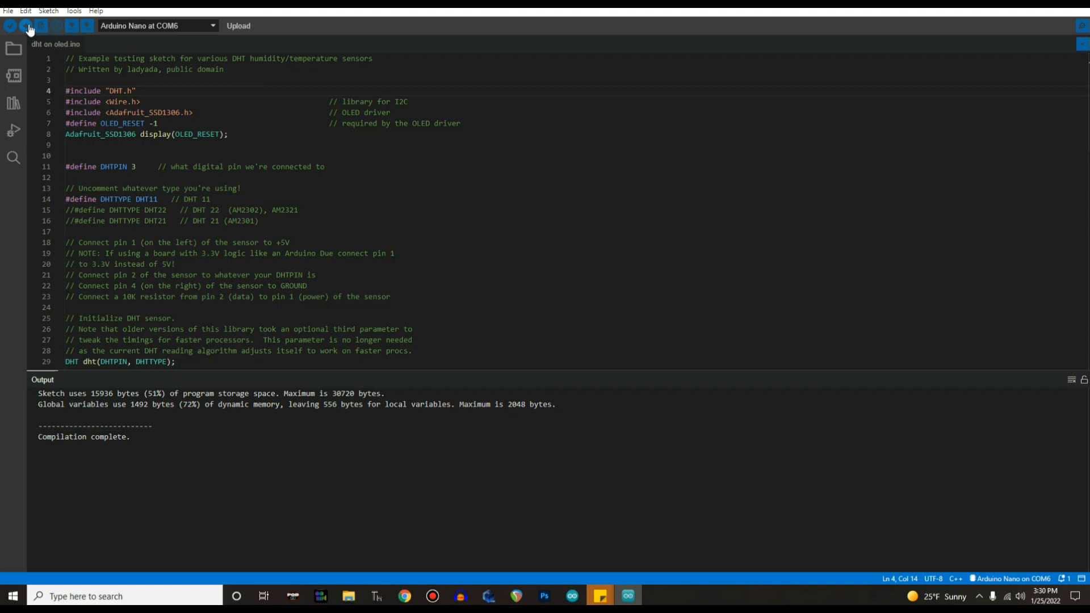
Upload dht on oled to the Nano on COM6 and rerun the build
left_click(26, 26)
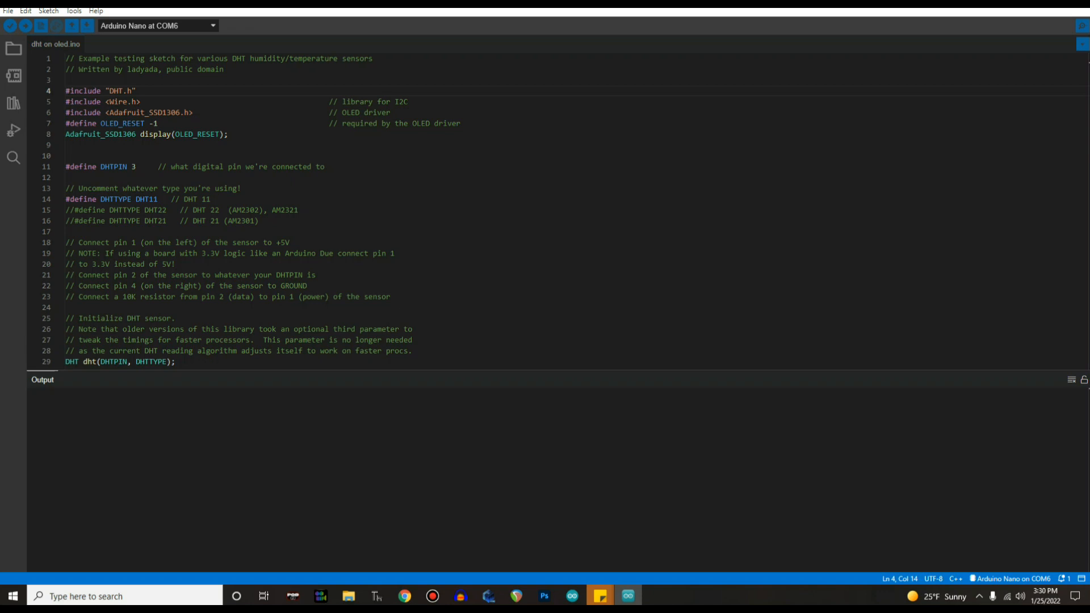
left_click(9, 26)
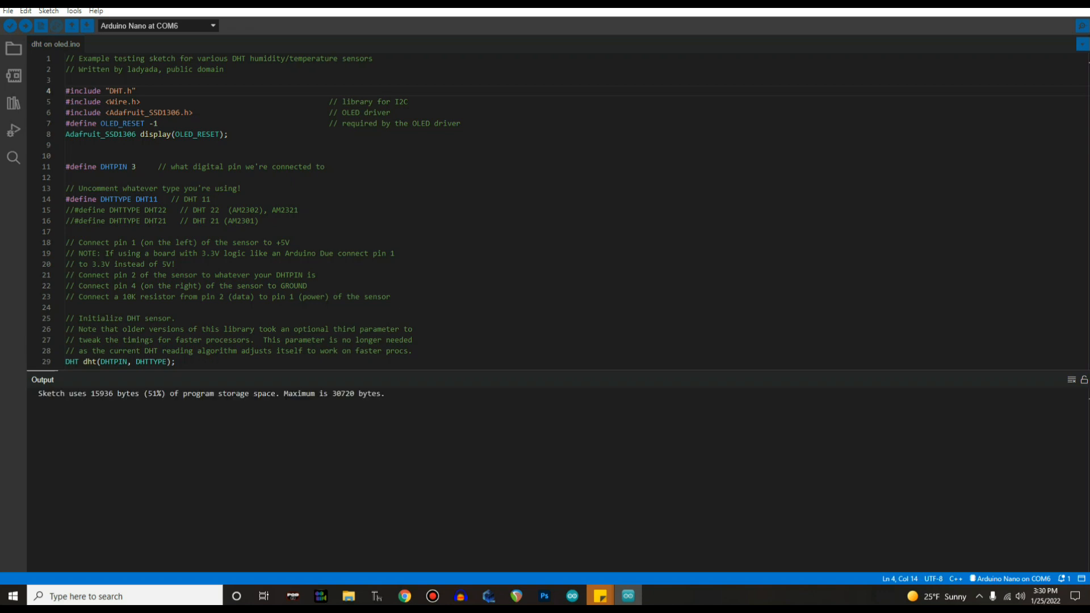
left_click(10, 26)
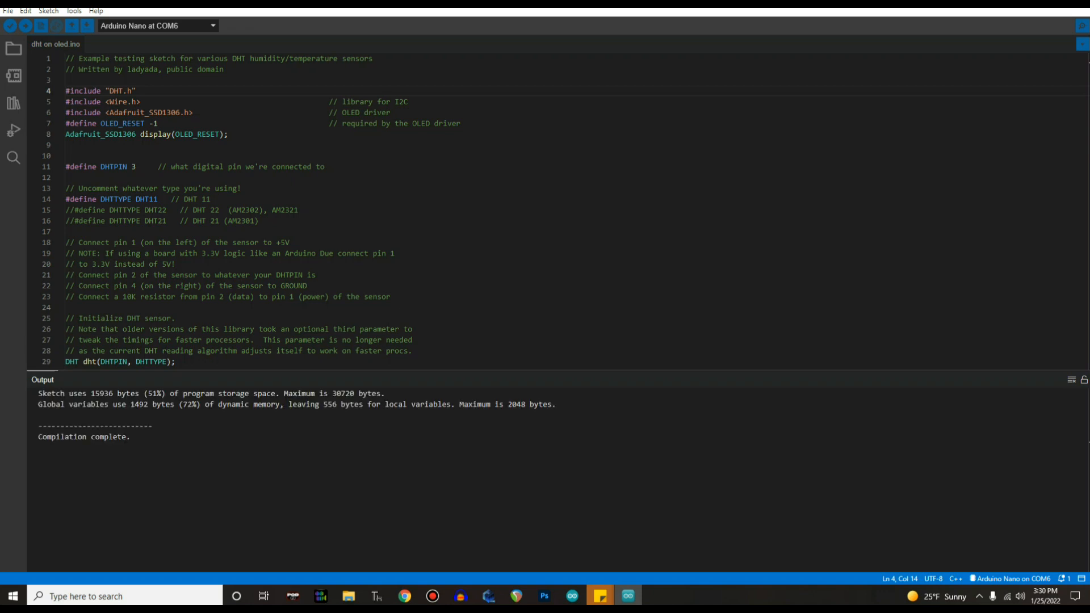